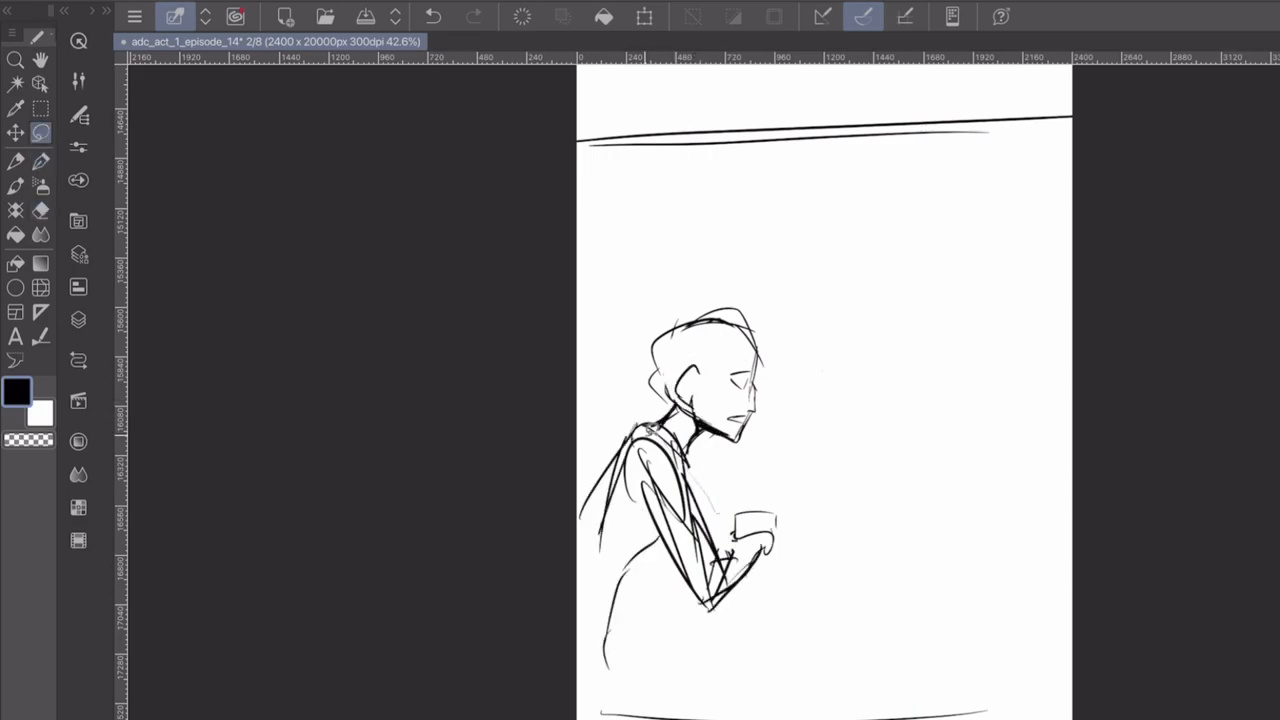
# Step: Sketch the second figure facing the seated prisoner
pyautogui.moveTo(650, 460); pyautogui.dragTo(700, 600)
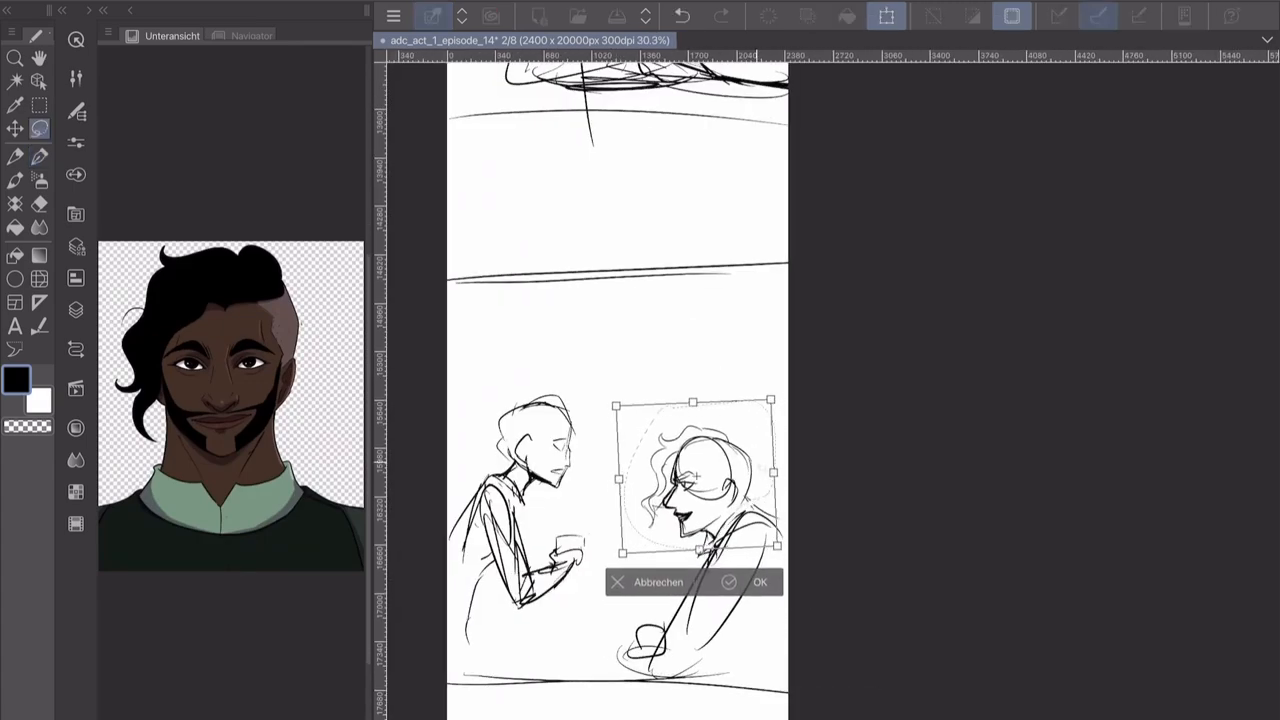
# Step: Confirm the head resize to finish the prisoner panel
pyautogui.click(760, 582)
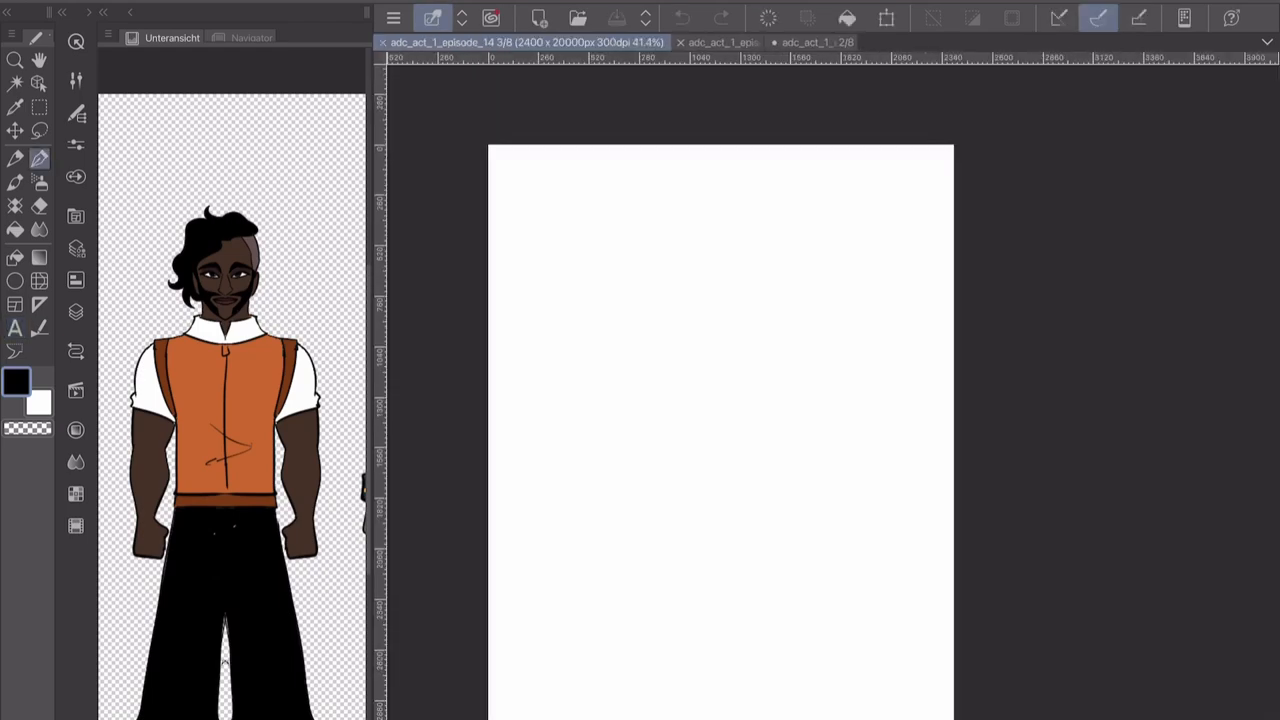
# Step: Sketch the first rough head and add loose figure outlines for the group panel
pyautogui.moveTo(710, 350); pyautogui.dragTo(656, 456)
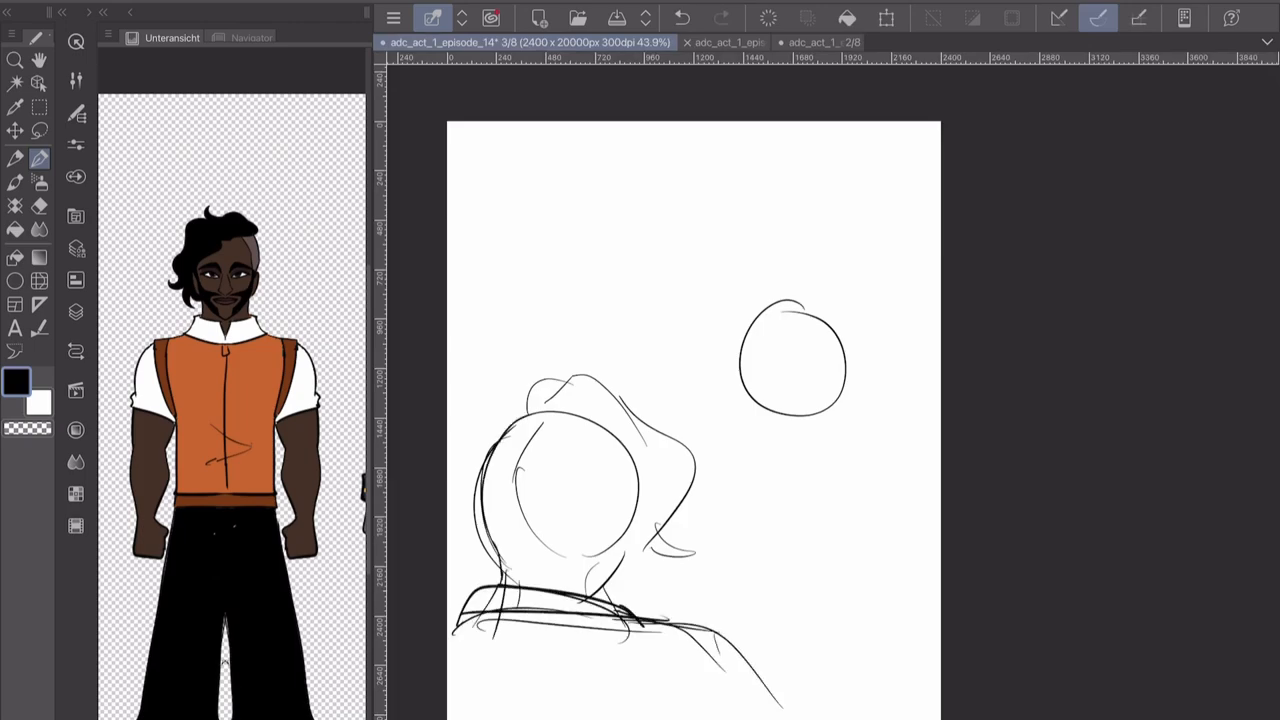
pyautogui.moveTo(790, 410); pyautogui.dragTo(800, 490)
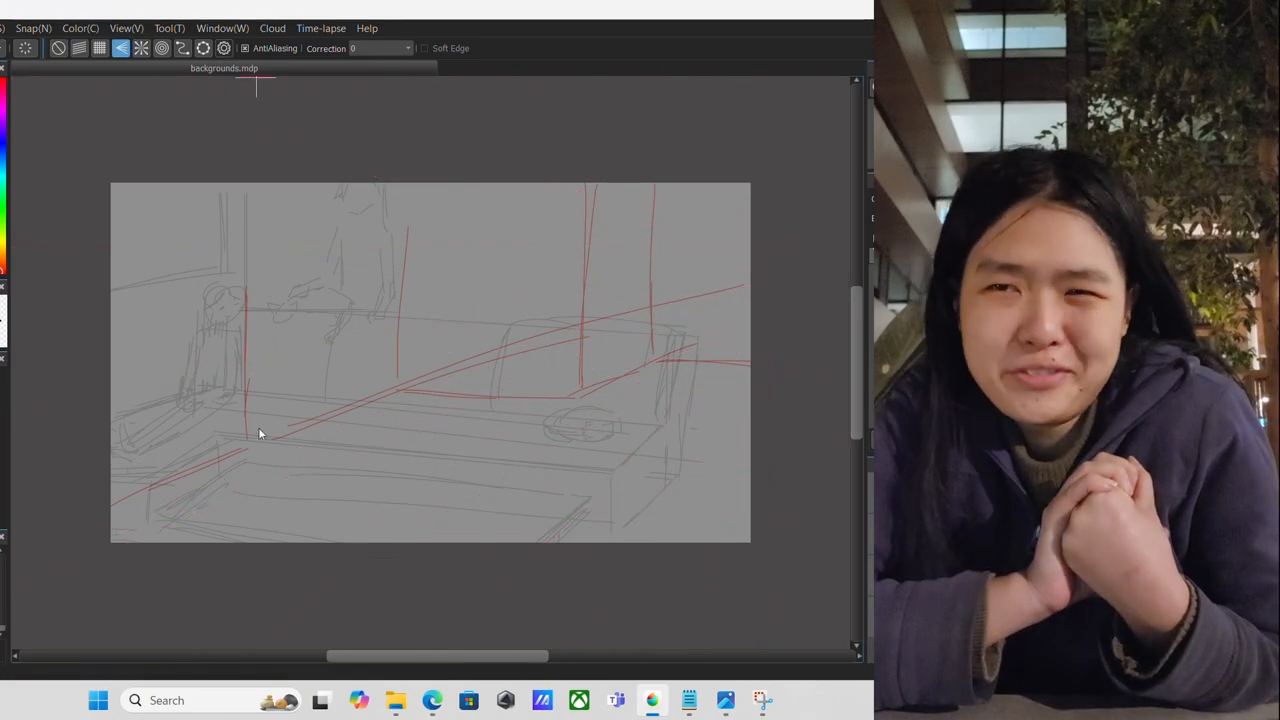
# Step: Draw straight sofa base and back edges along the perspective guides using Vanishing Point Snap
pyautogui.click(140, 48)
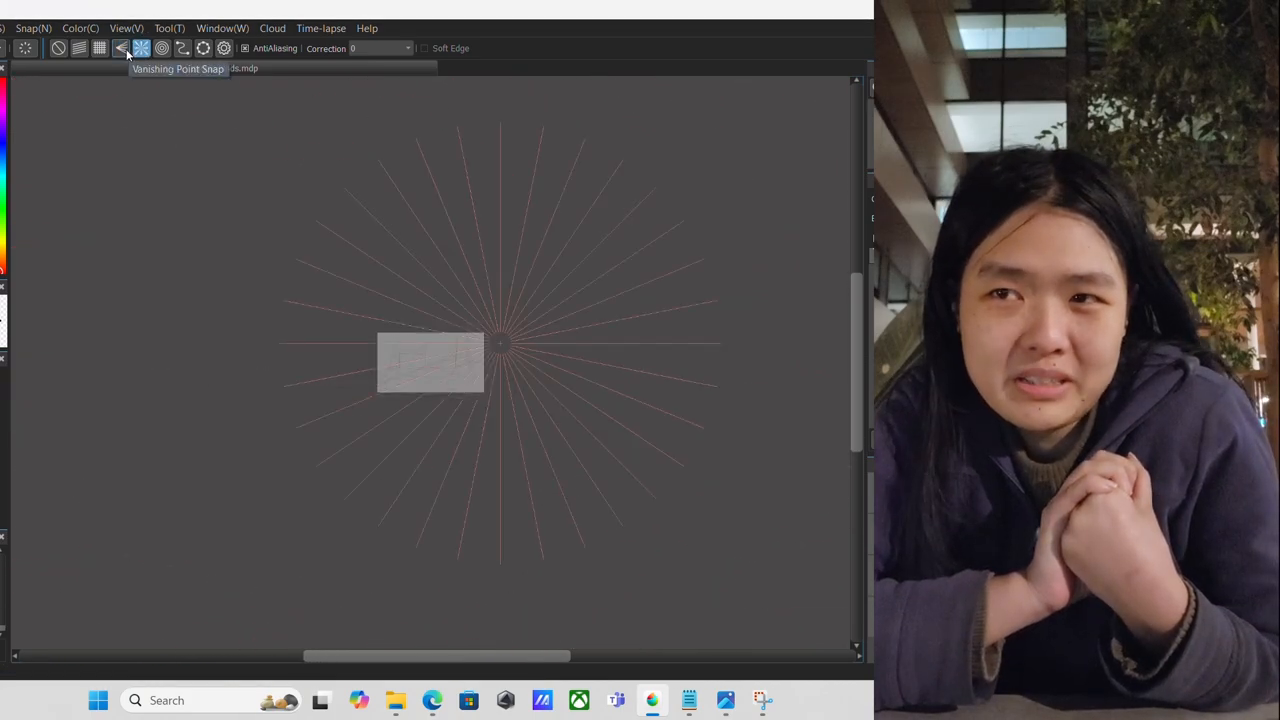
pyautogui.click(120, 48)
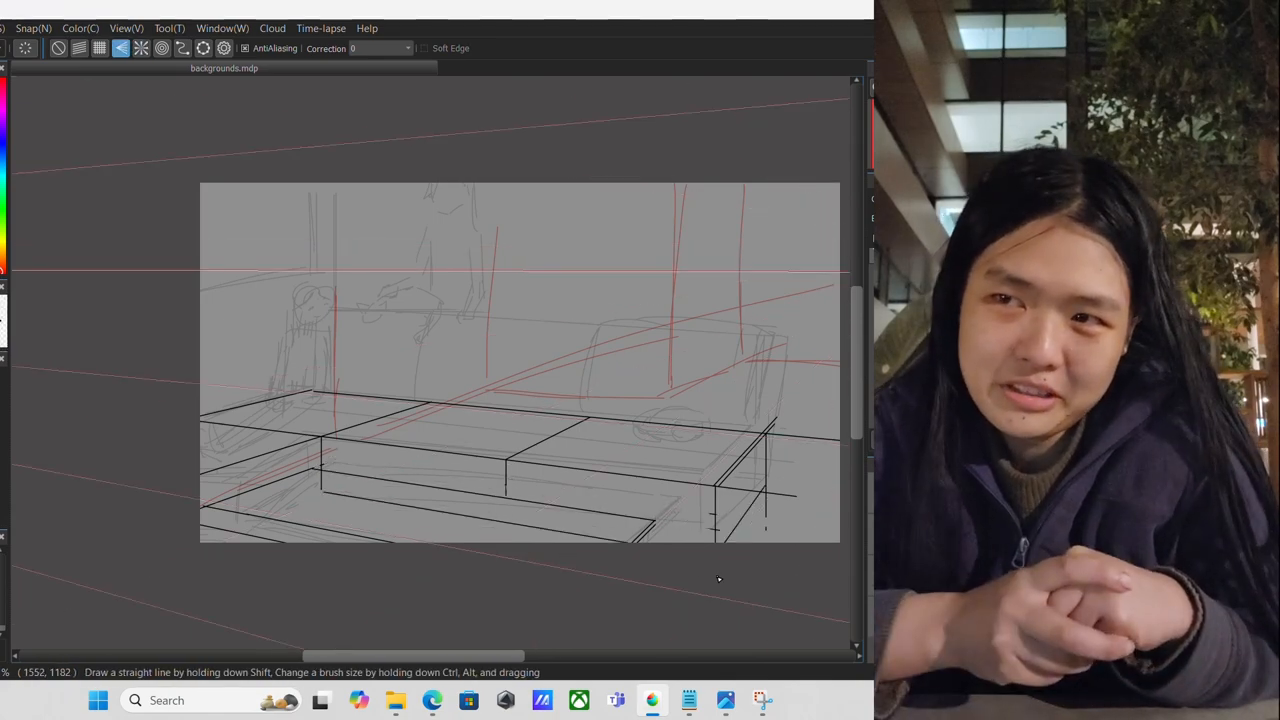
pyautogui.click(58, 48)
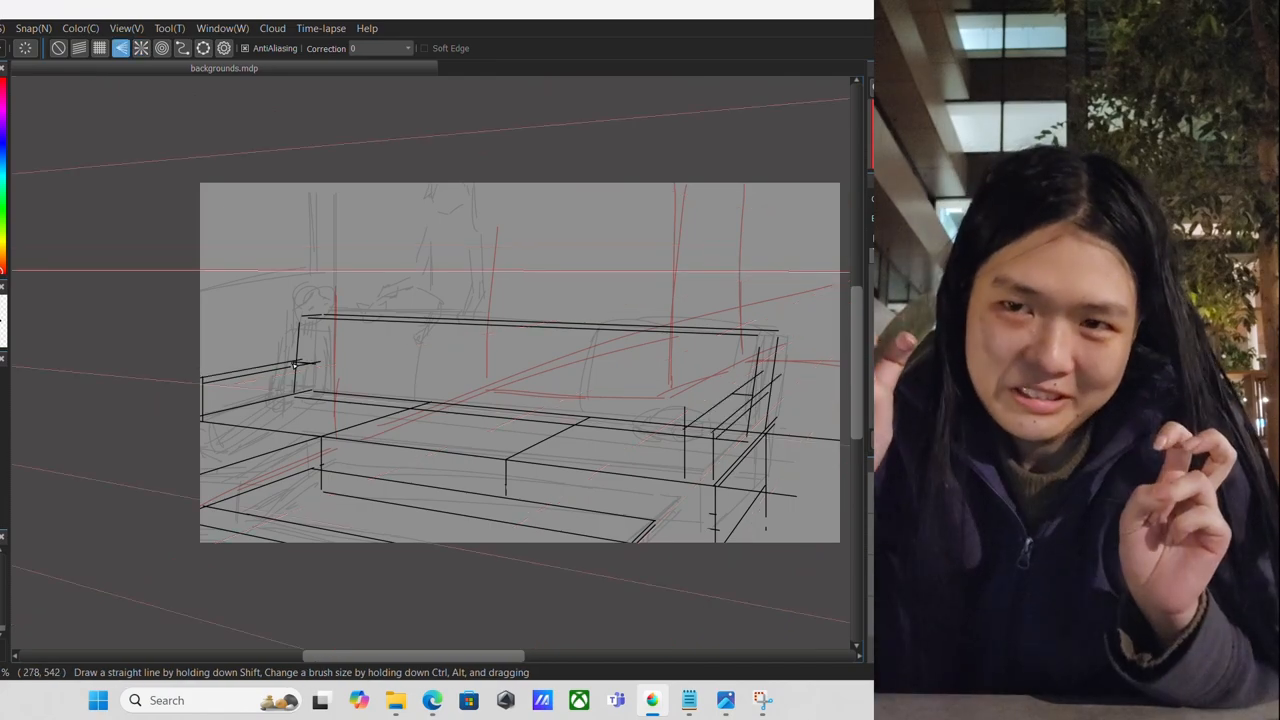
pyautogui.click(100, 48)
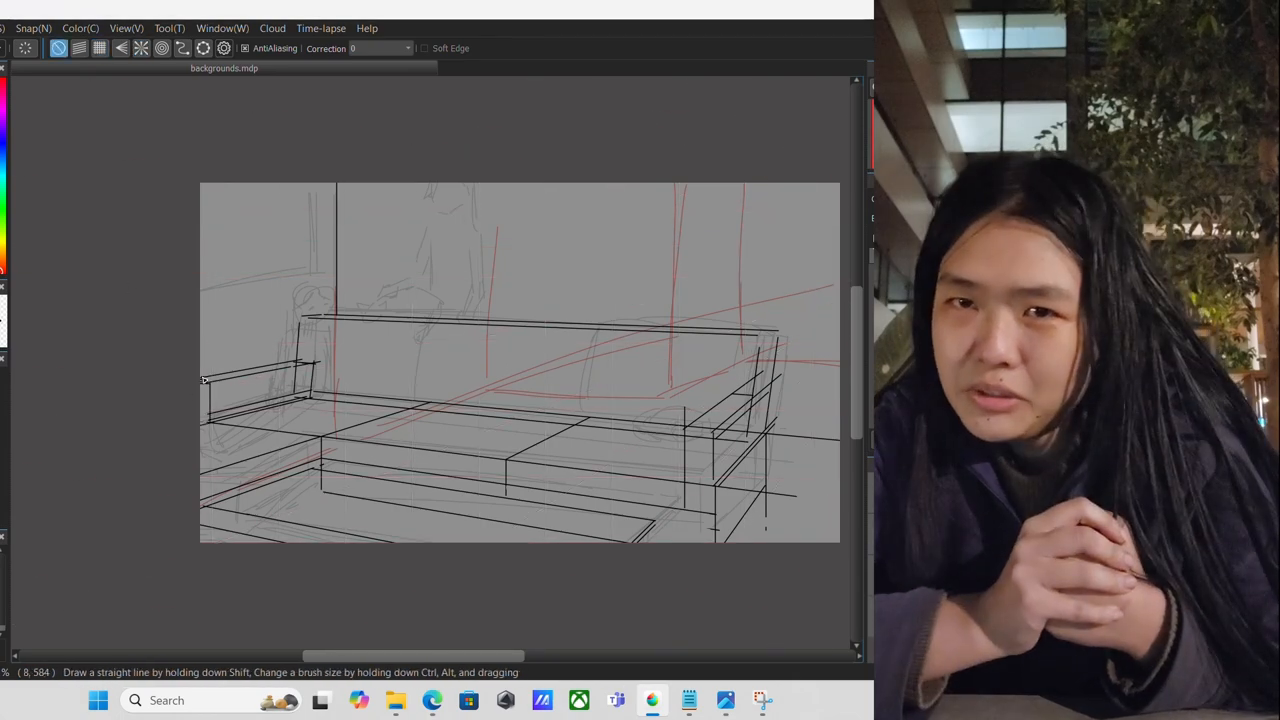
pyautogui.click(140, 48)
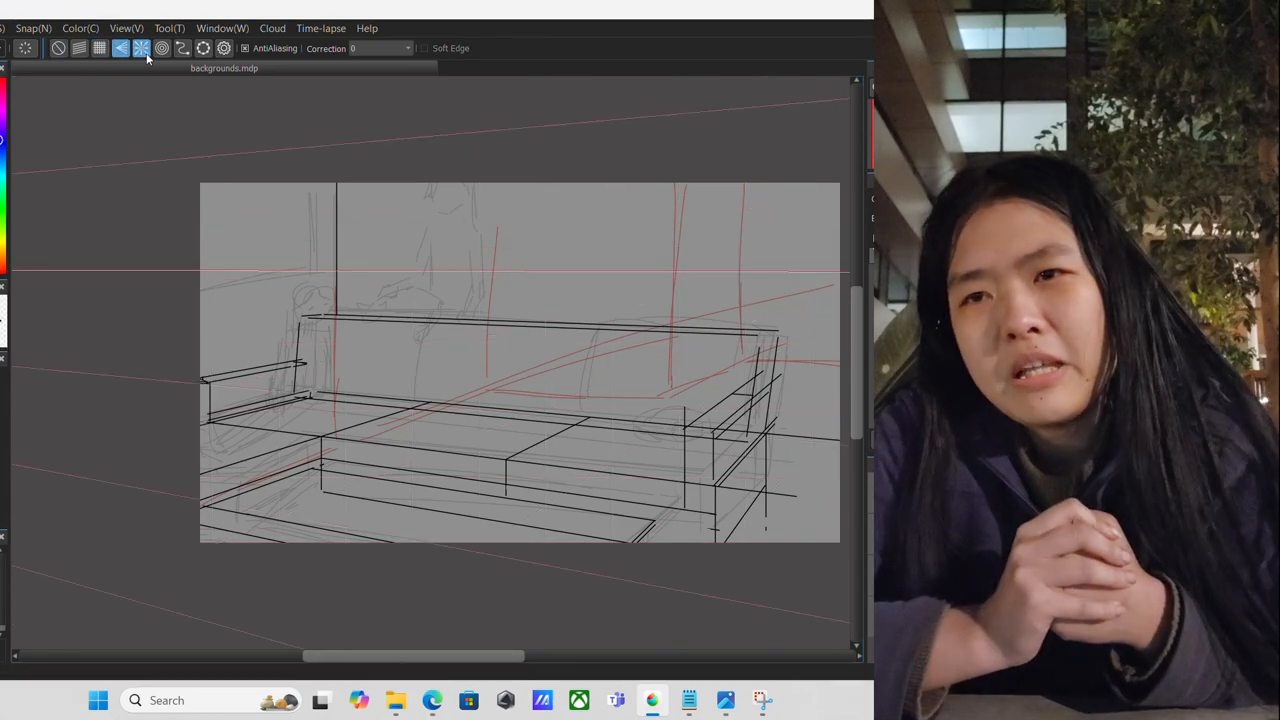
pyautogui.click(120, 48)
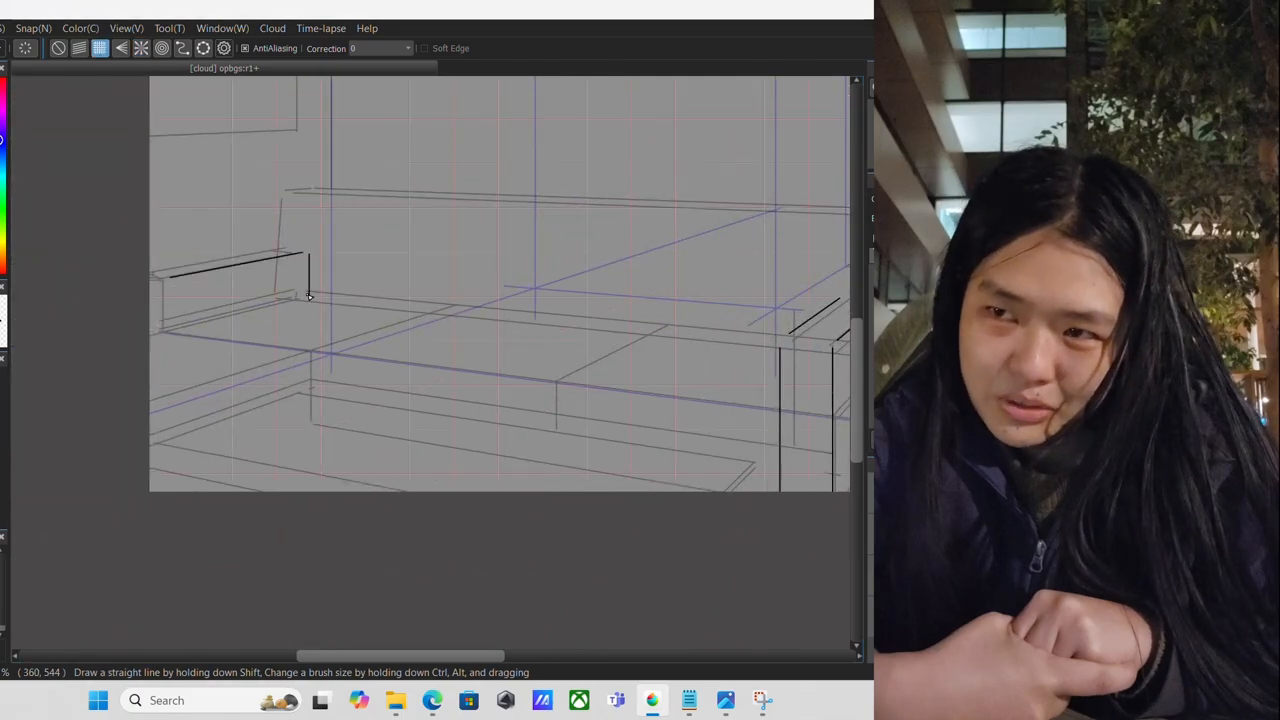
# Step: Ink the curved cushion outline freehand, then switch to ellipse Curve Line snapping for the arms
pyautogui.click(32, 28)
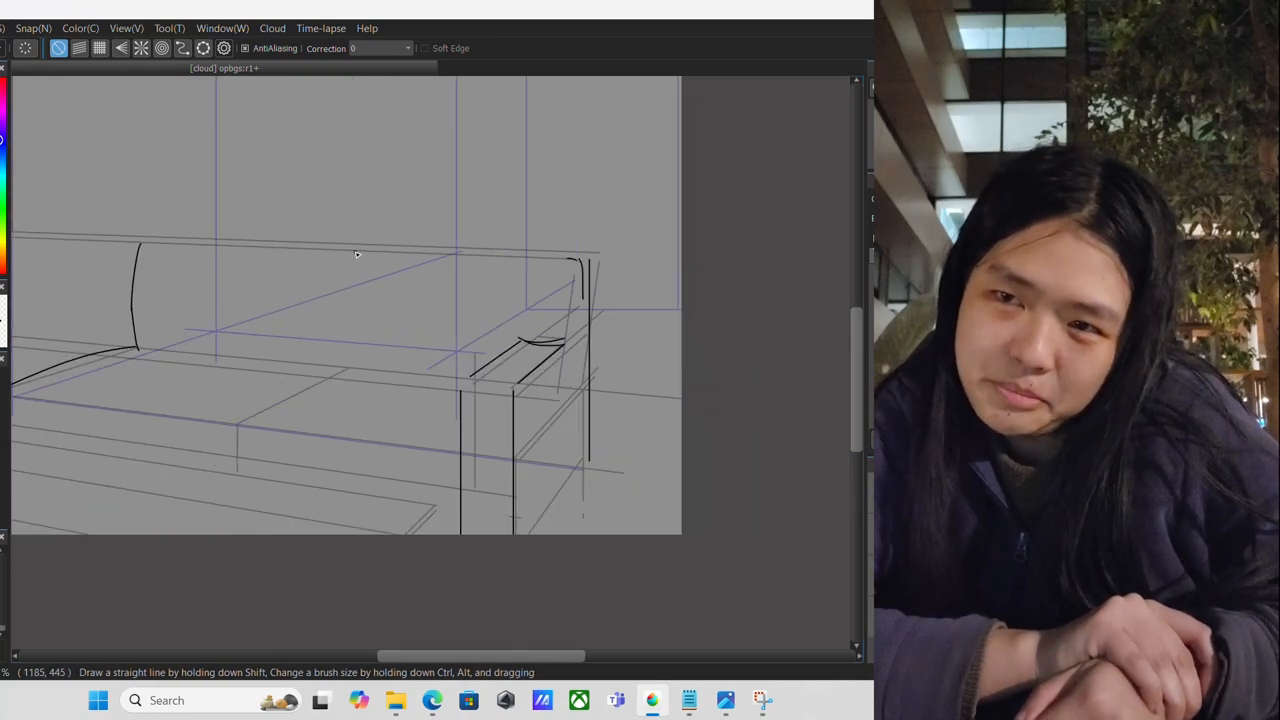
pyautogui.moveTo(350, 260); pyautogui.dragTo(560, 370)
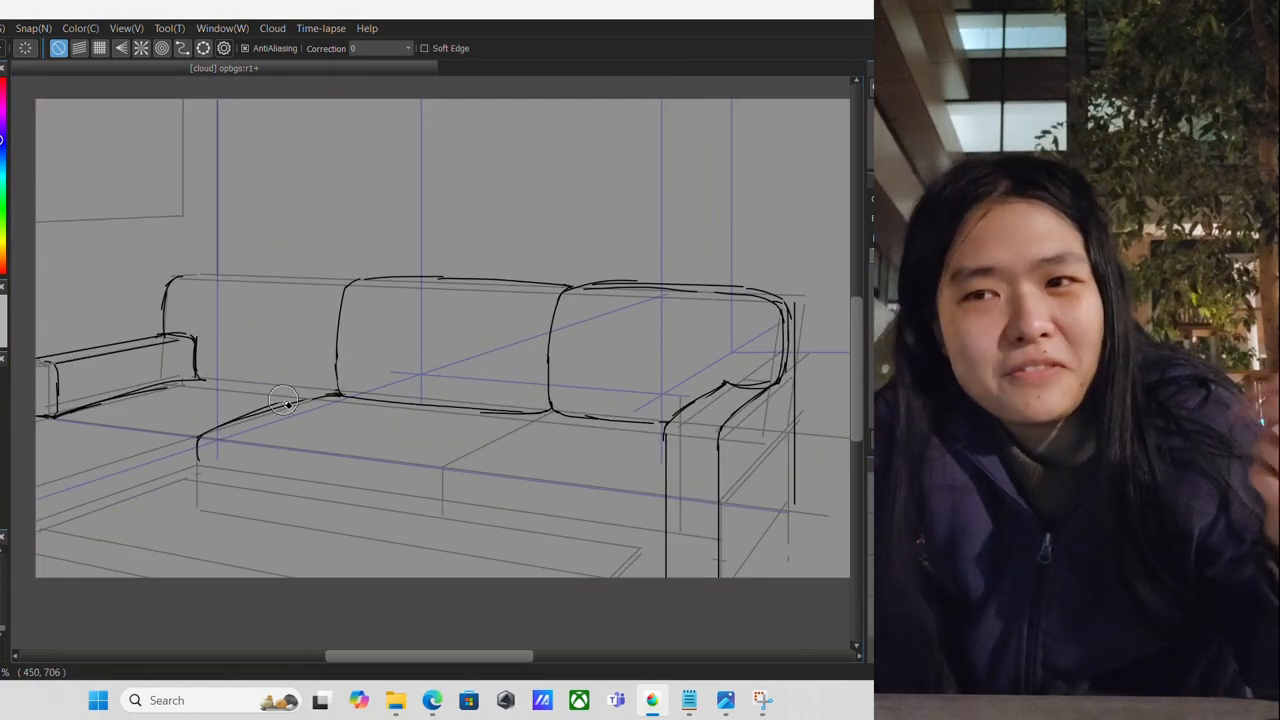
pyautogui.click(32, 28)
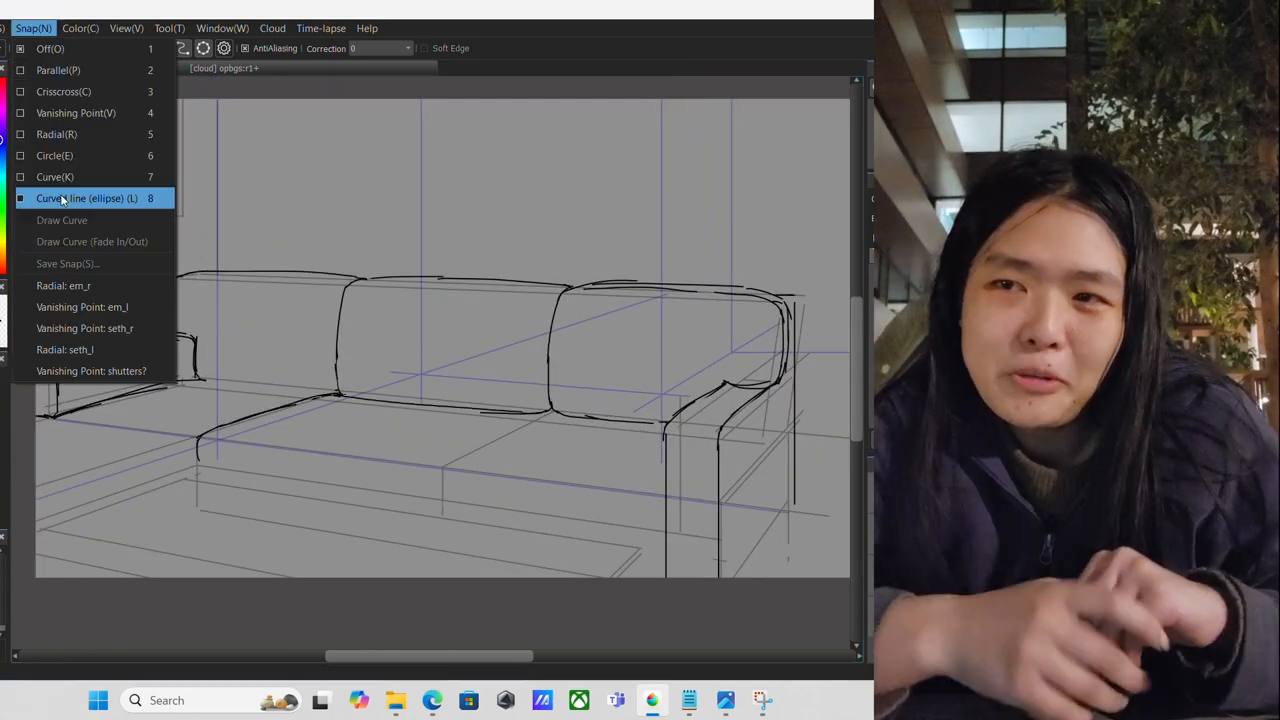
pyautogui.click(88, 198)
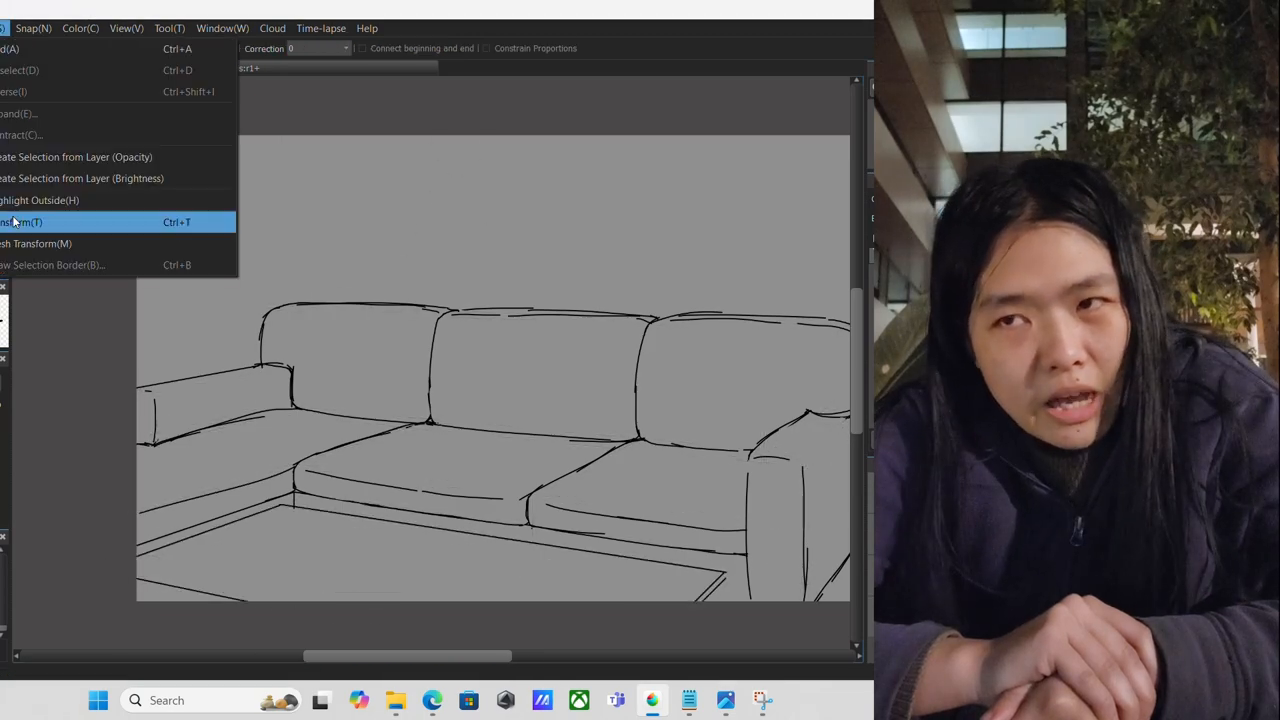
# Step: Start a Transform on the inked sofa line art
pyautogui.click(22, 222)
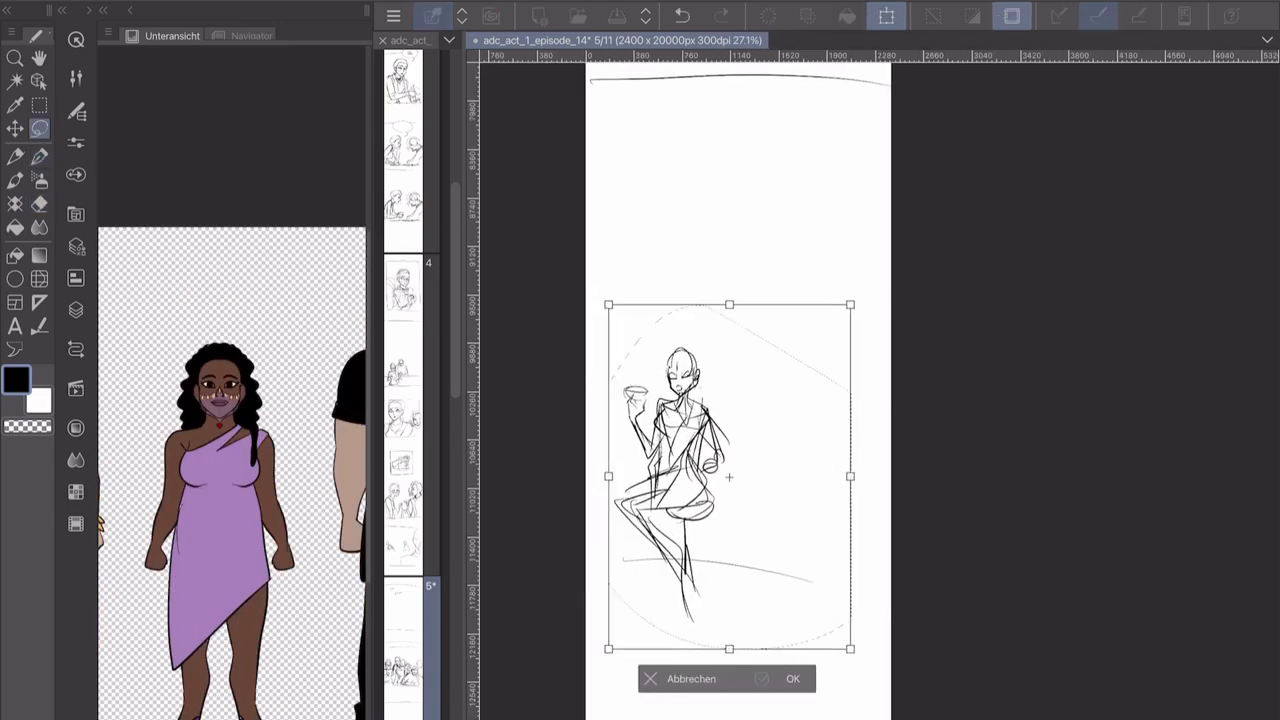
# Step: Apply the figure's new size, then sketch the seated woman holding a glass at the bar
pyautogui.click(792, 678)
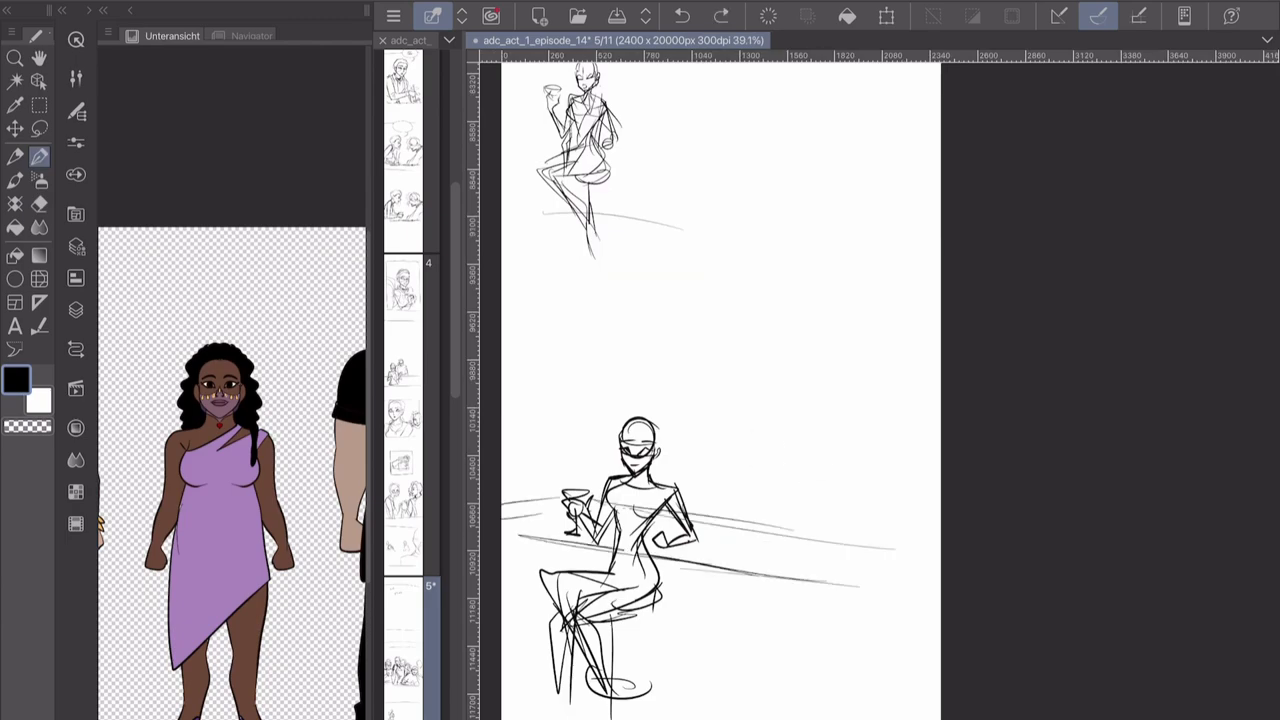
pyautogui.moveTo(772, 430); pyautogui.dragTo(800, 464)
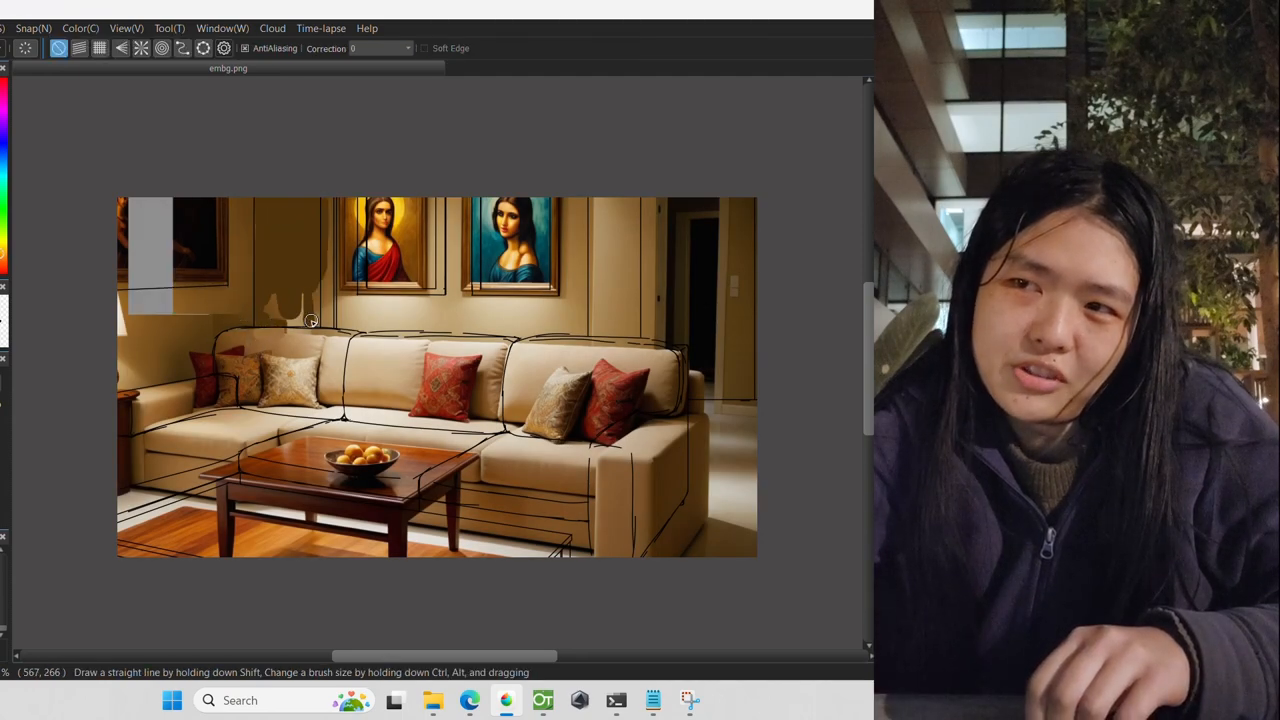
pyautogui.moveTo(300, 212)
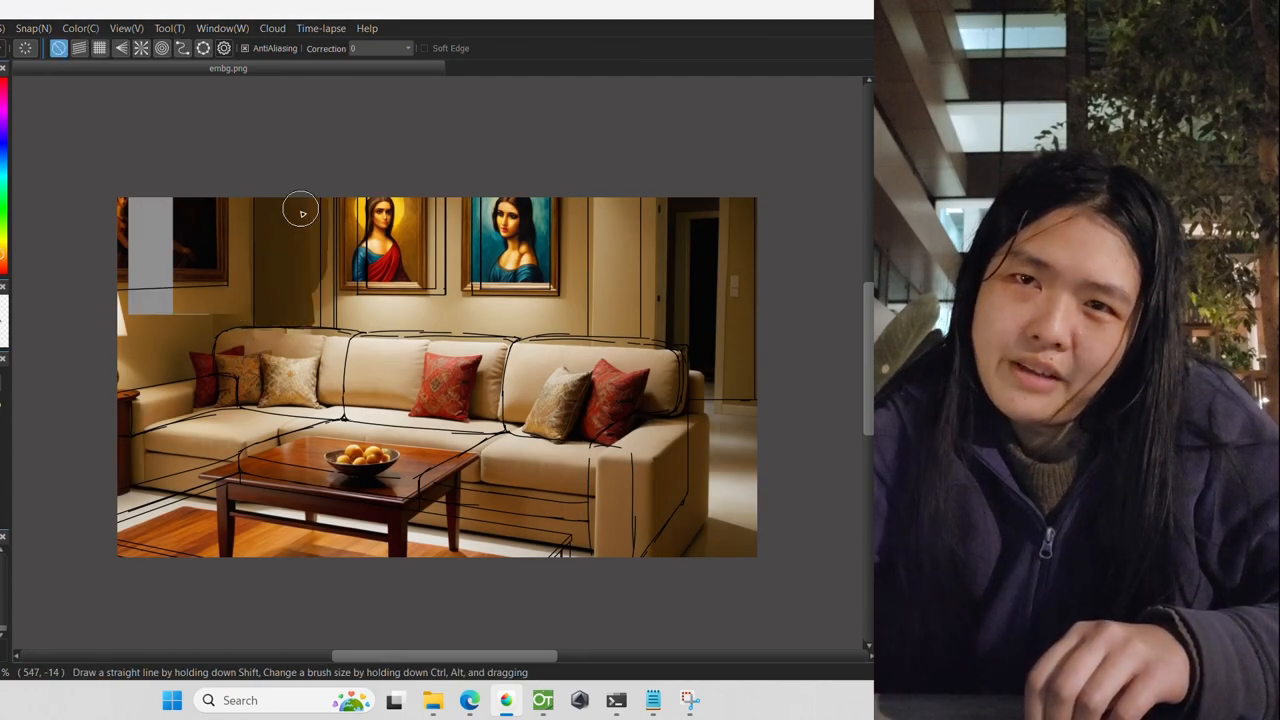
pyautogui.moveTo(250, 336)
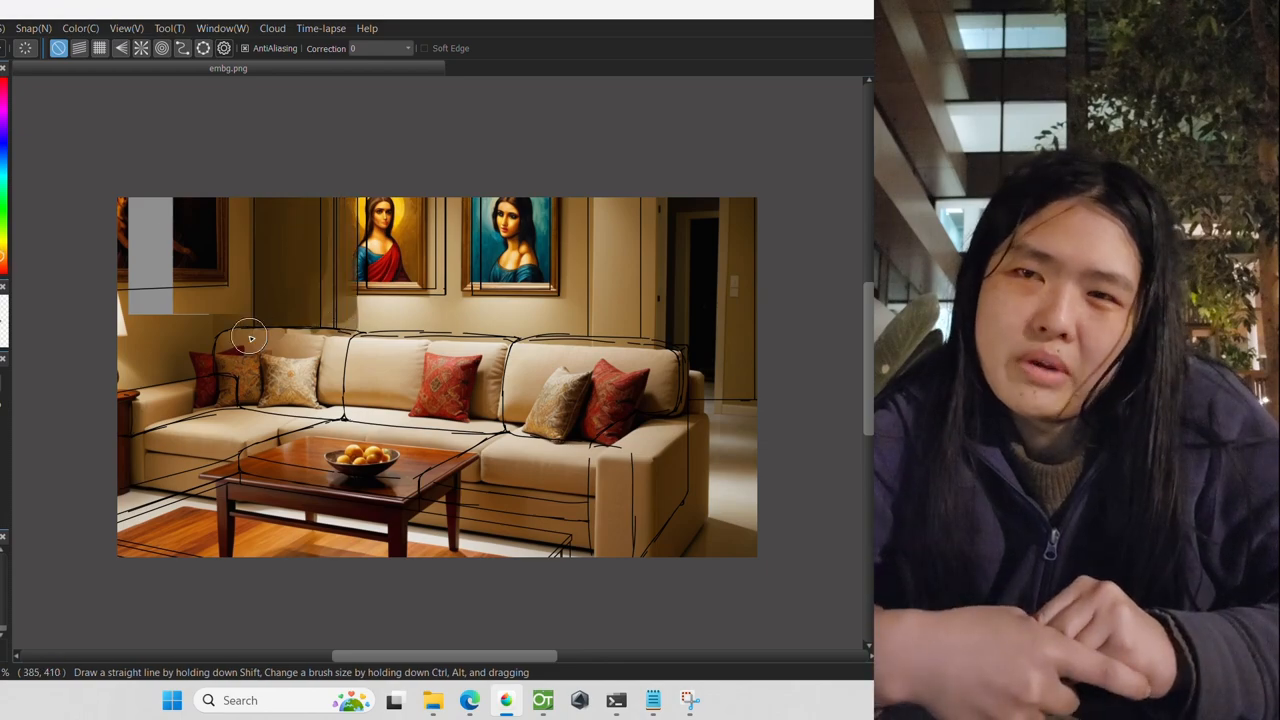
pyautogui.moveTo(252, 284)
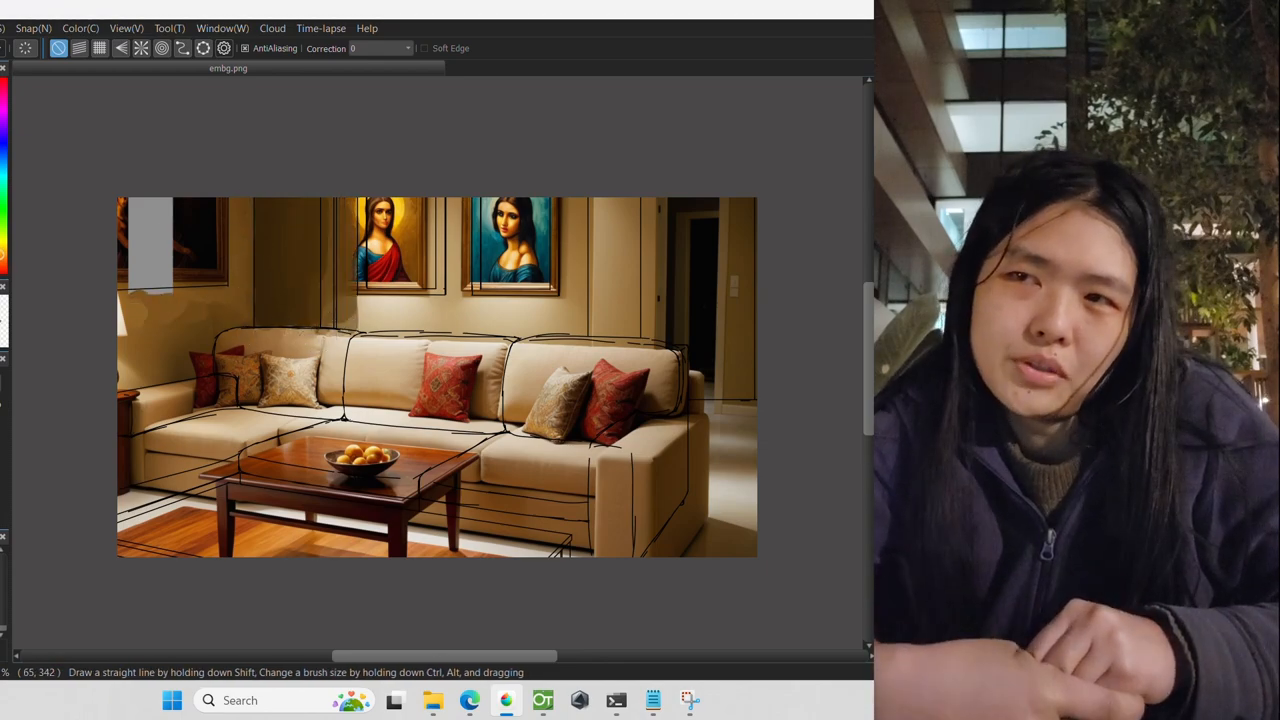
pyautogui.moveTo(156, 300)
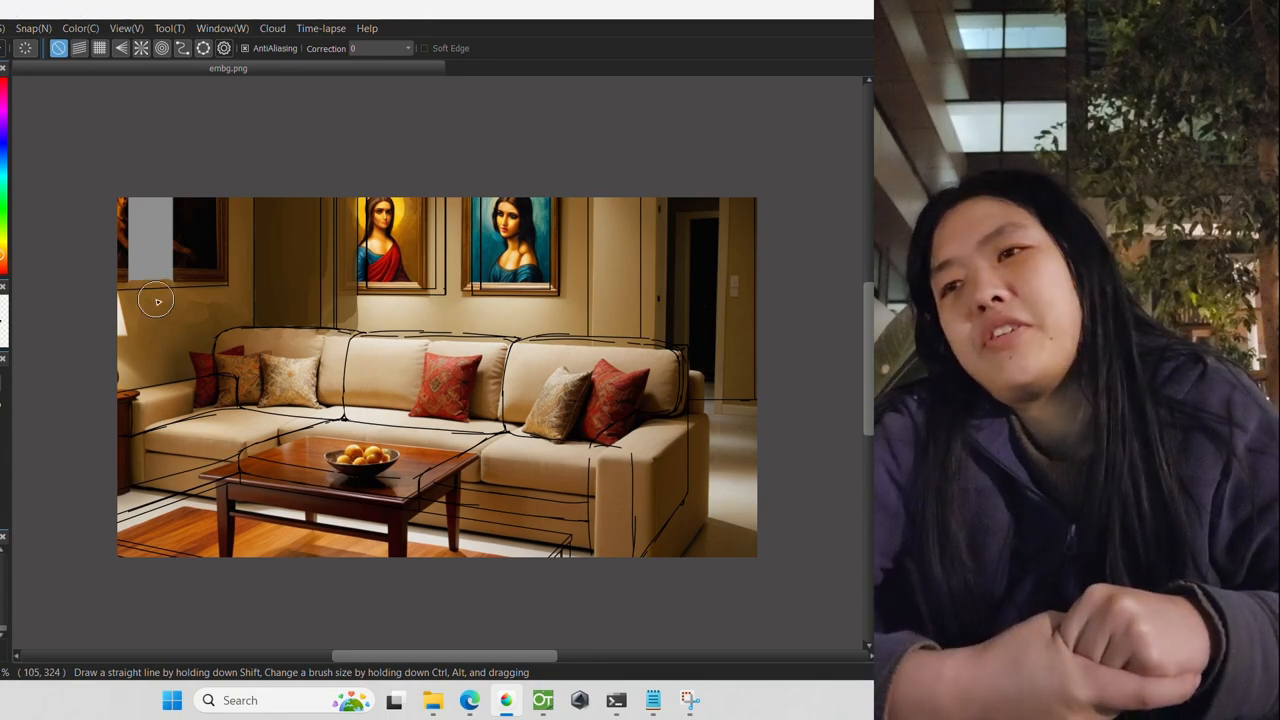
pyautogui.moveTo(114, 324)
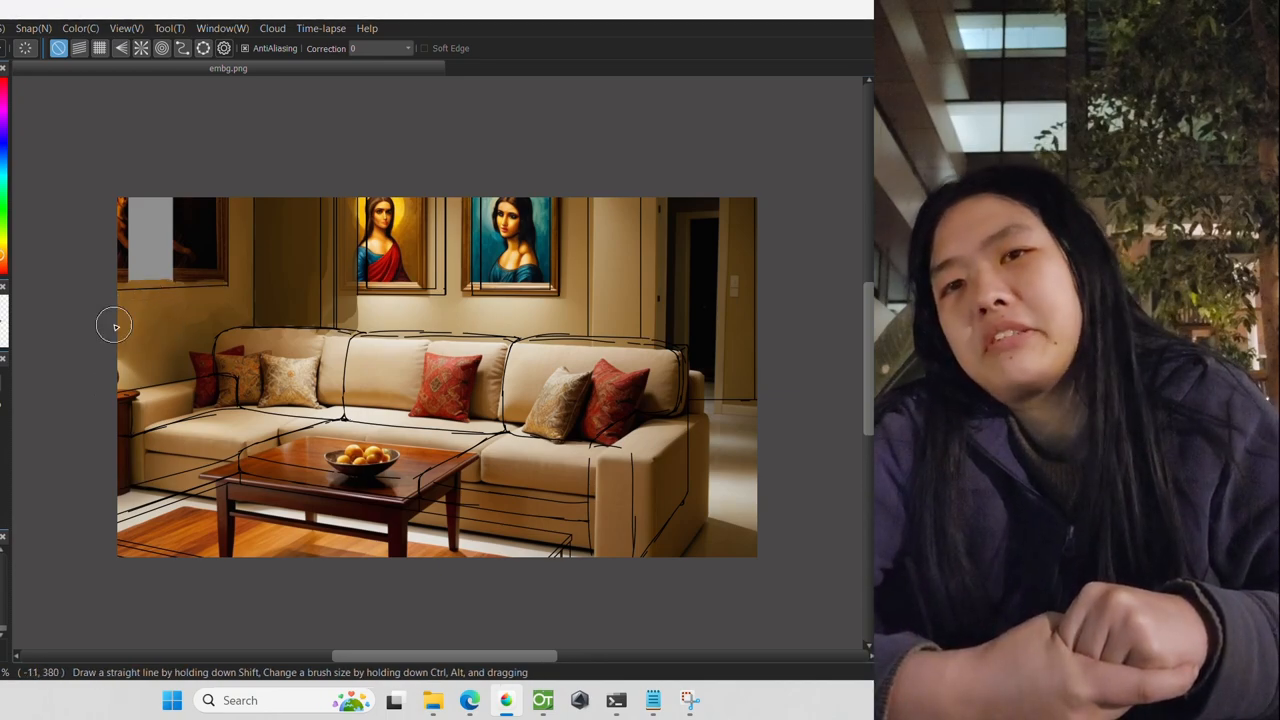
pyautogui.moveTo(220, 404)
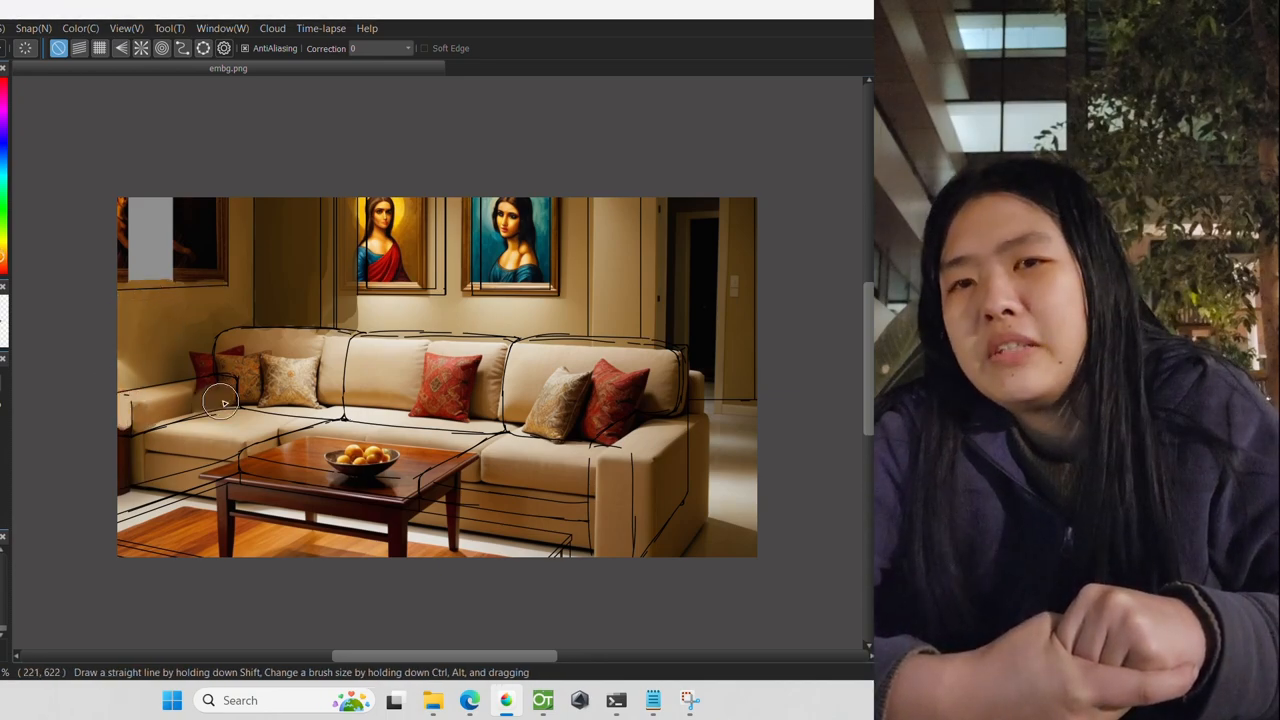
pyautogui.moveTo(260, 516)
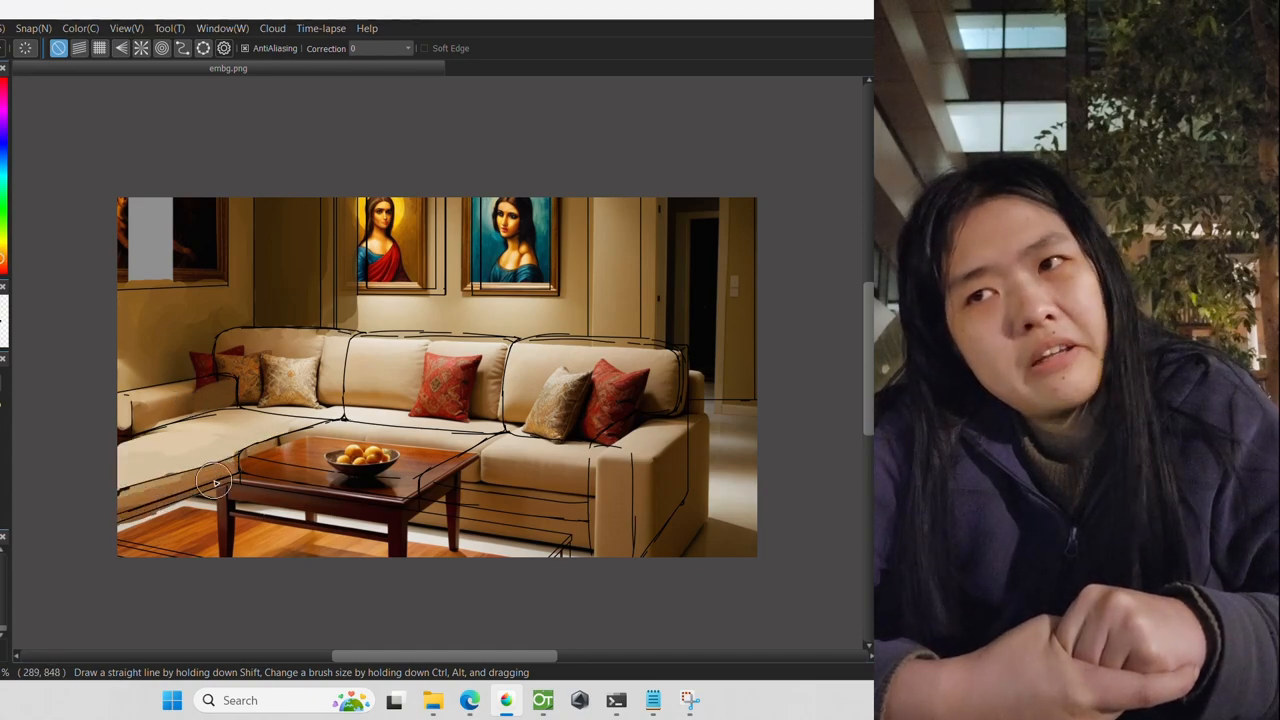
pyautogui.moveTo(184, 386)
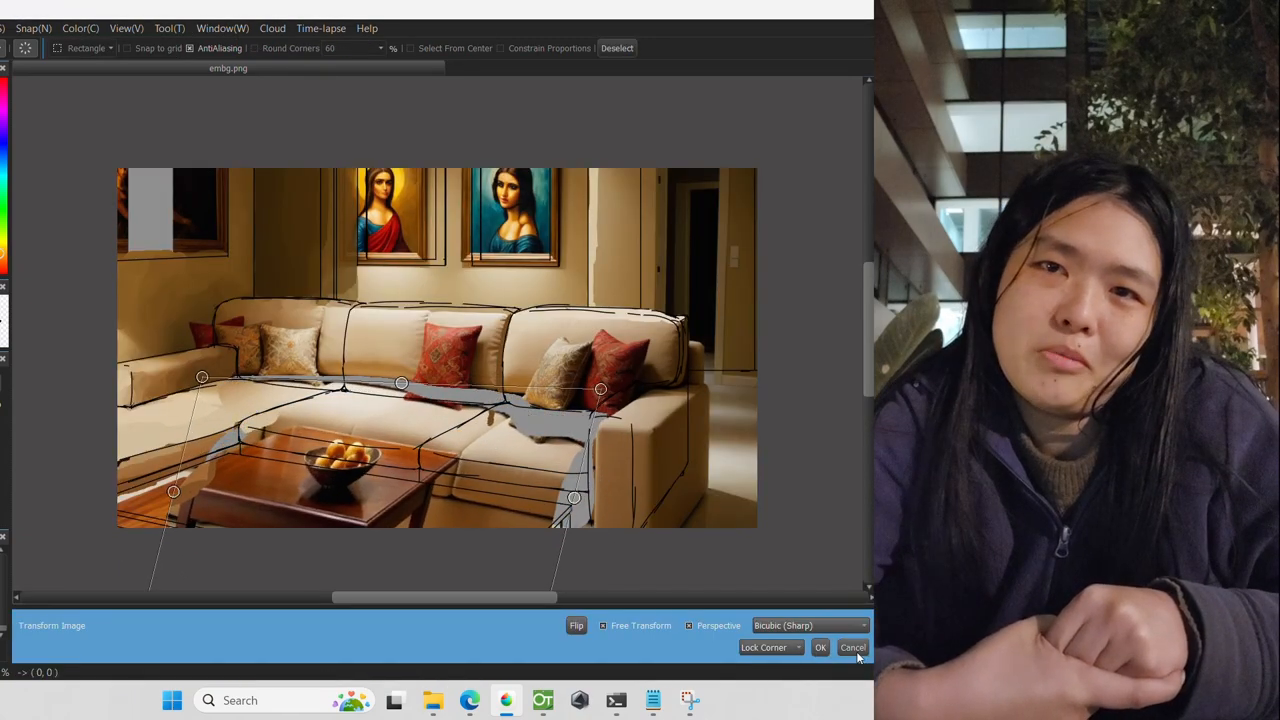
# Step: Confirm the reshaped sofa seat and coffee table, then paint over the middle red cushion
pyautogui.click(820, 648)
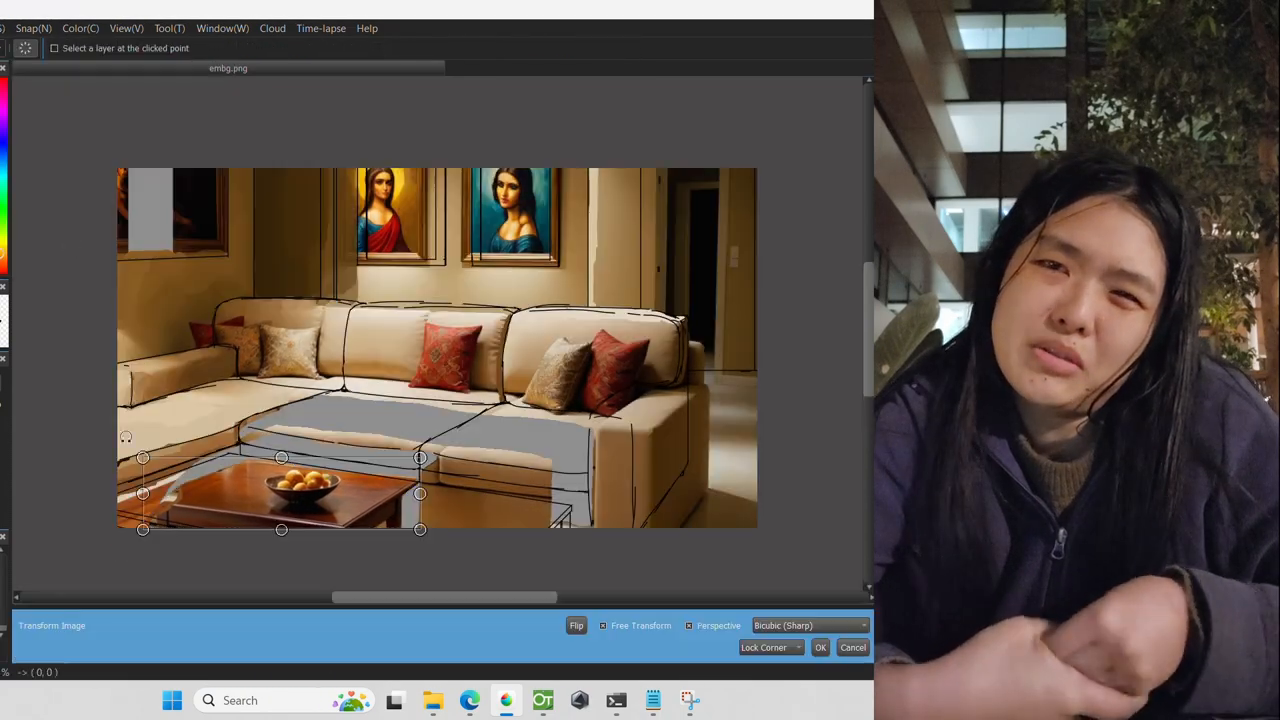
pyautogui.click(820, 648)
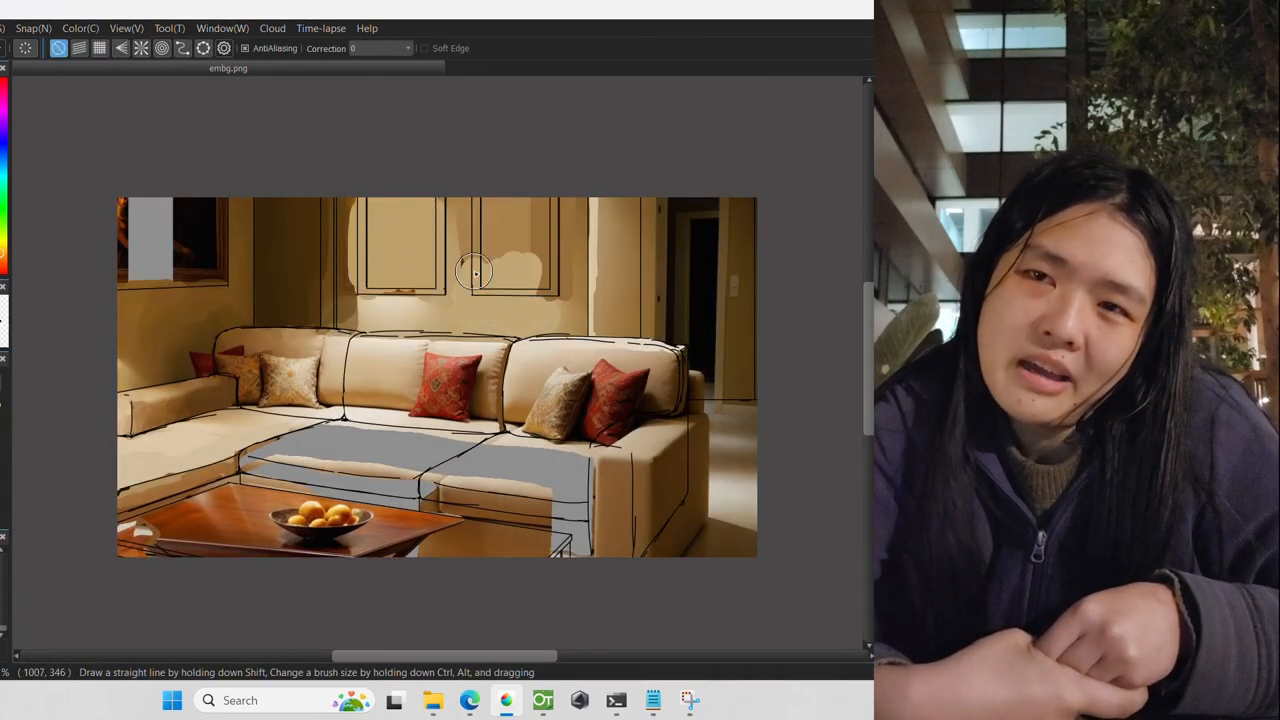
pyautogui.moveTo(318, 196)
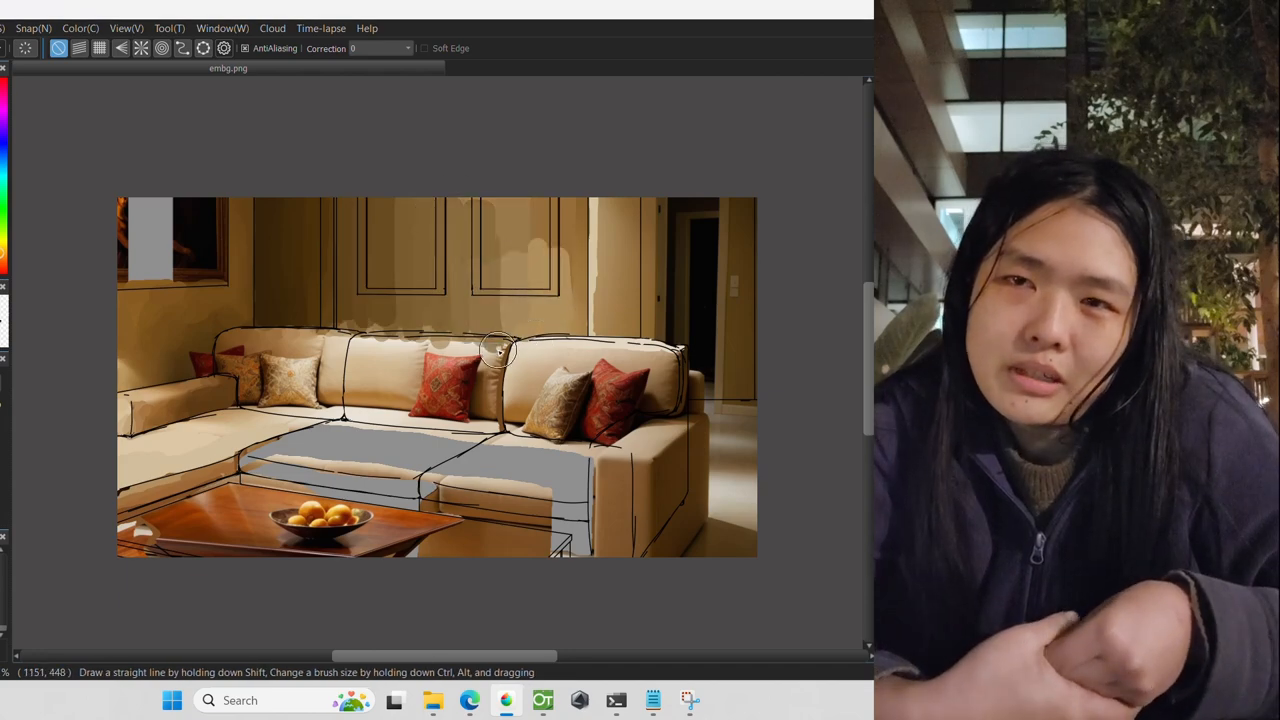
pyautogui.moveTo(498, 350); pyautogui.dragTo(284, 356)
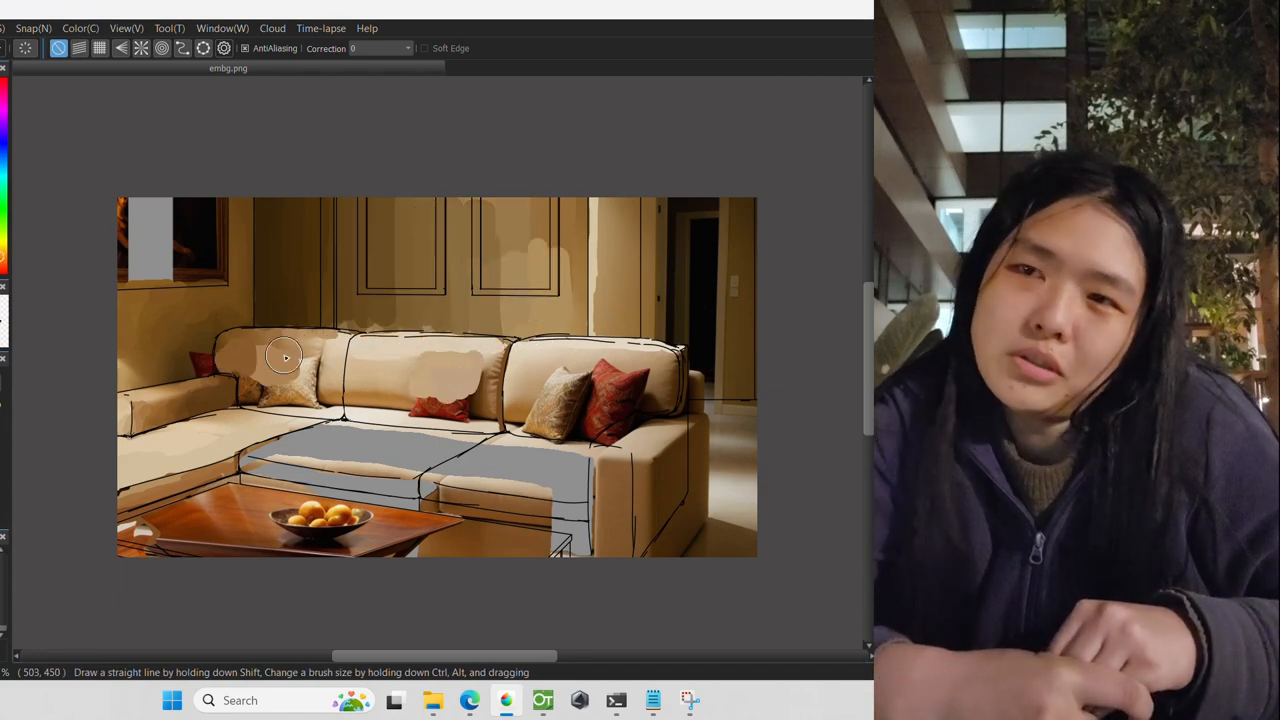
pyautogui.moveTo(196, 360)
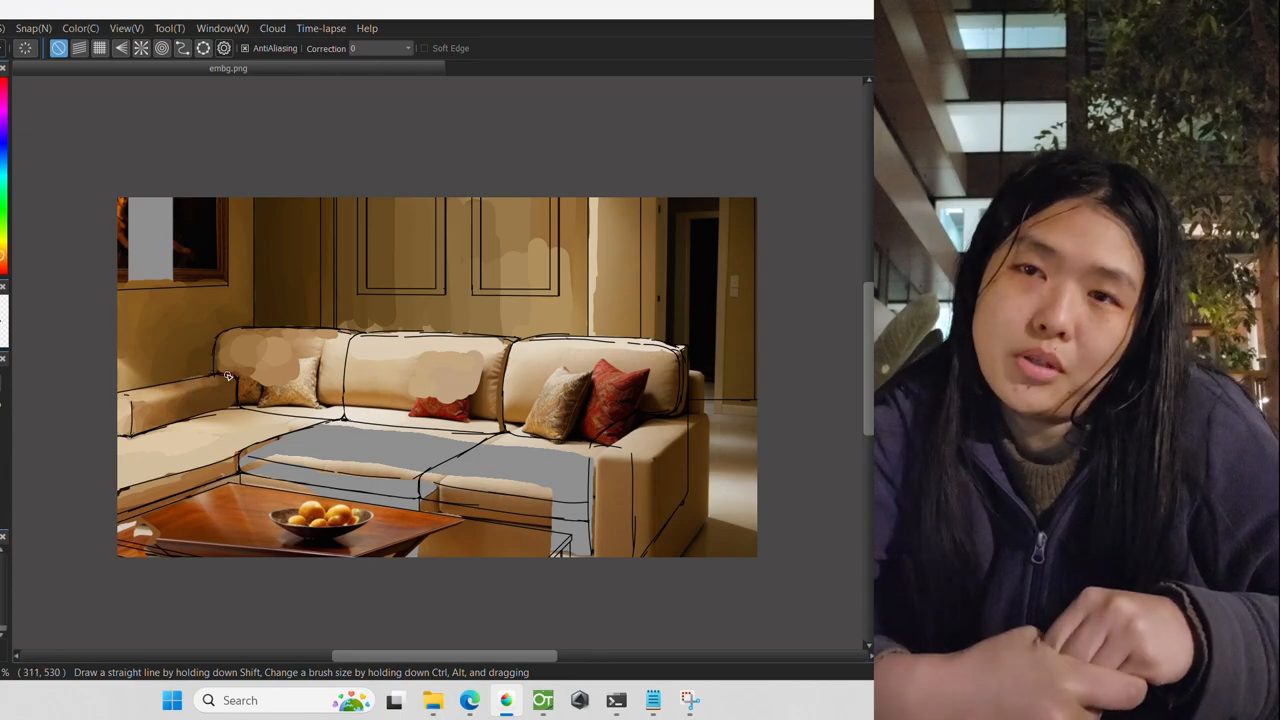
pyautogui.moveTo(616, 300)
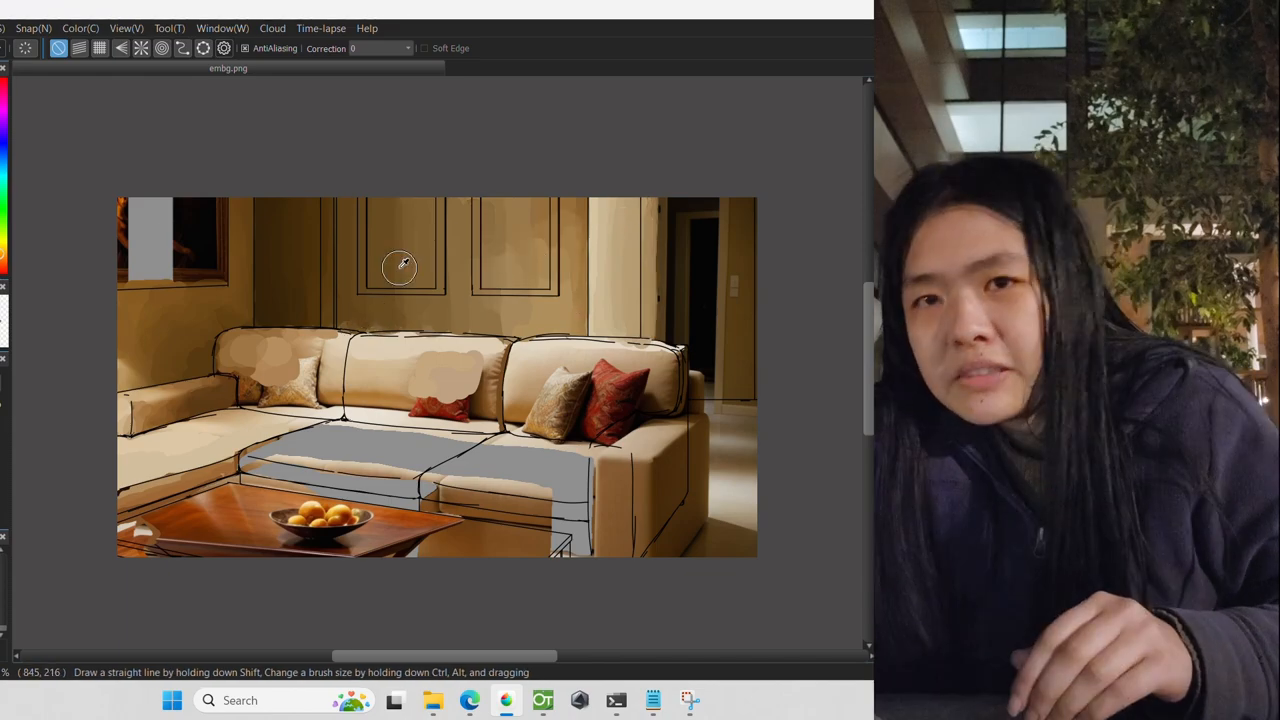
pyautogui.moveTo(636, 264)
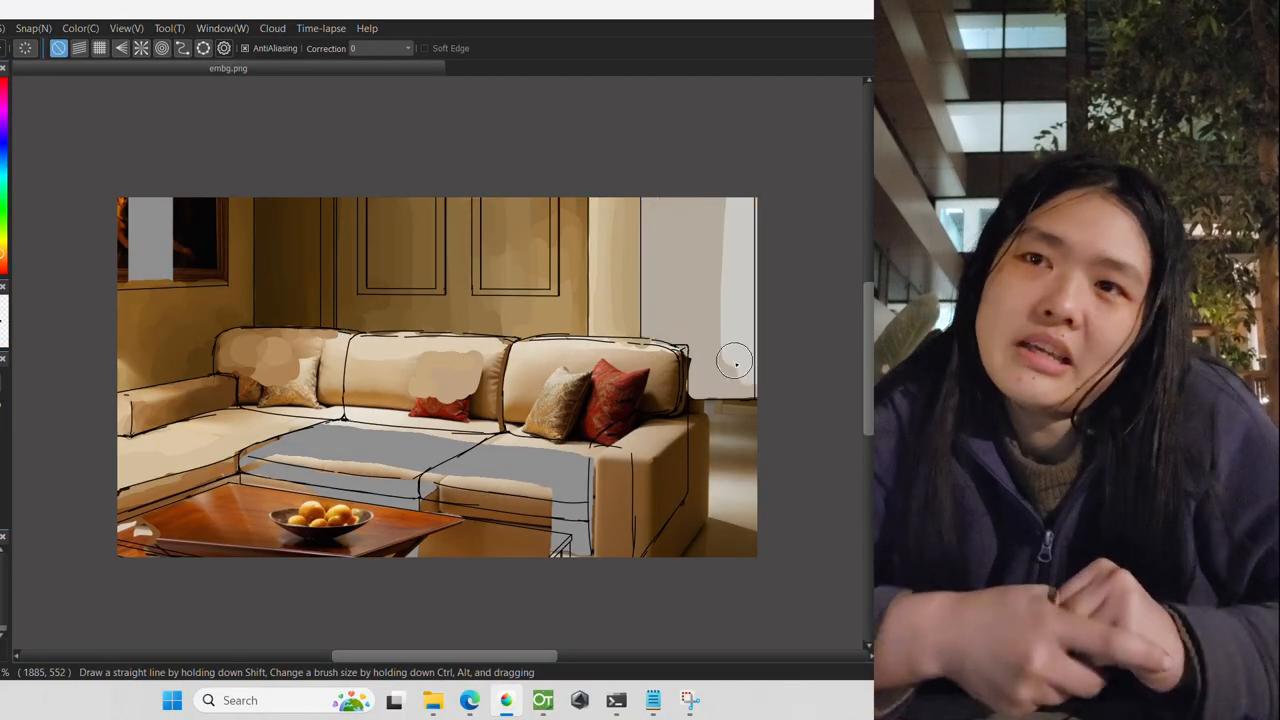
pyautogui.moveTo(320, 292)
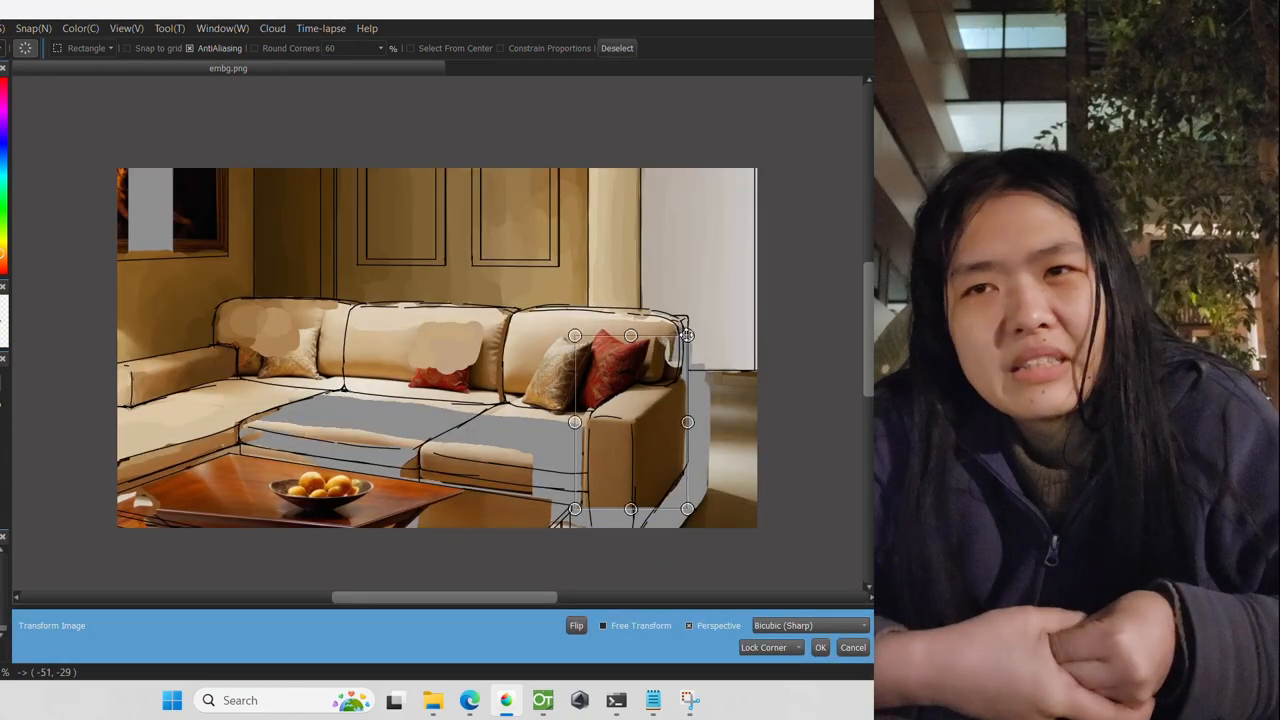
# Step: Apply the reshaped, taller rounded right end of the sofa
pyautogui.click(820, 648)
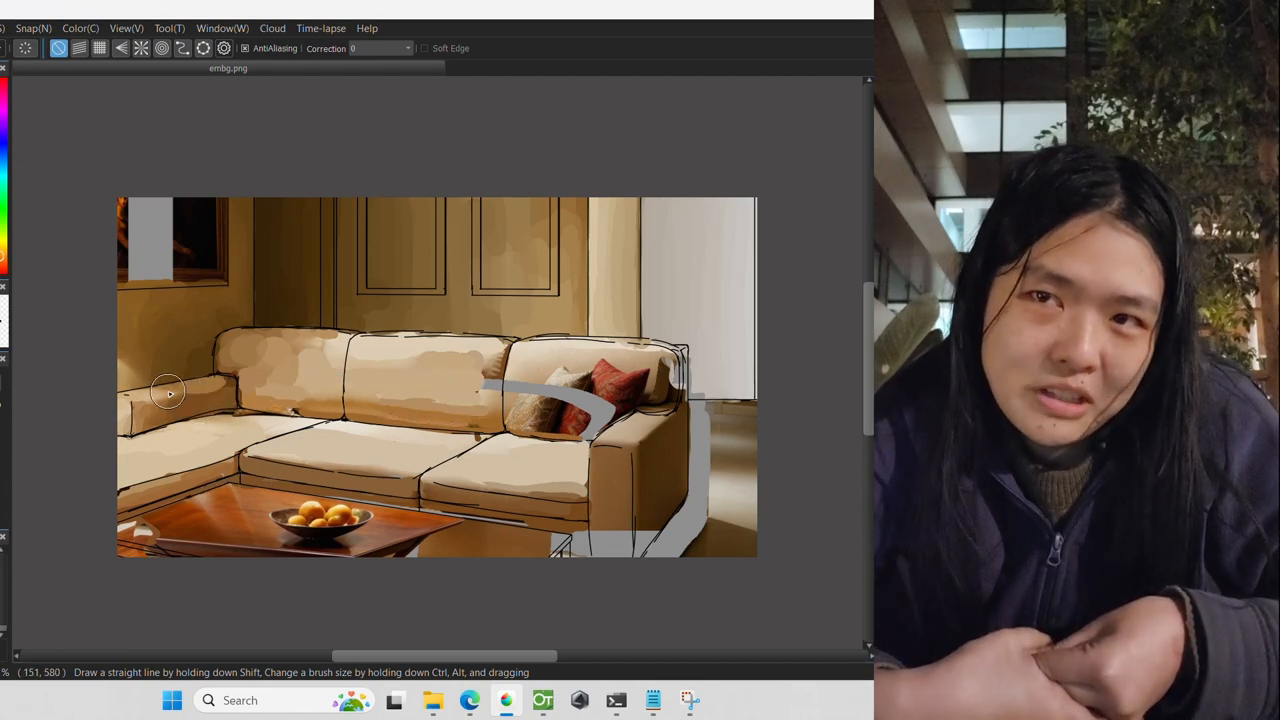
pyautogui.moveTo(260, 370)
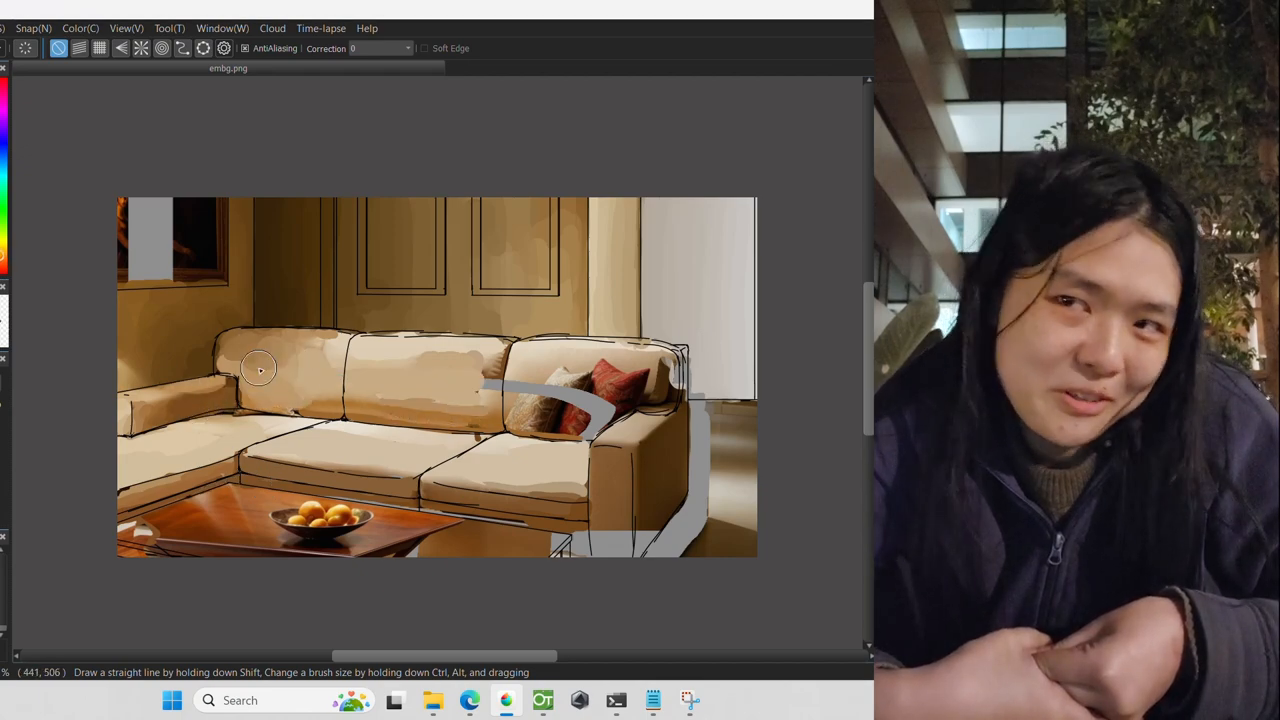
pyautogui.moveTo(252, 344)
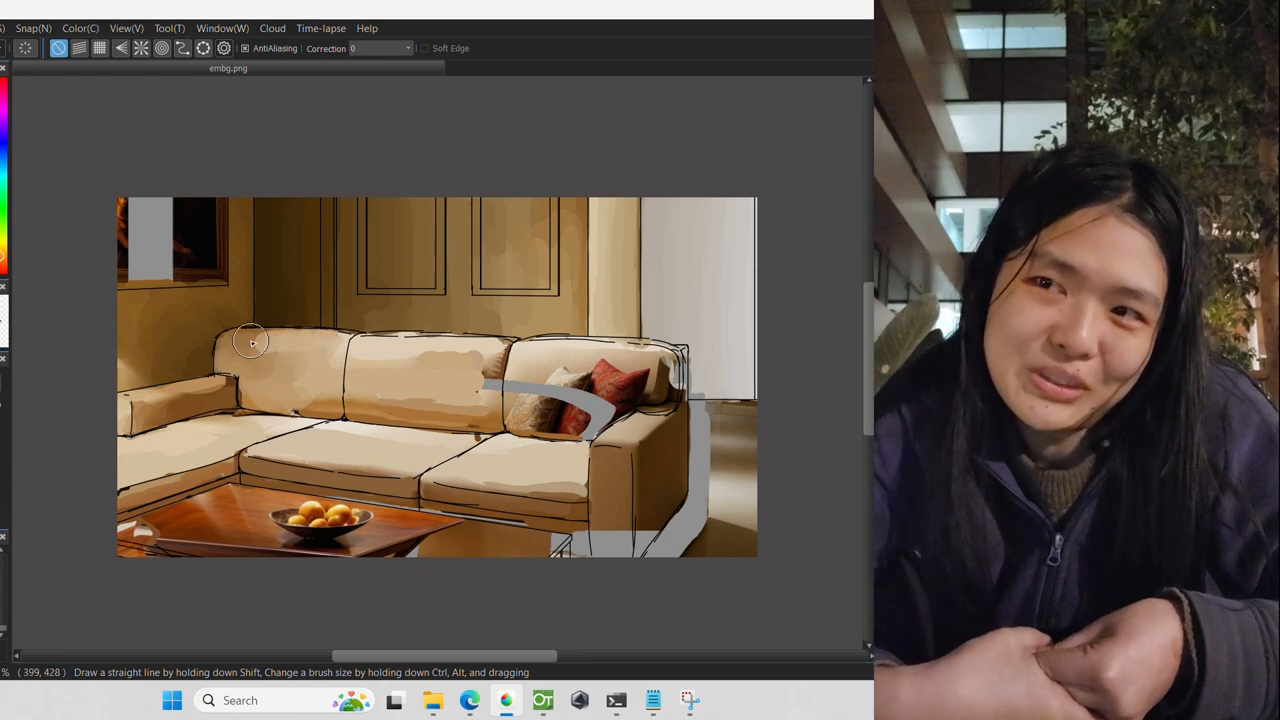
pyautogui.moveTo(308, 320)
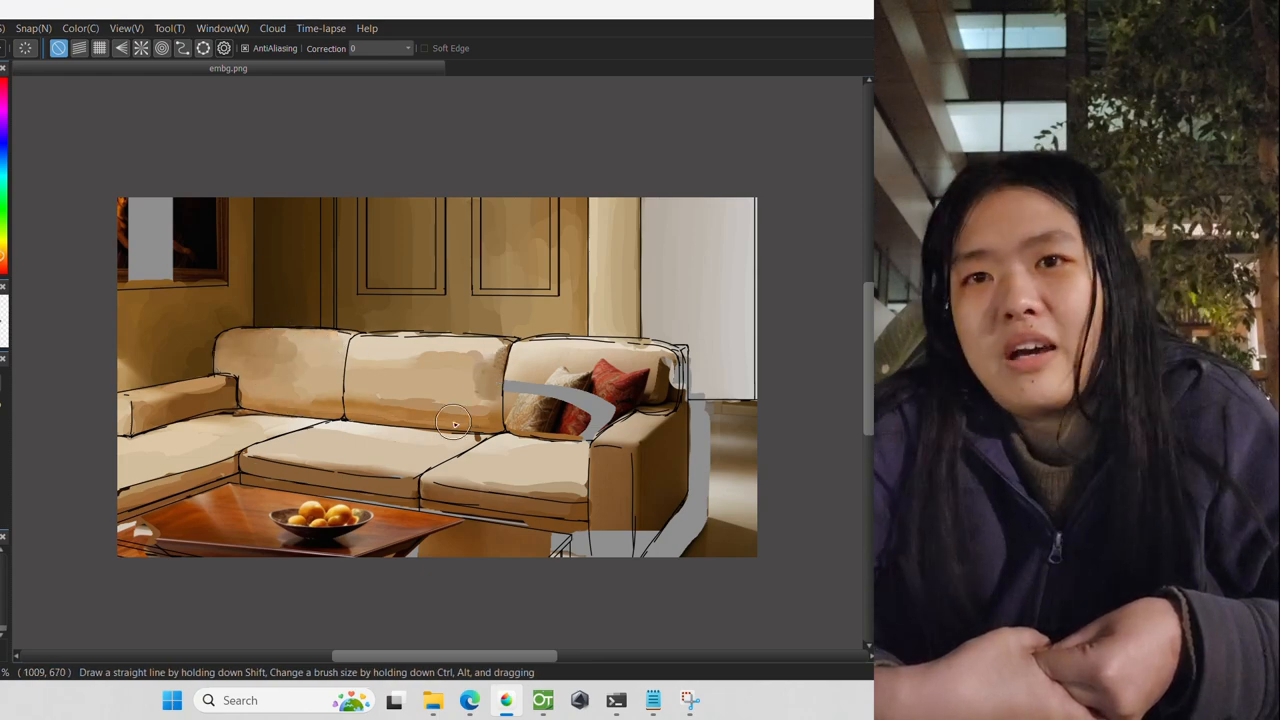
pyautogui.moveTo(268, 390)
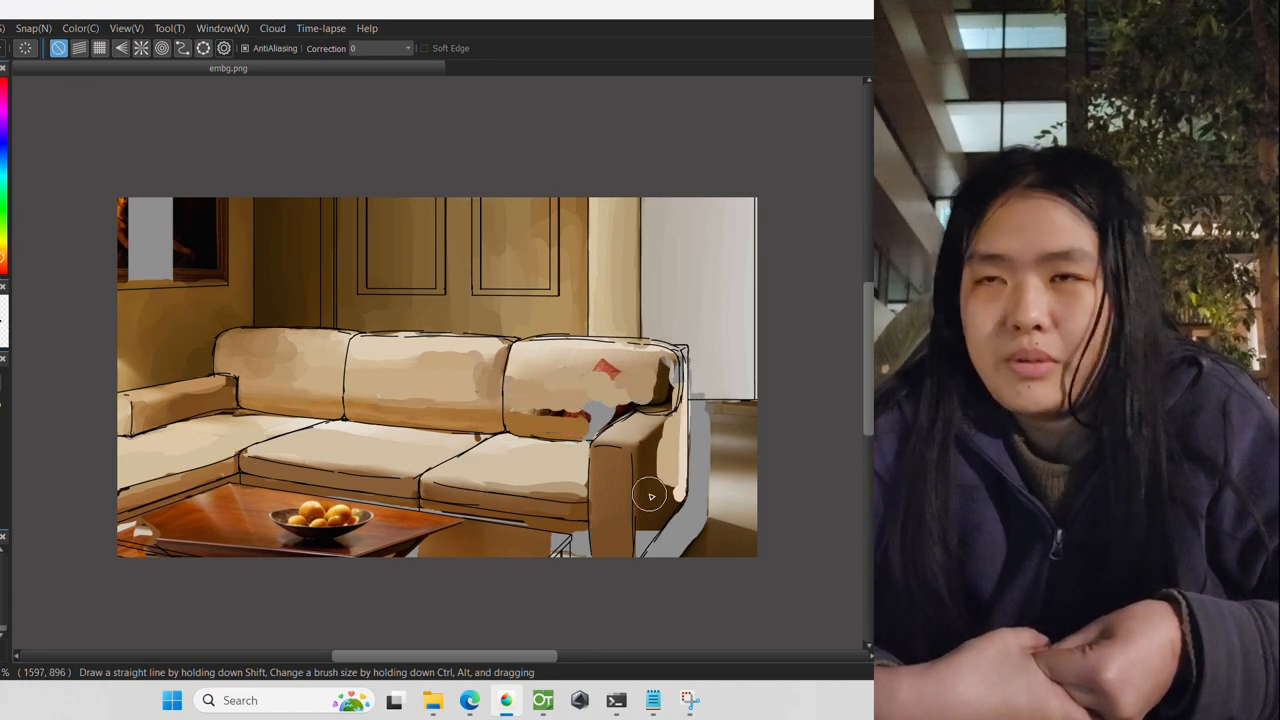
pyautogui.moveTo(650, 534)
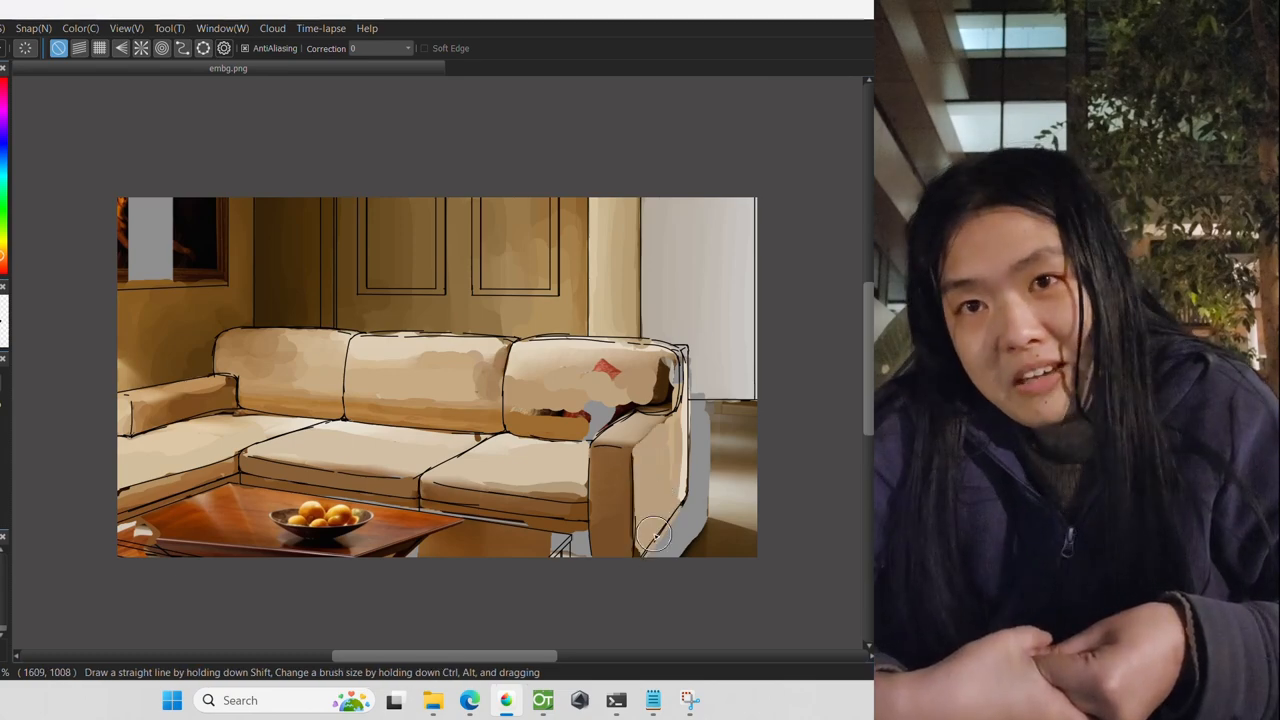
pyautogui.moveTo(670, 504)
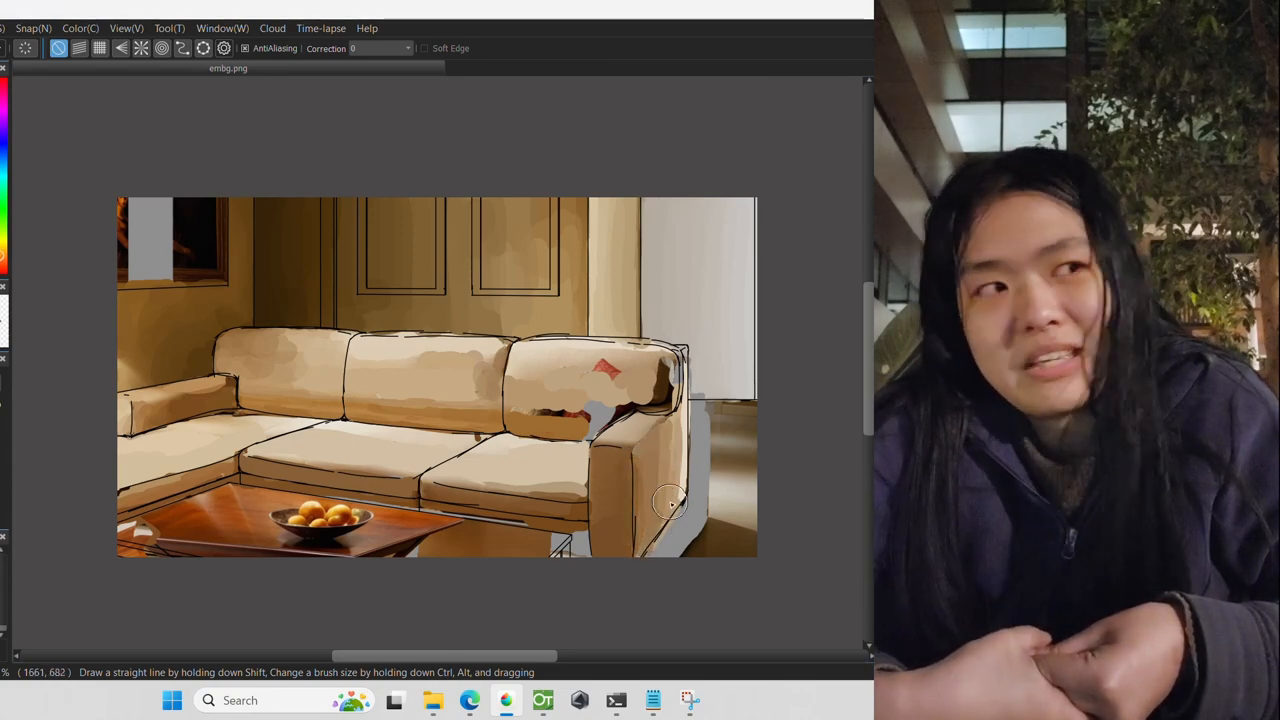
pyautogui.moveTo(600, 456)
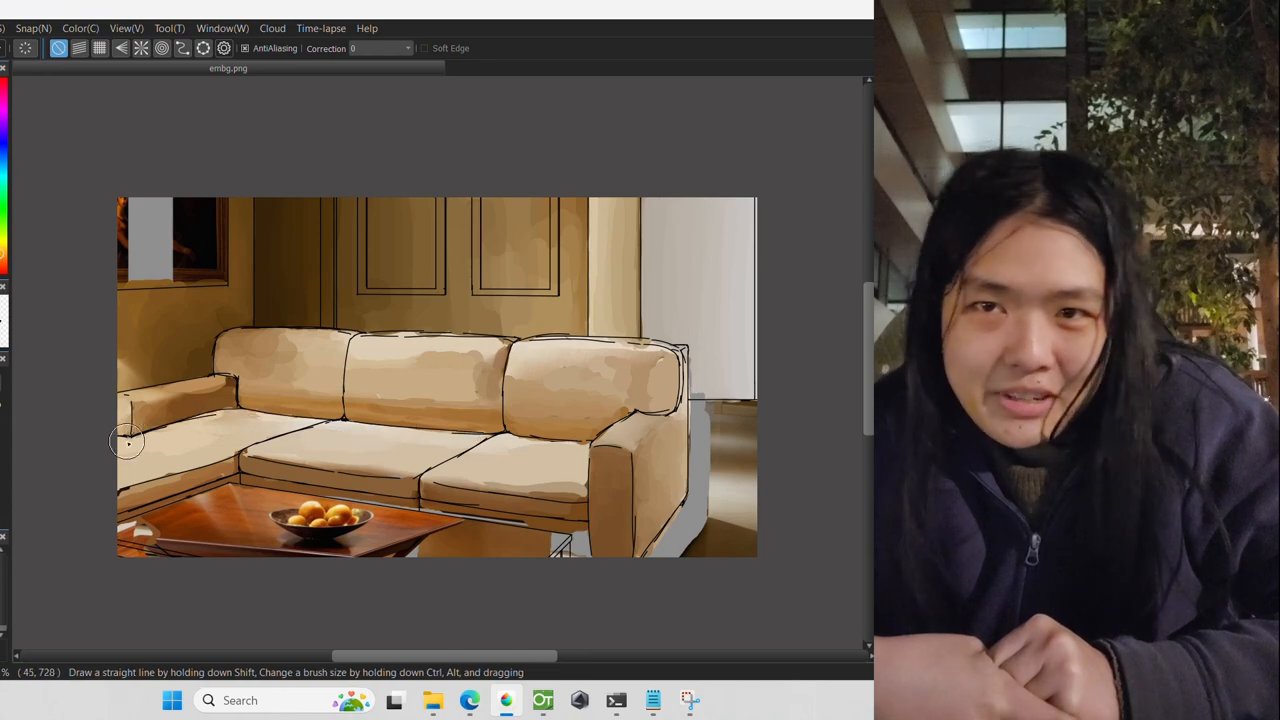
pyautogui.moveTo(256, 458)
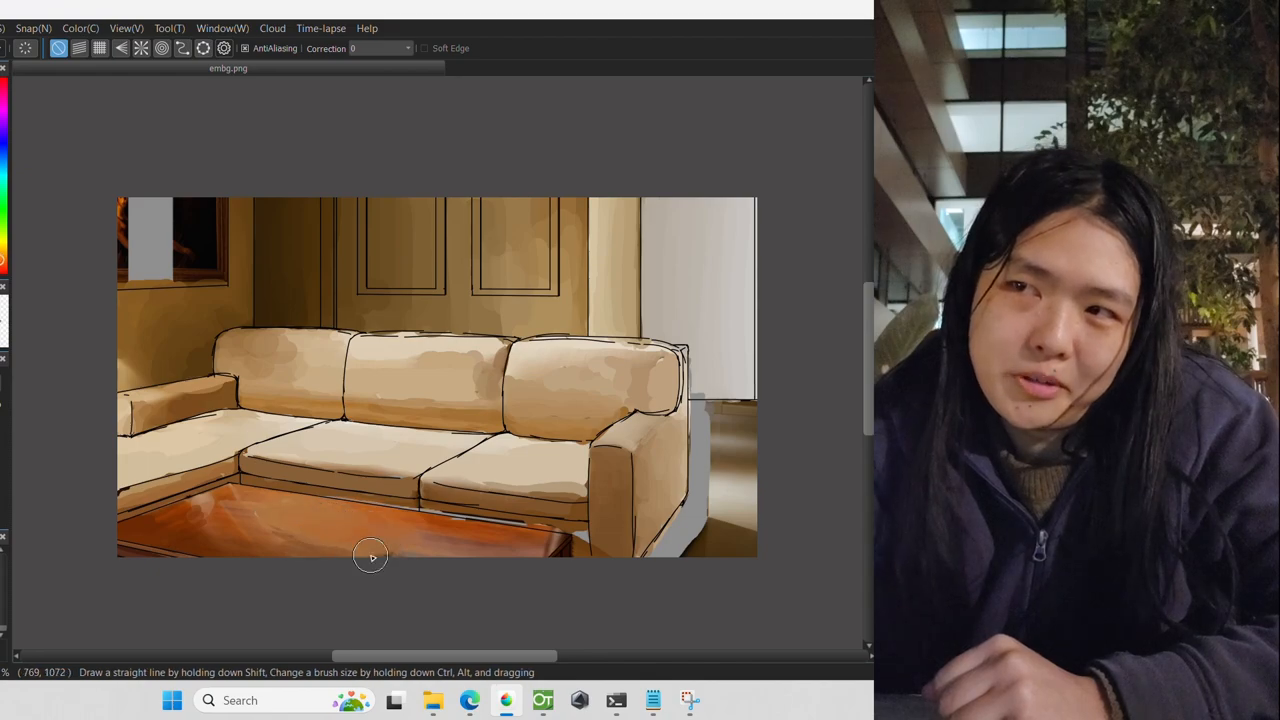
pyautogui.moveTo(416, 490)
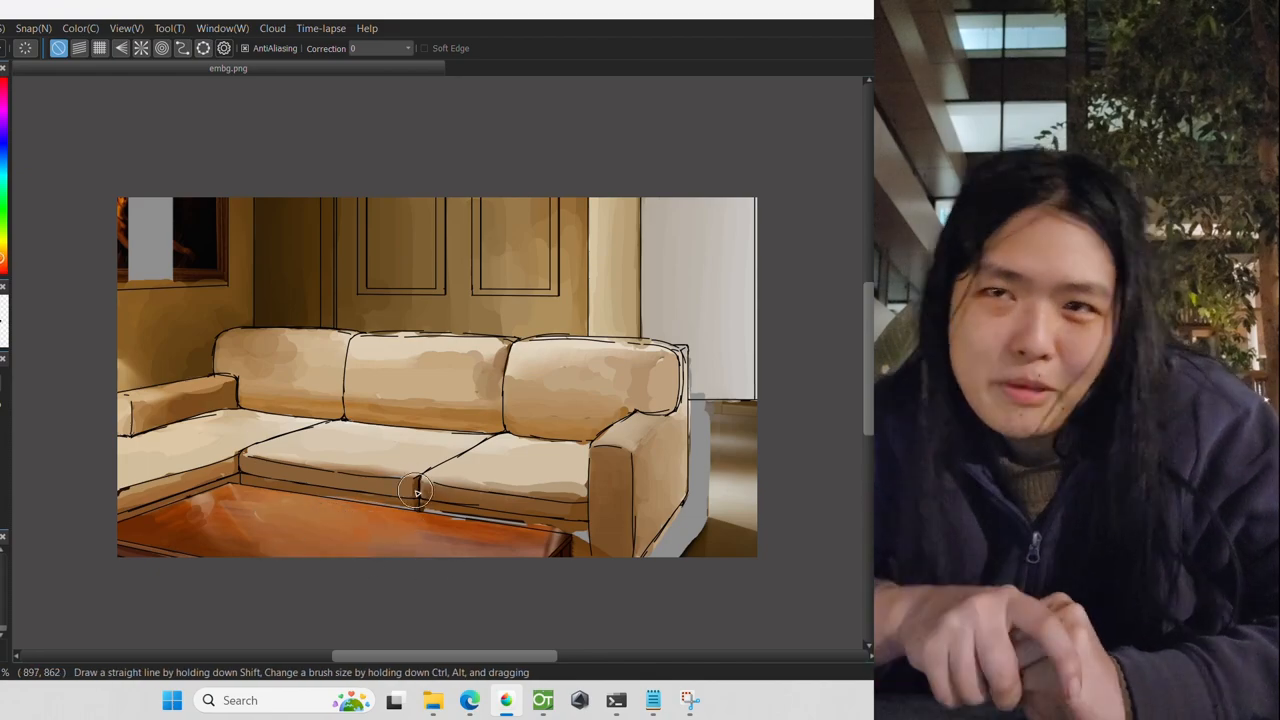
pyautogui.moveTo(512, 544)
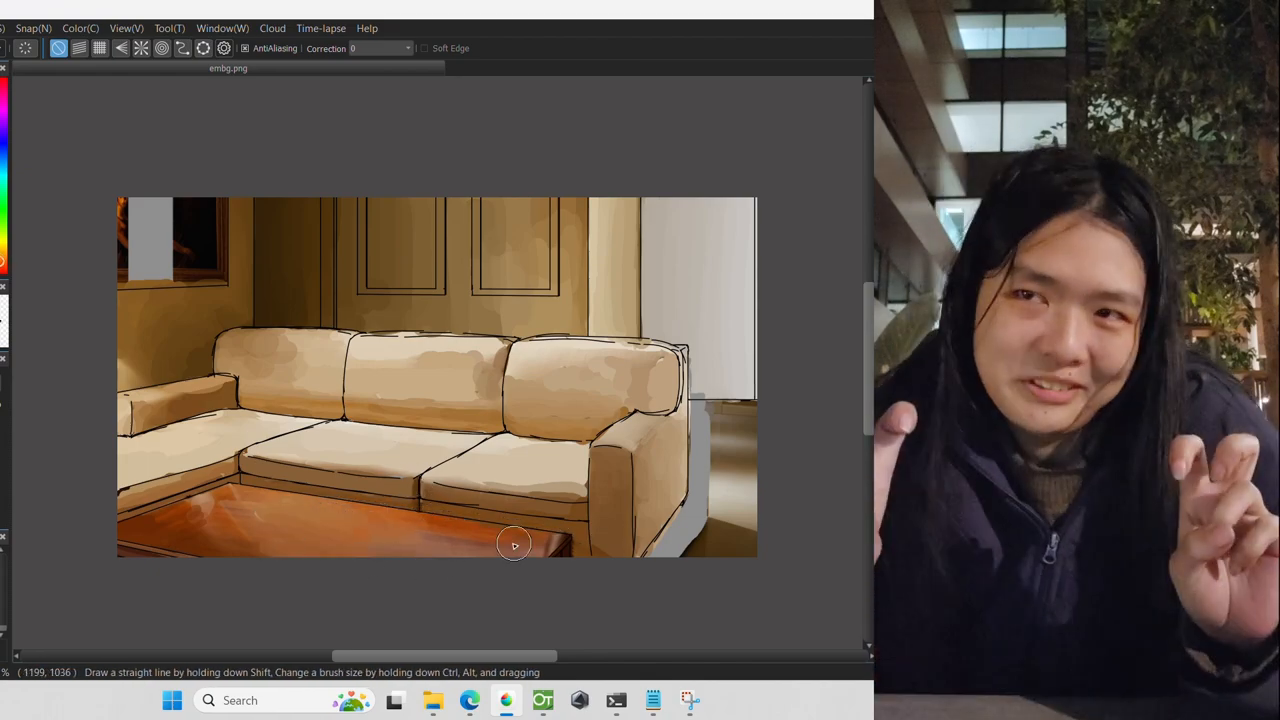
pyautogui.moveTo(536, 524)
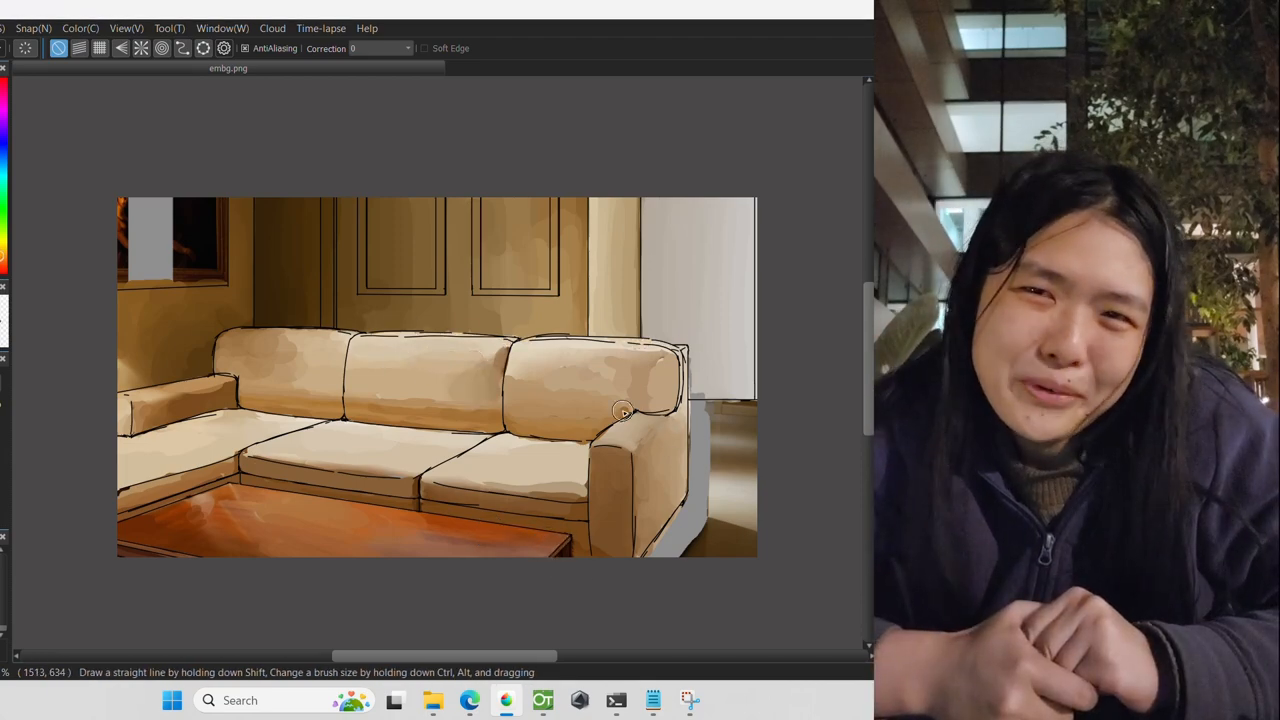
pyautogui.moveTo(444, 396)
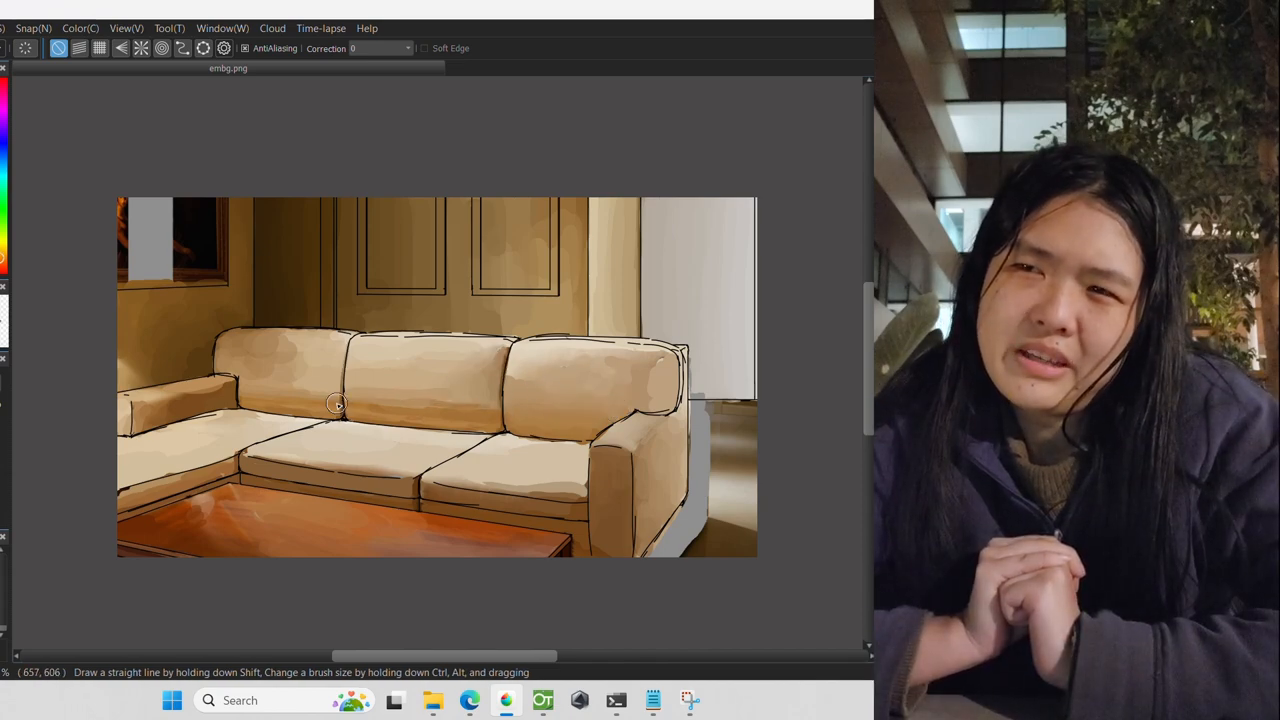
pyautogui.moveTo(330, 396)
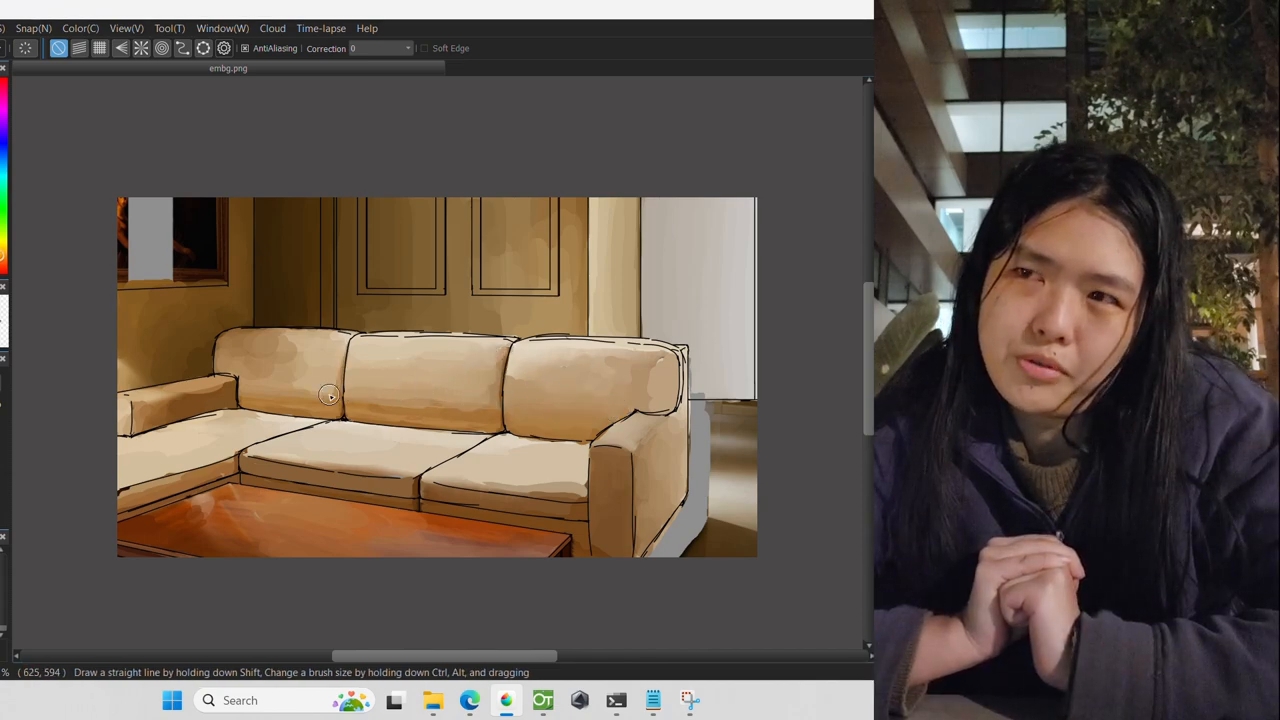
pyautogui.moveTo(158, 390)
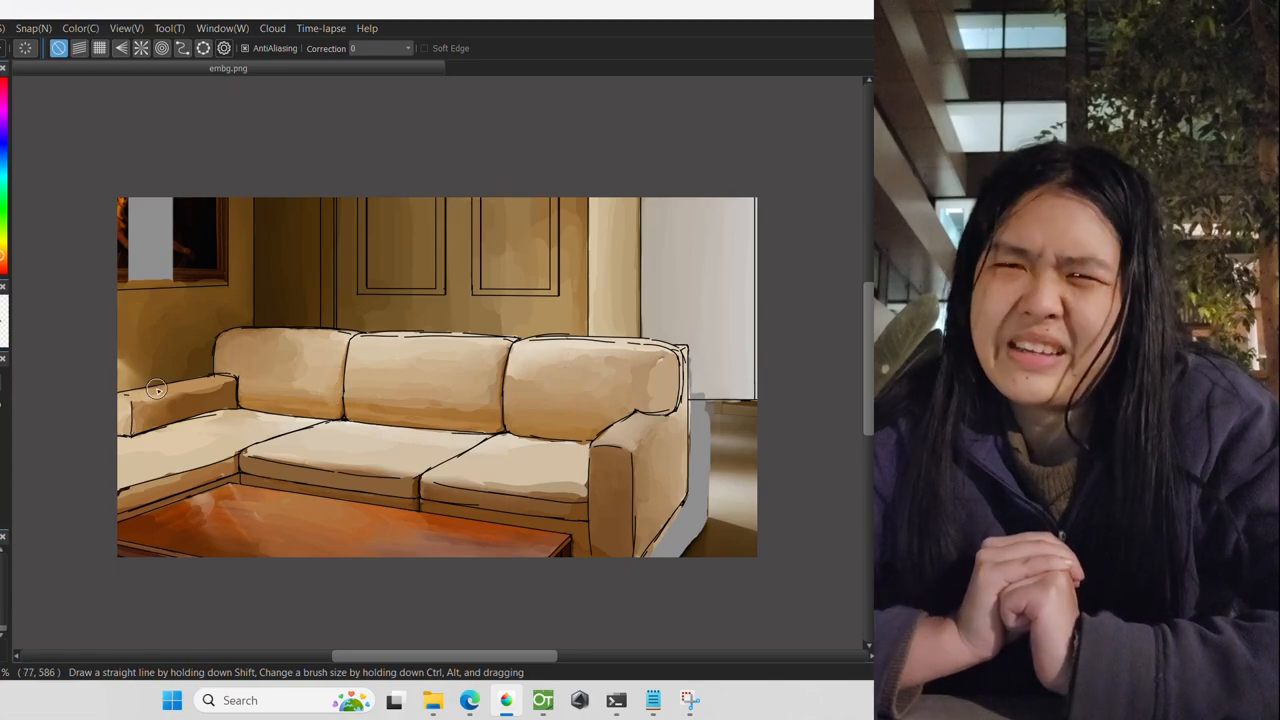
pyautogui.moveTo(200, 508)
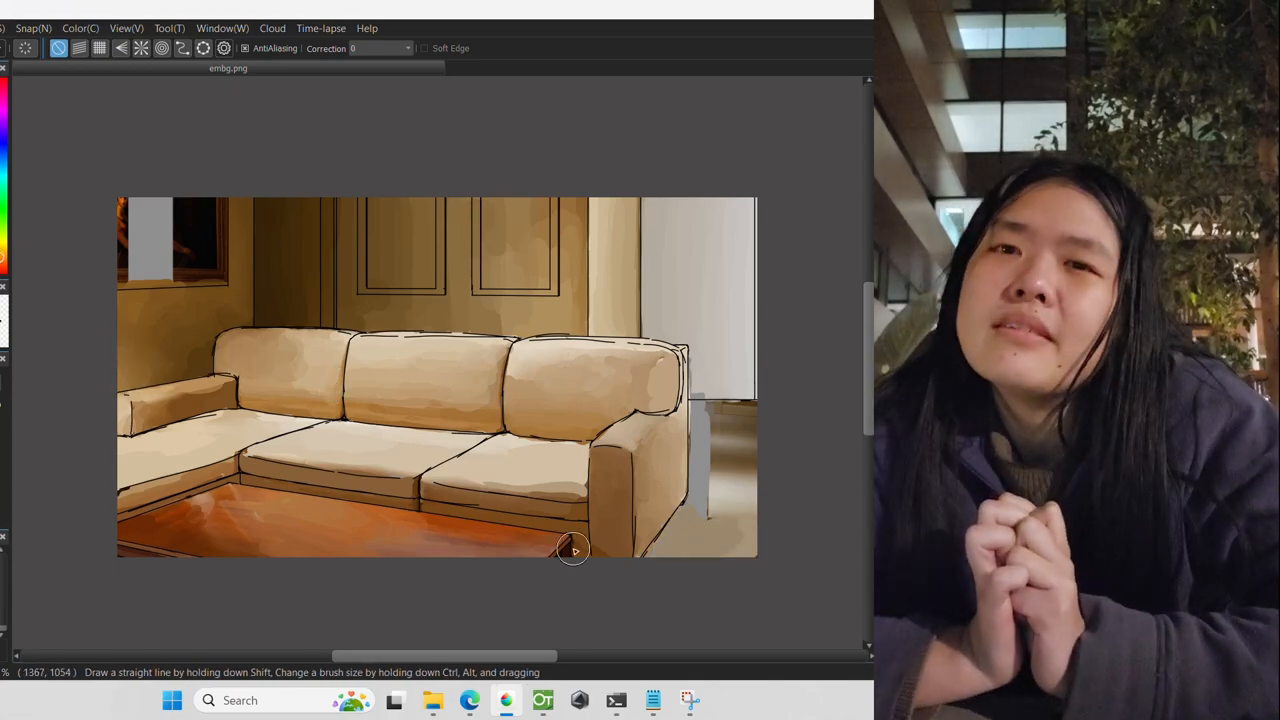
pyautogui.moveTo(744, 480)
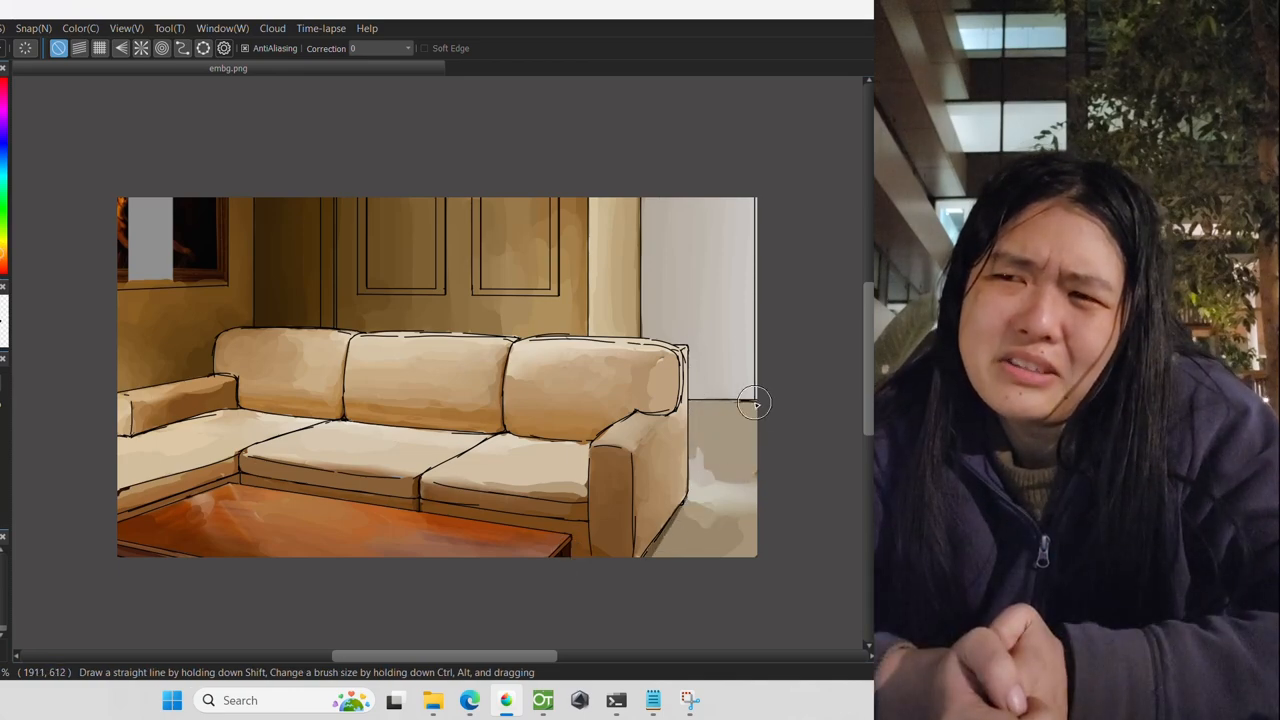
pyautogui.moveTo(704, 424)
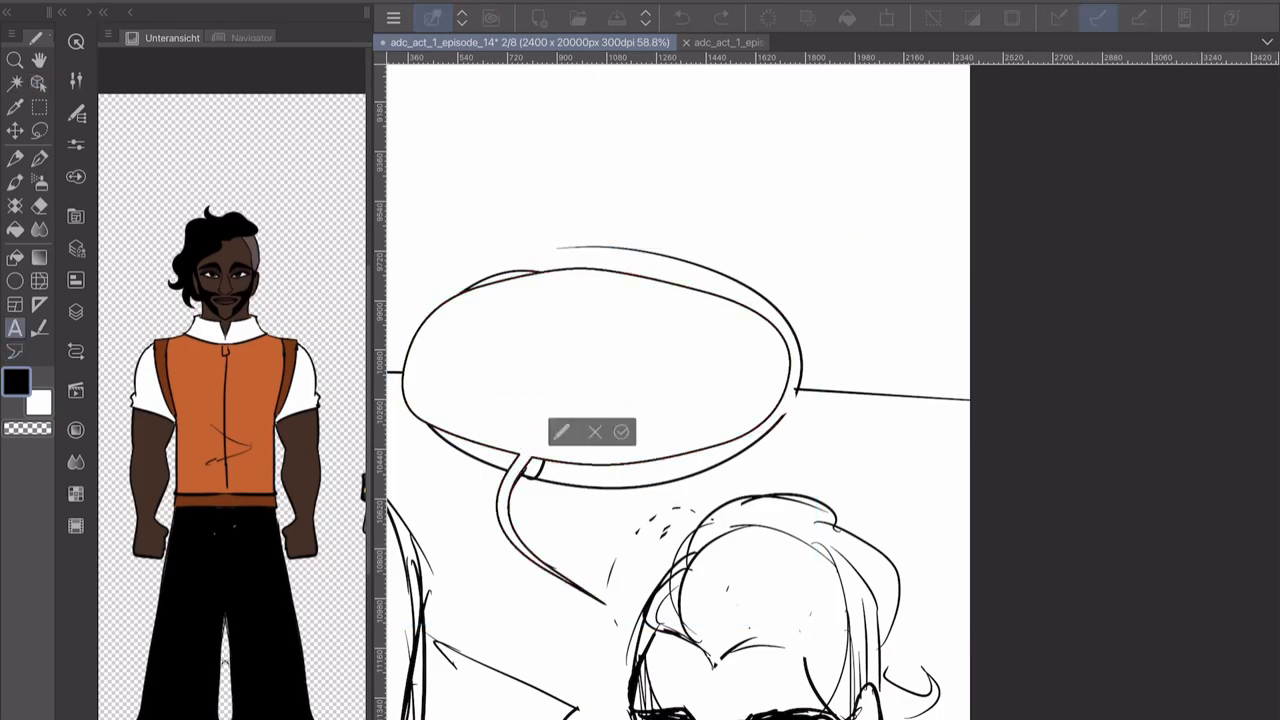
# Step: Add a speech balloon reading 'YEAH, IT'S MY FIRST DAY'
pyautogui.click(596, 370)
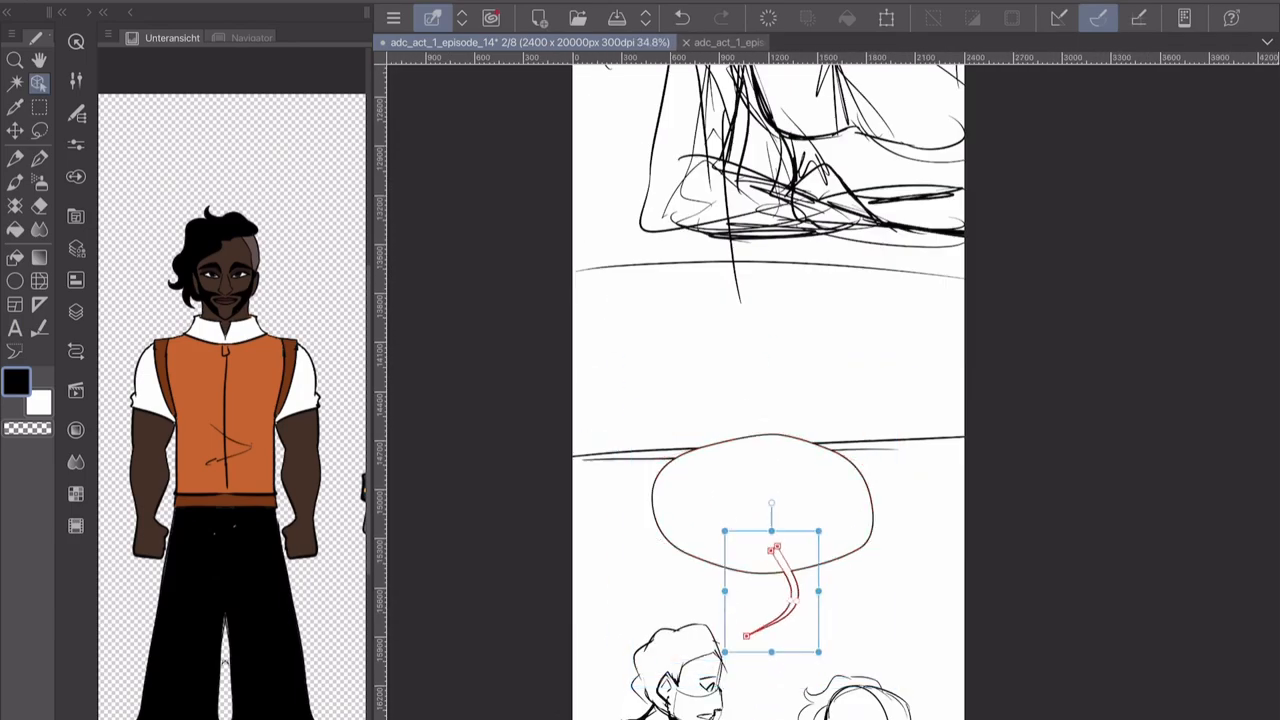
pyautogui.write("YEAH, IT'S MY FIRST DAY")
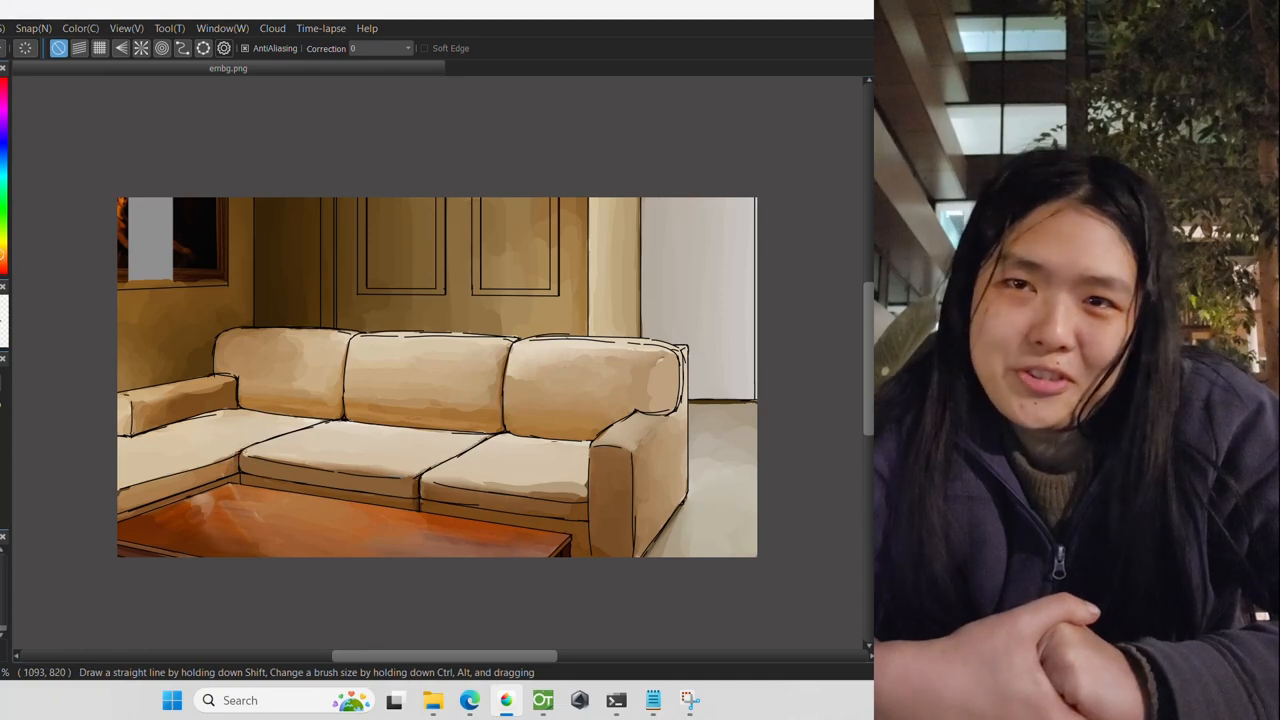
pyautogui.moveTo(468, 478)
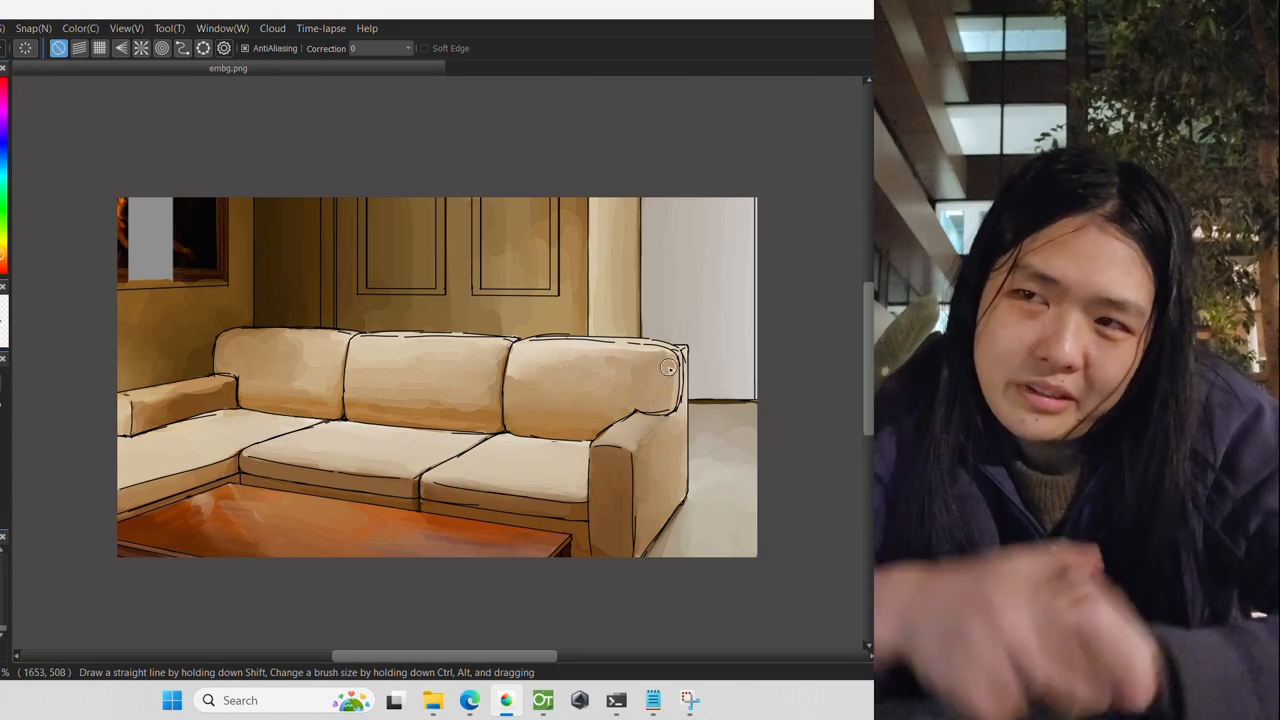
pyautogui.moveTo(520, 378)
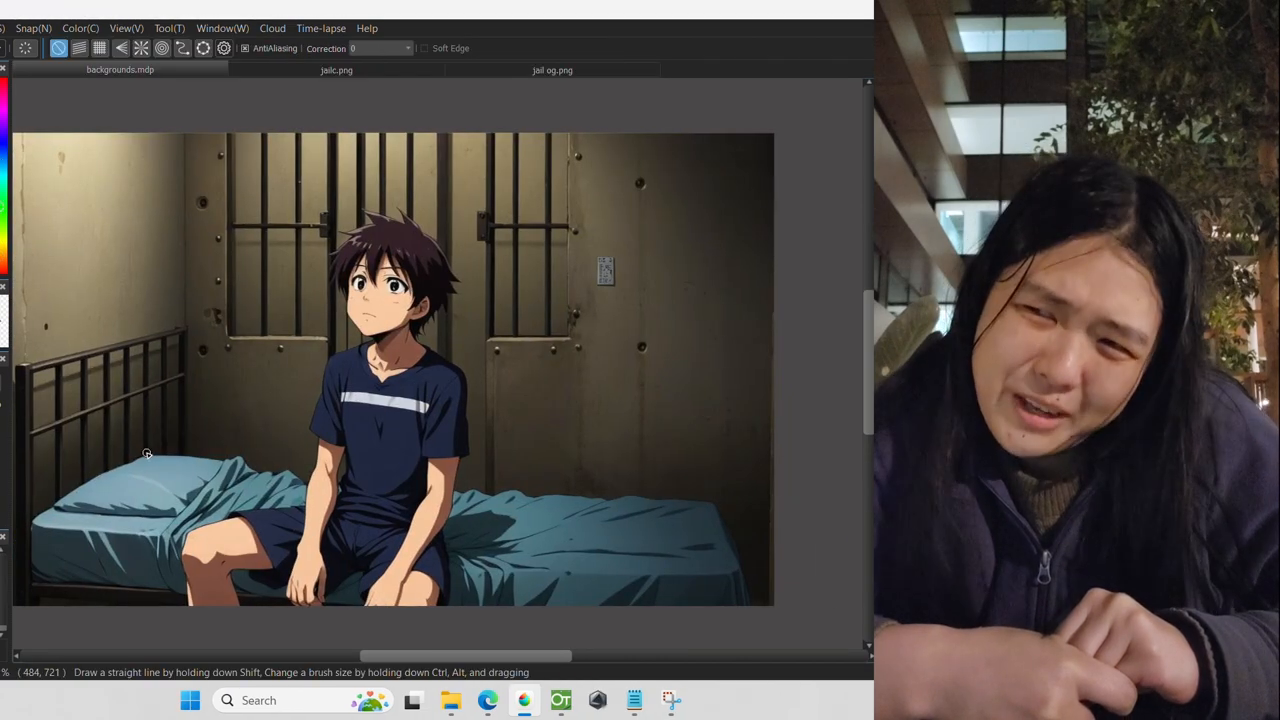
pyautogui.moveTo(400, 448)
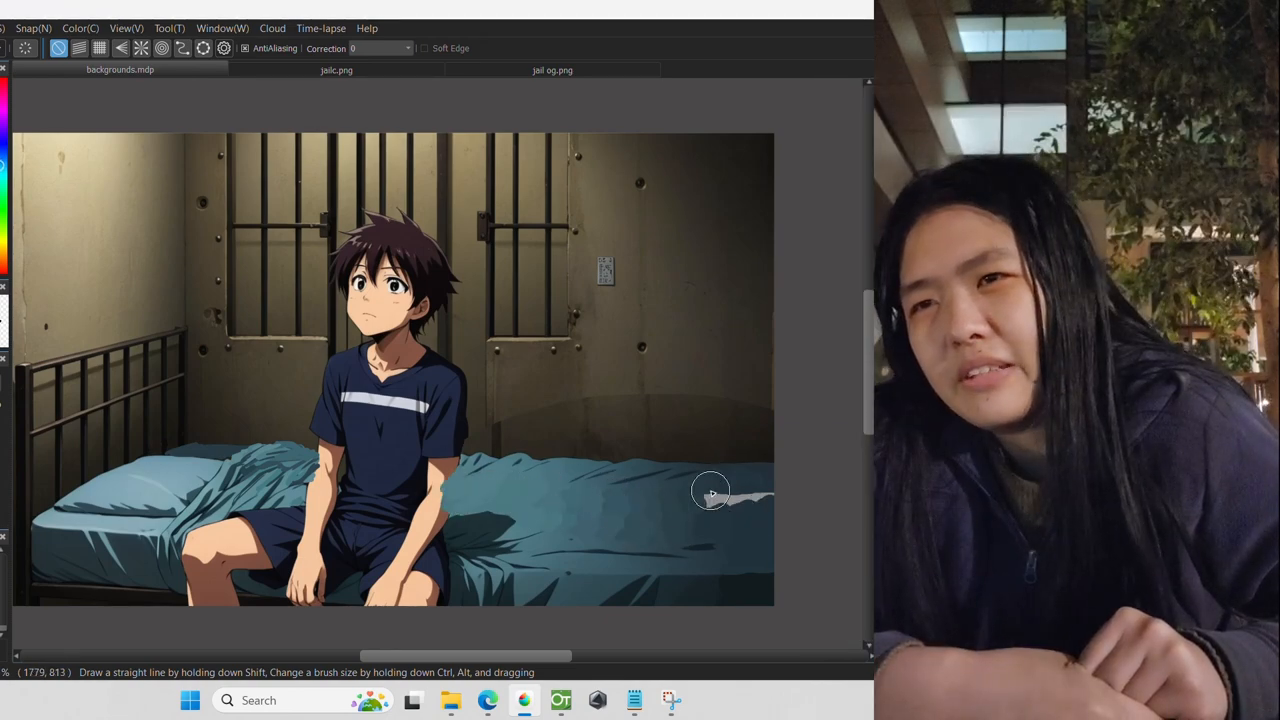
pyautogui.moveTo(780, 492)
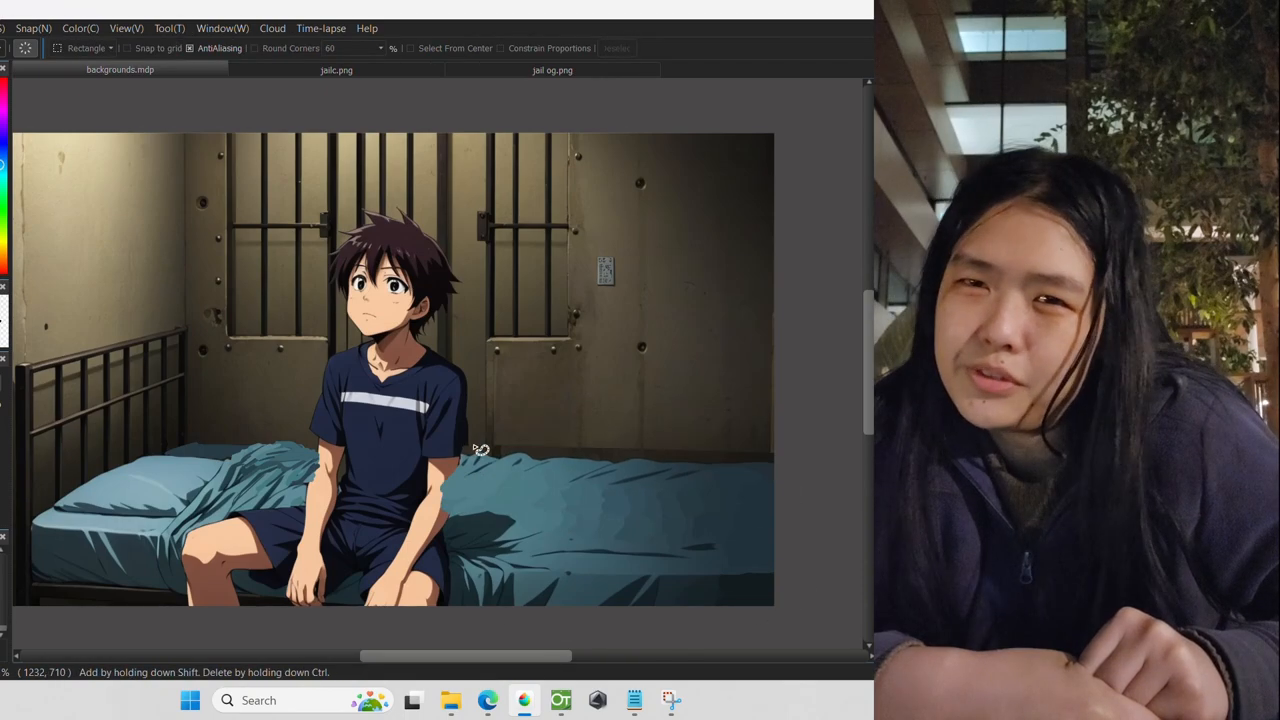
# Step: Select a rectangular patch of the rumpled blanket on the bed's right side
pyautogui.moveTo(478, 448); pyautogui.dragTo(540, 640)
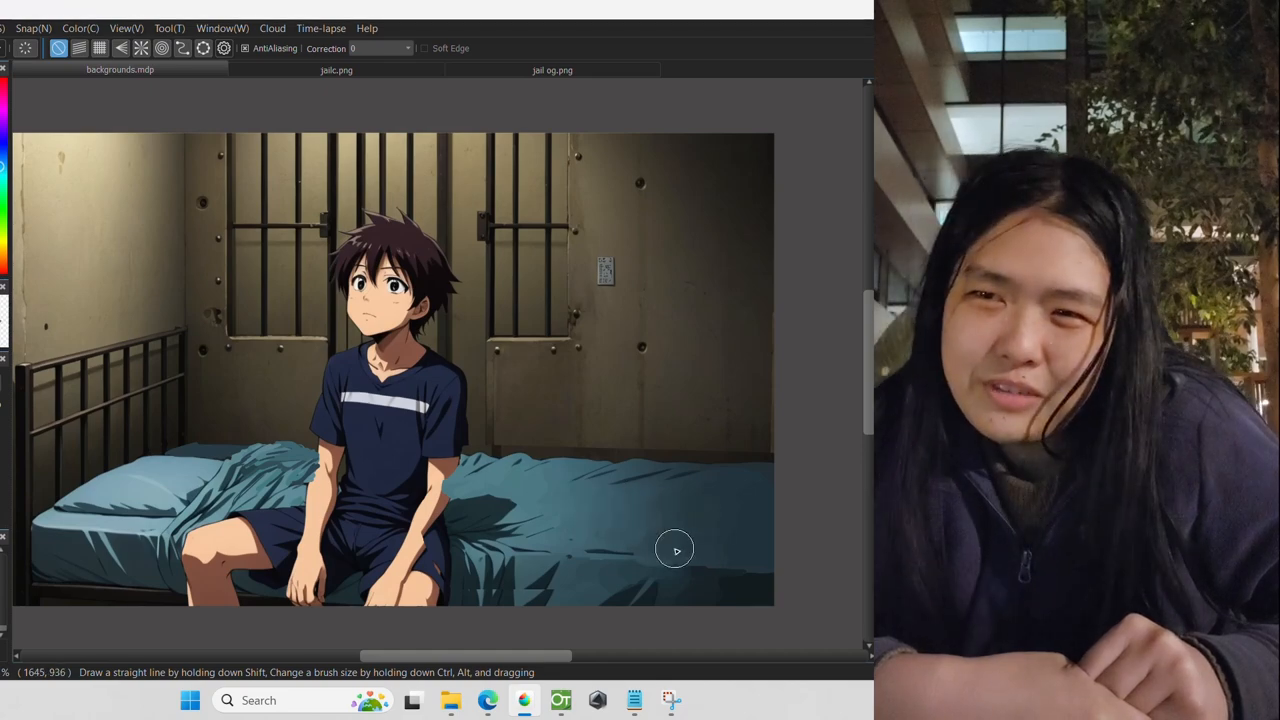
pyautogui.moveTo(612, 472)
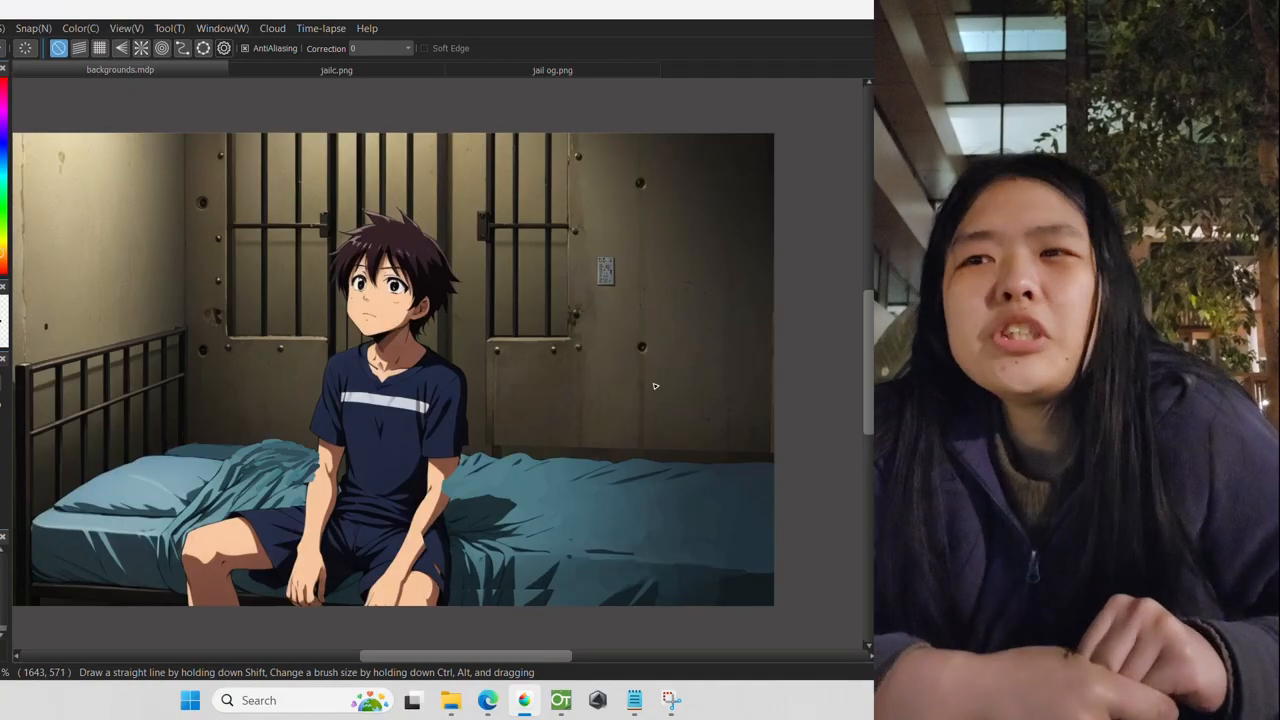
pyautogui.moveTo(620, 448)
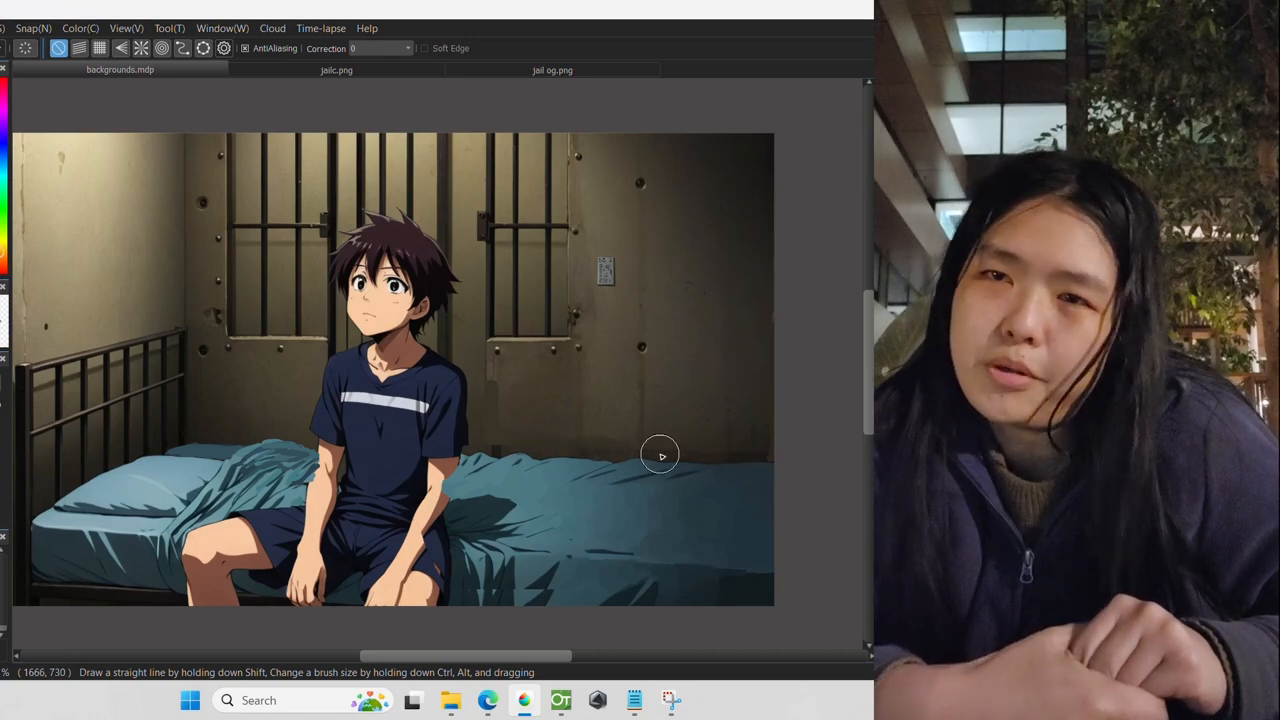
pyautogui.moveTo(500, 446)
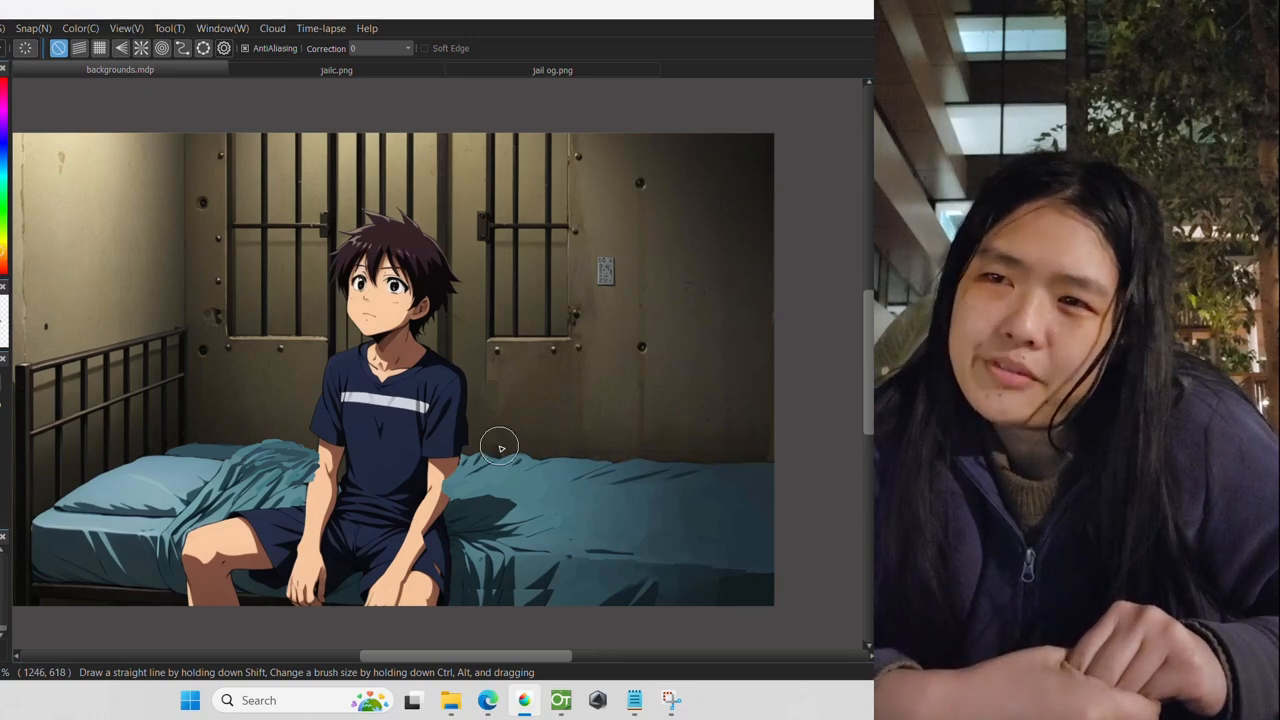
pyautogui.moveTo(540, 344)
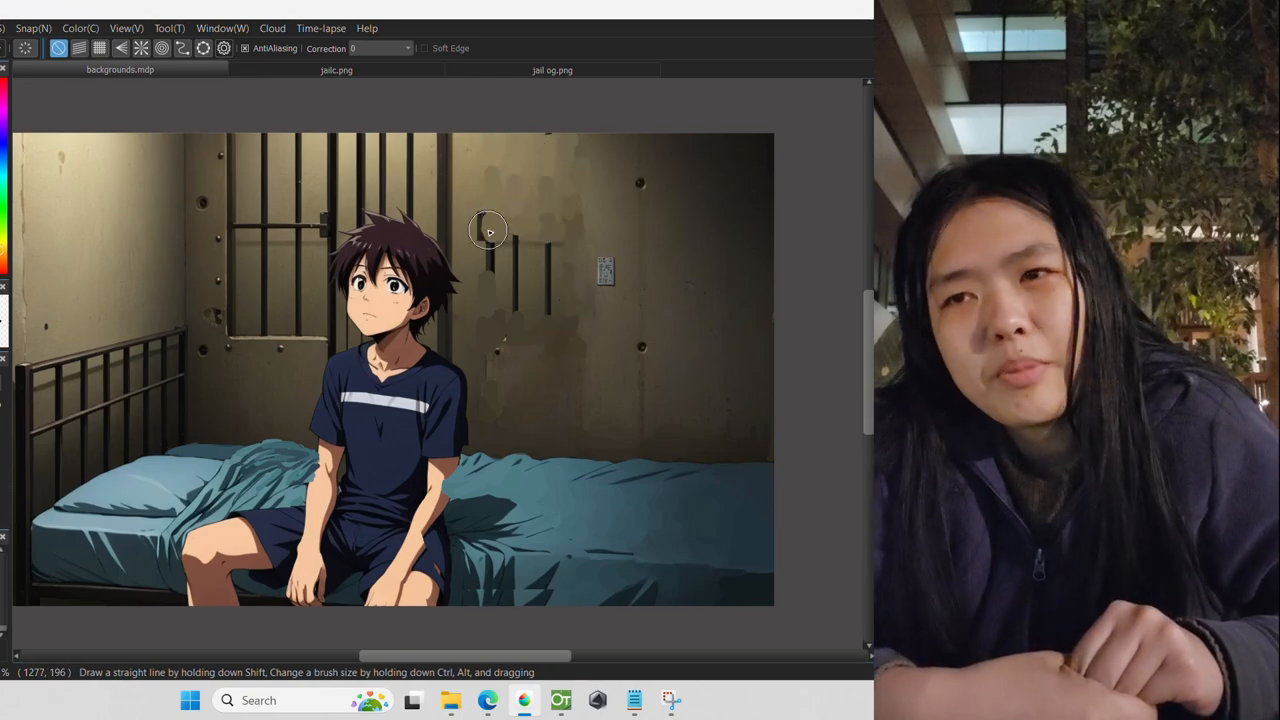
pyautogui.moveTo(448, 152)
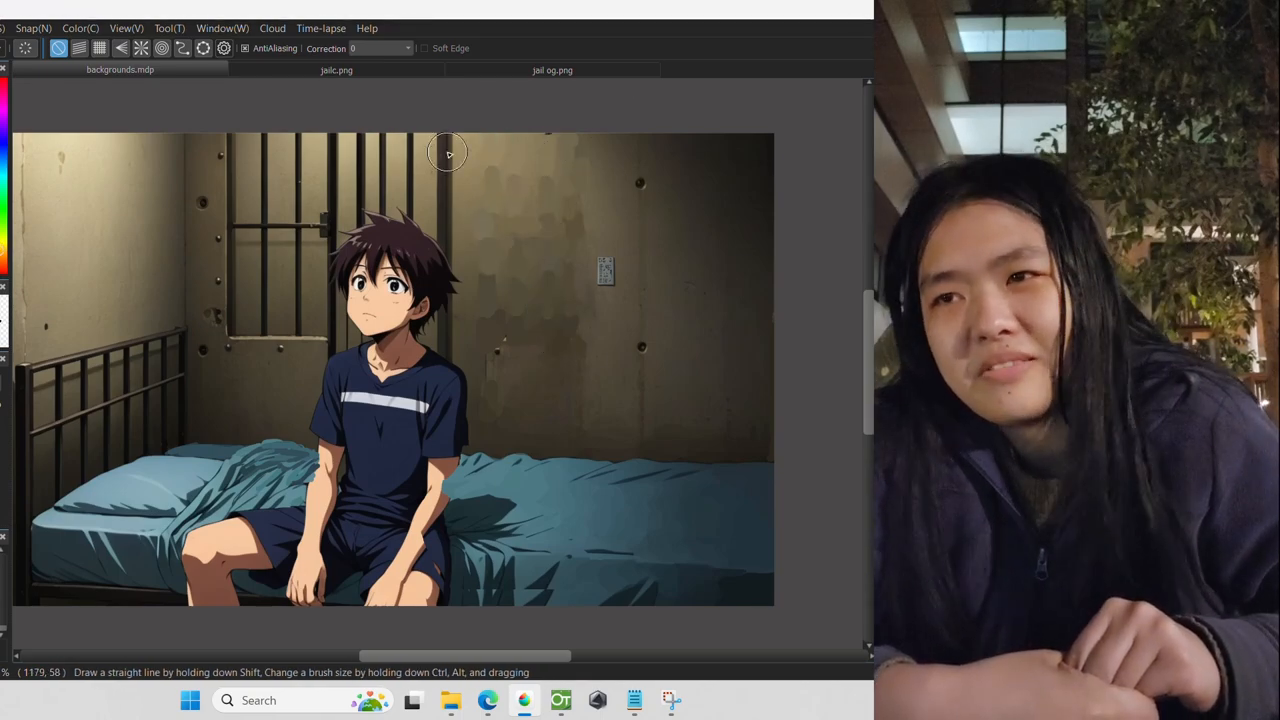
pyautogui.moveTo(368, 176)
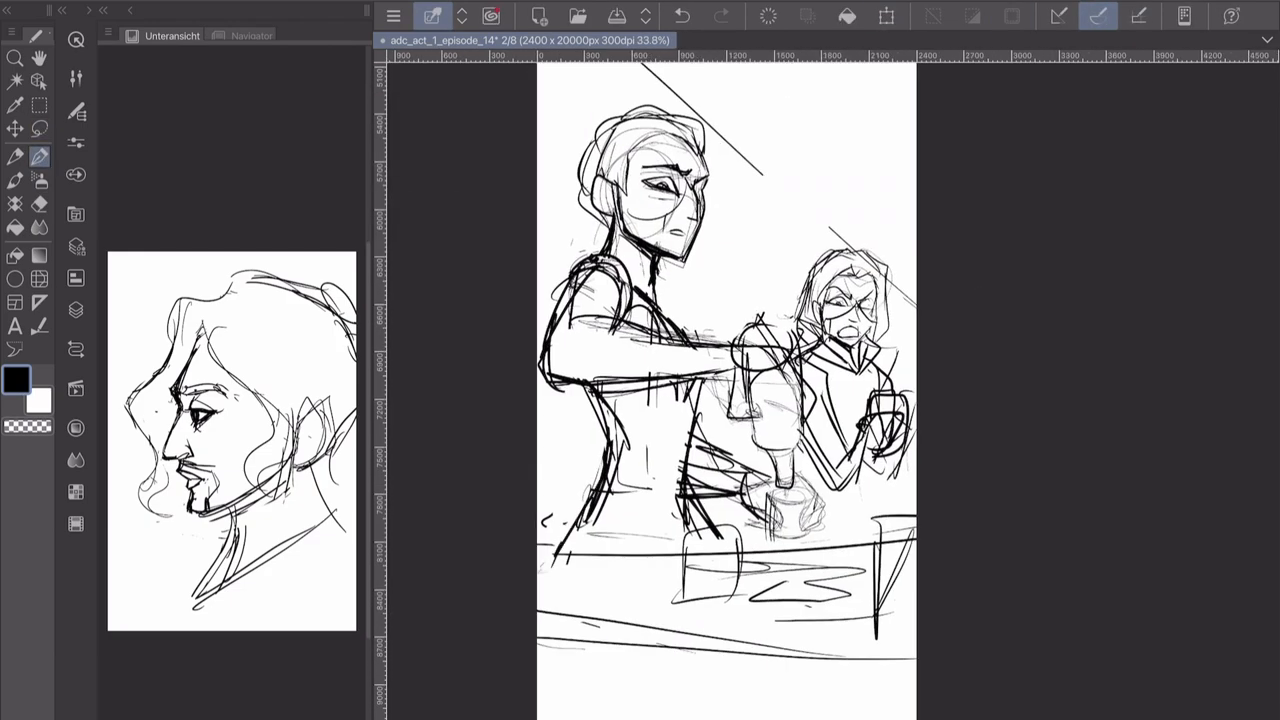
# Step: Confirm the eyes transform, then rough in a rounded head outline with guidelines below the oval
pyautogui.scroll(3)
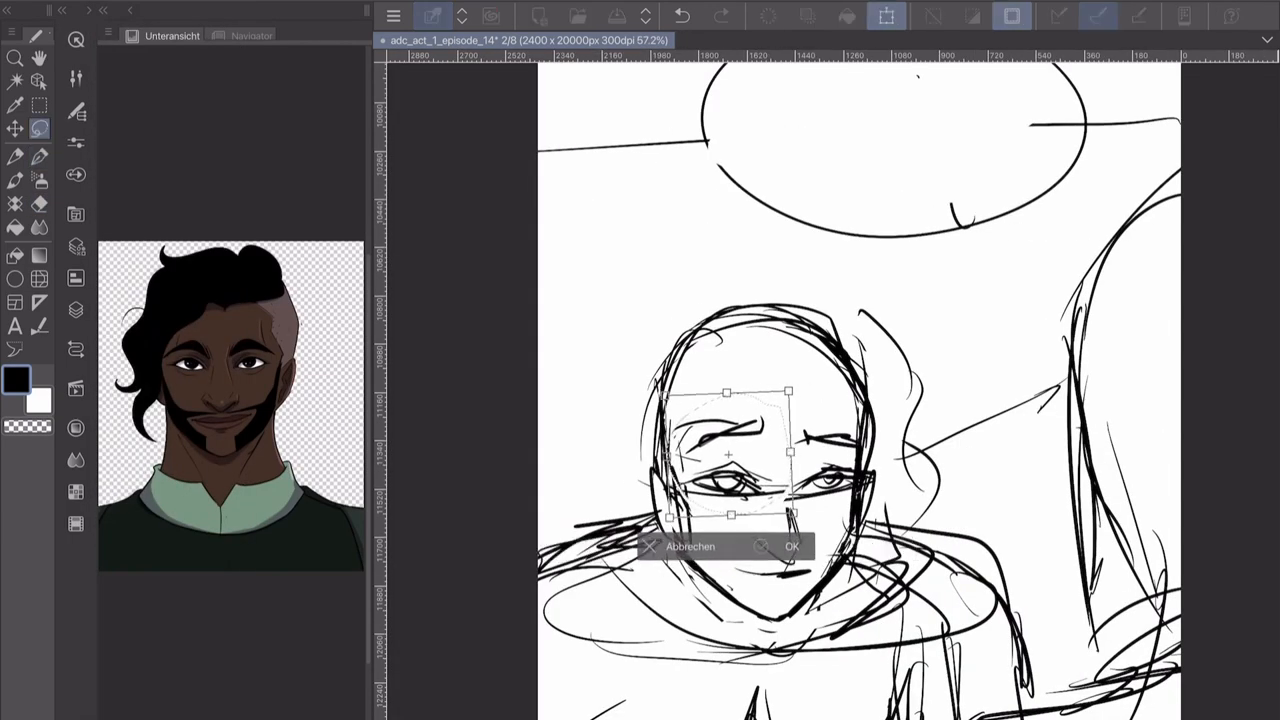
pyautogui.click(792, 546)
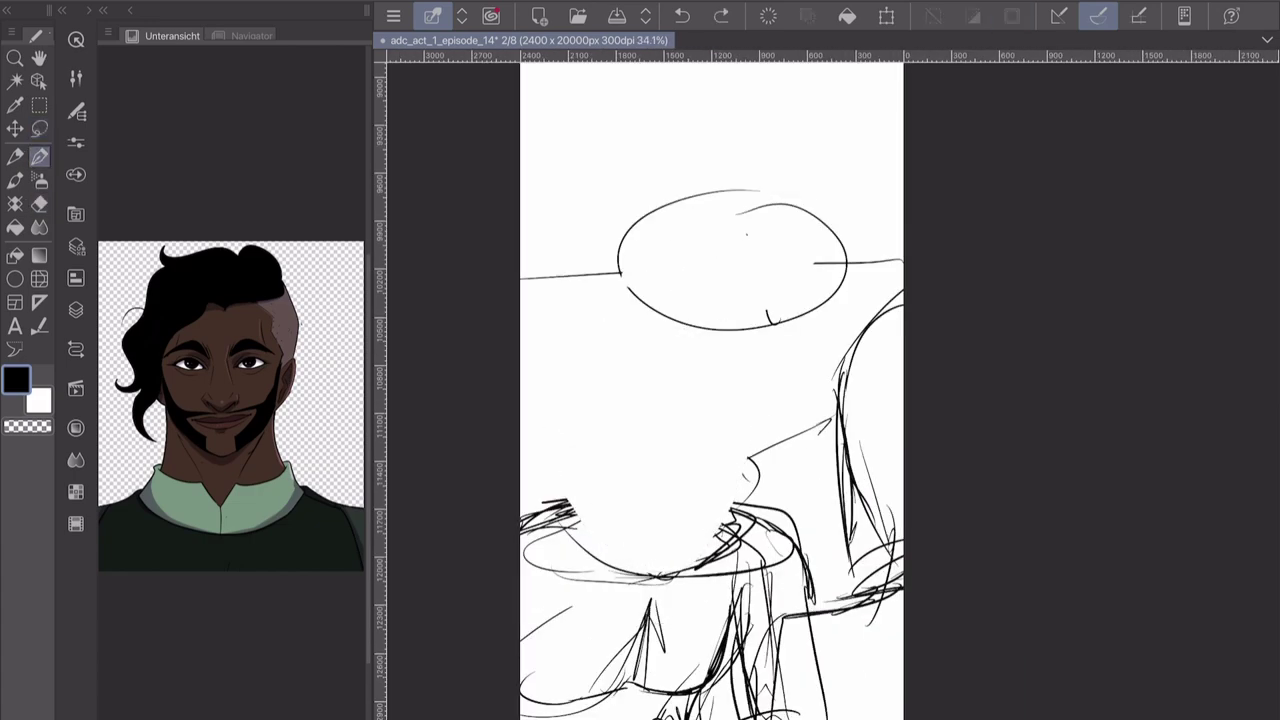
pyautogui.moveTo(620, 380); pyautogui.dragTo(660, 560)
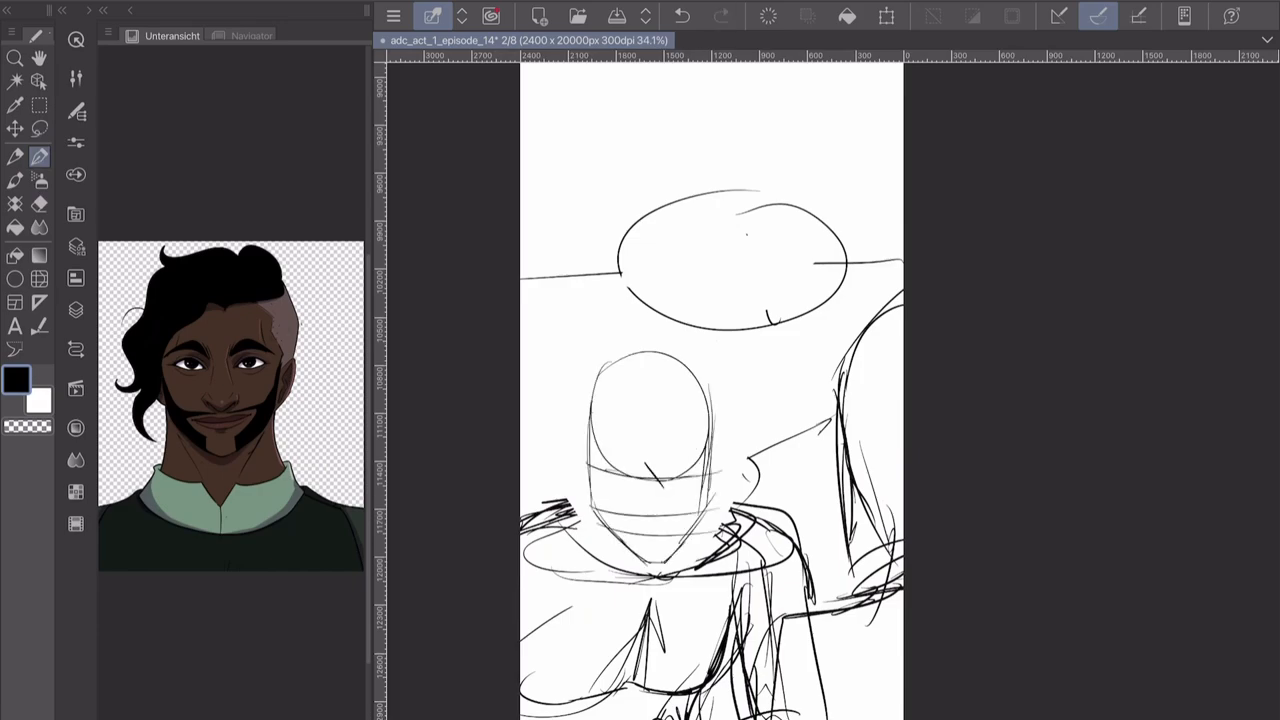
pyautogui.moveTo(600, 464); pyautogui.dragTo(720, 480)
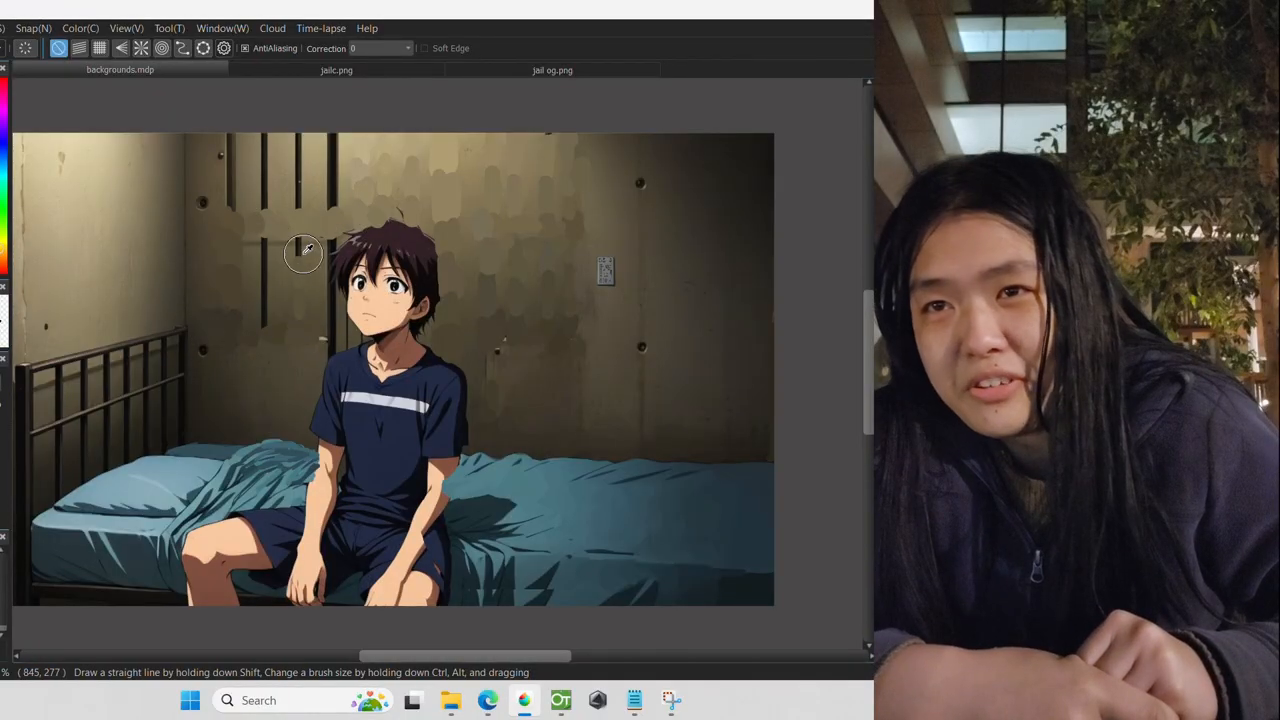
pyautogui.moveTo(336, 300)
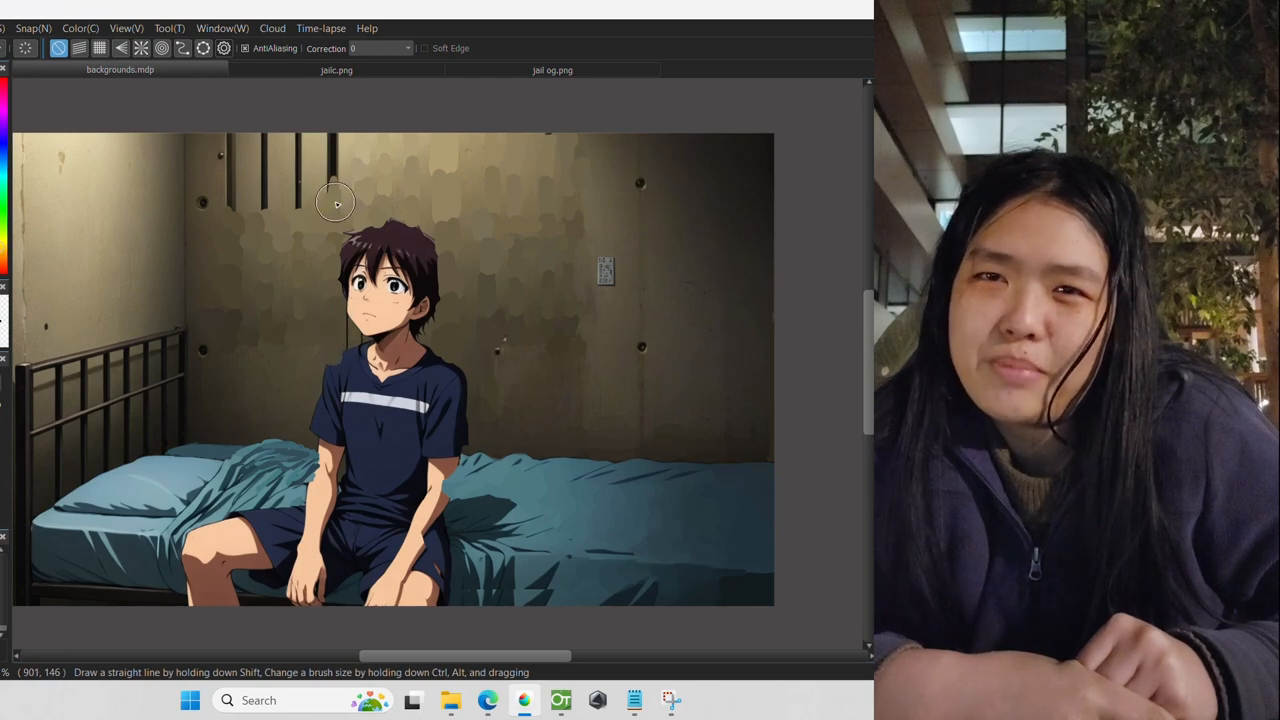
pyautogui.moveTo(228, 210)
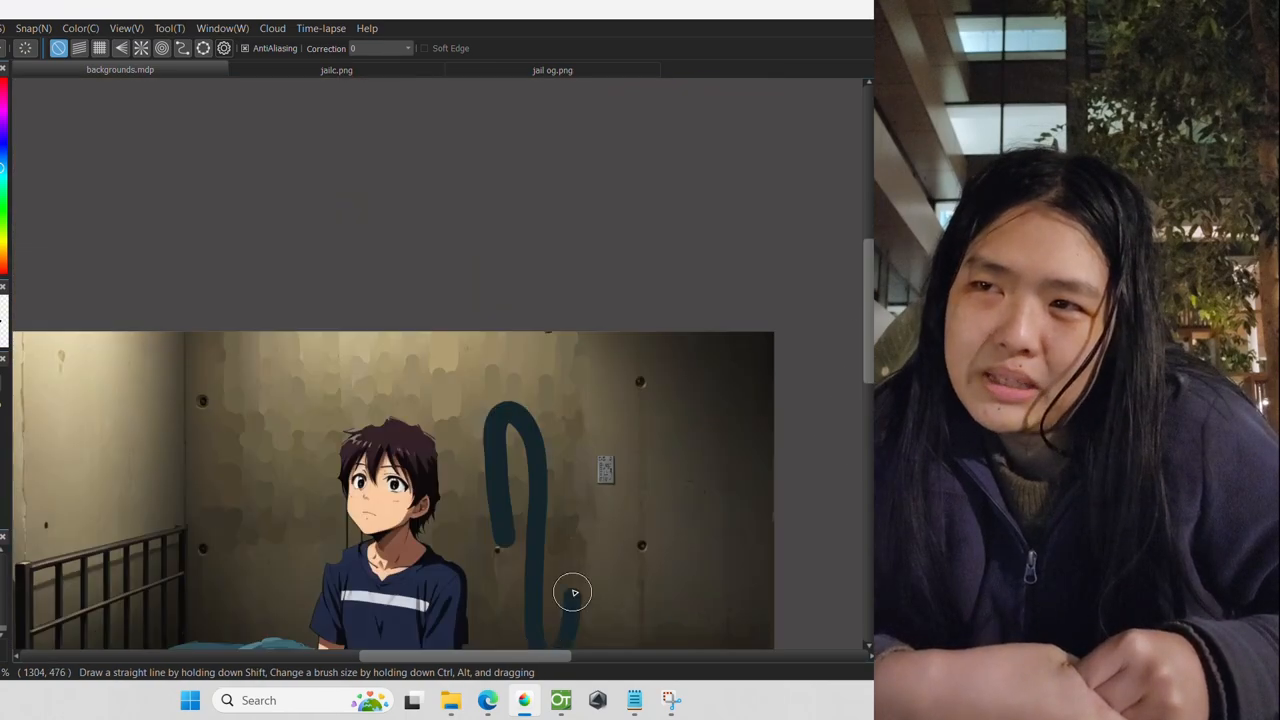
pyautogui.scroll(-3)
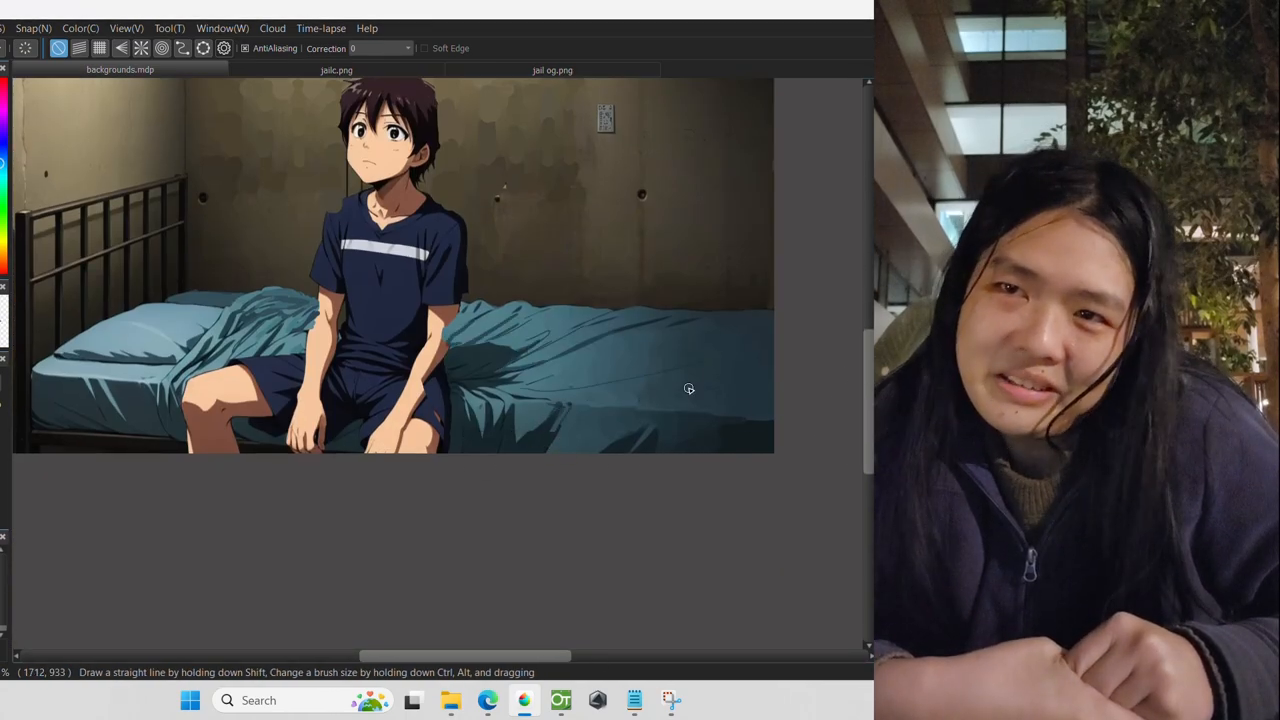
pyautogui.moveTo(814, 376)
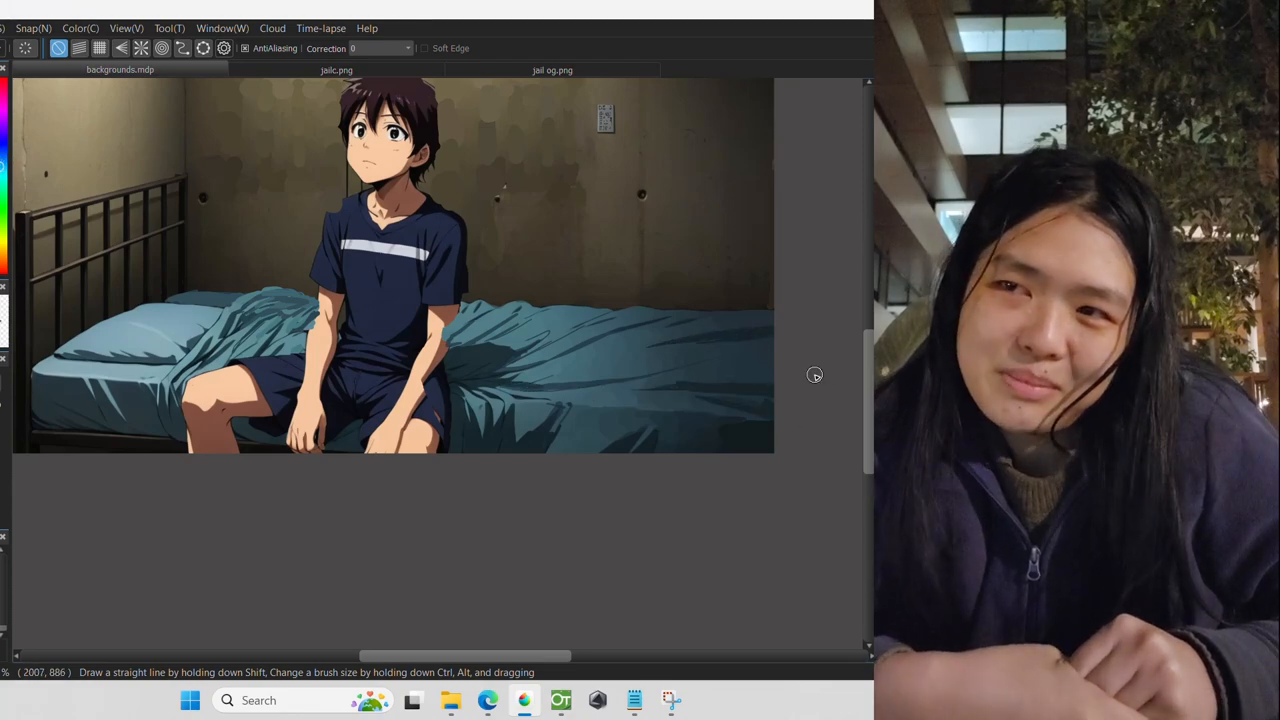
pyautogui.moveTo(560, 400)
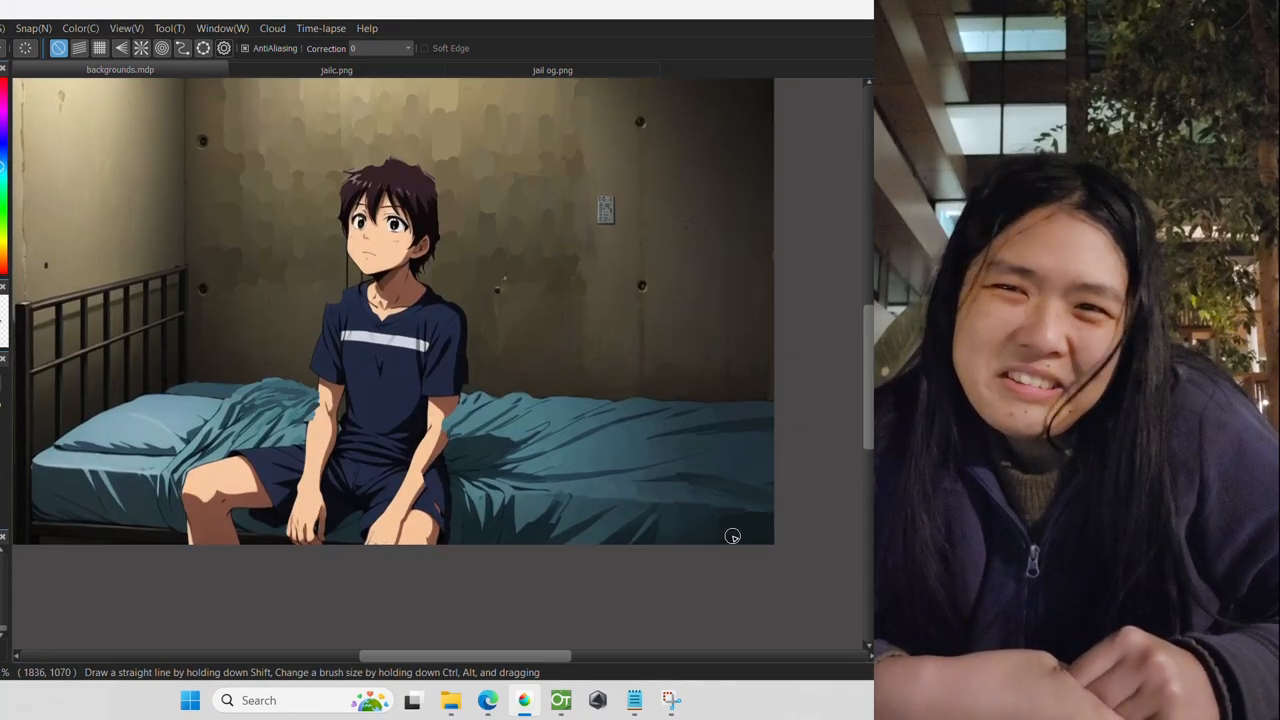
pyautogui.moveTo(688, 436)
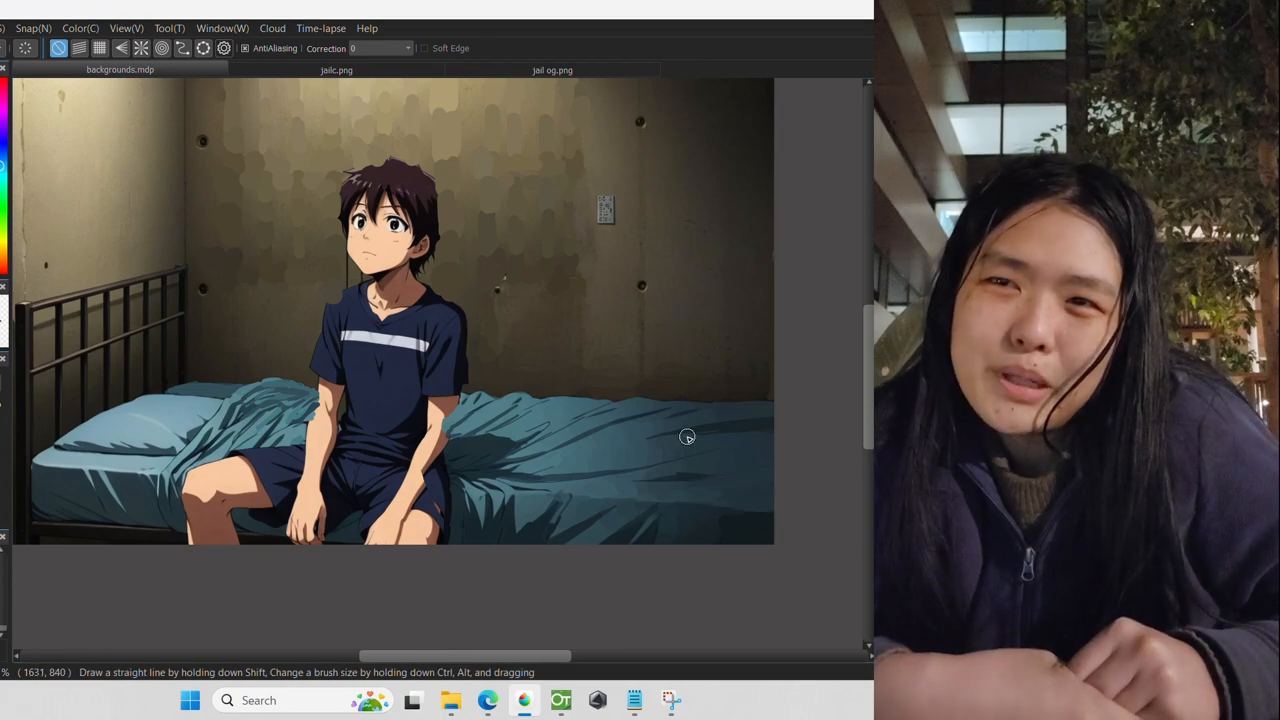
pyautogui.moveTo(238, 108)
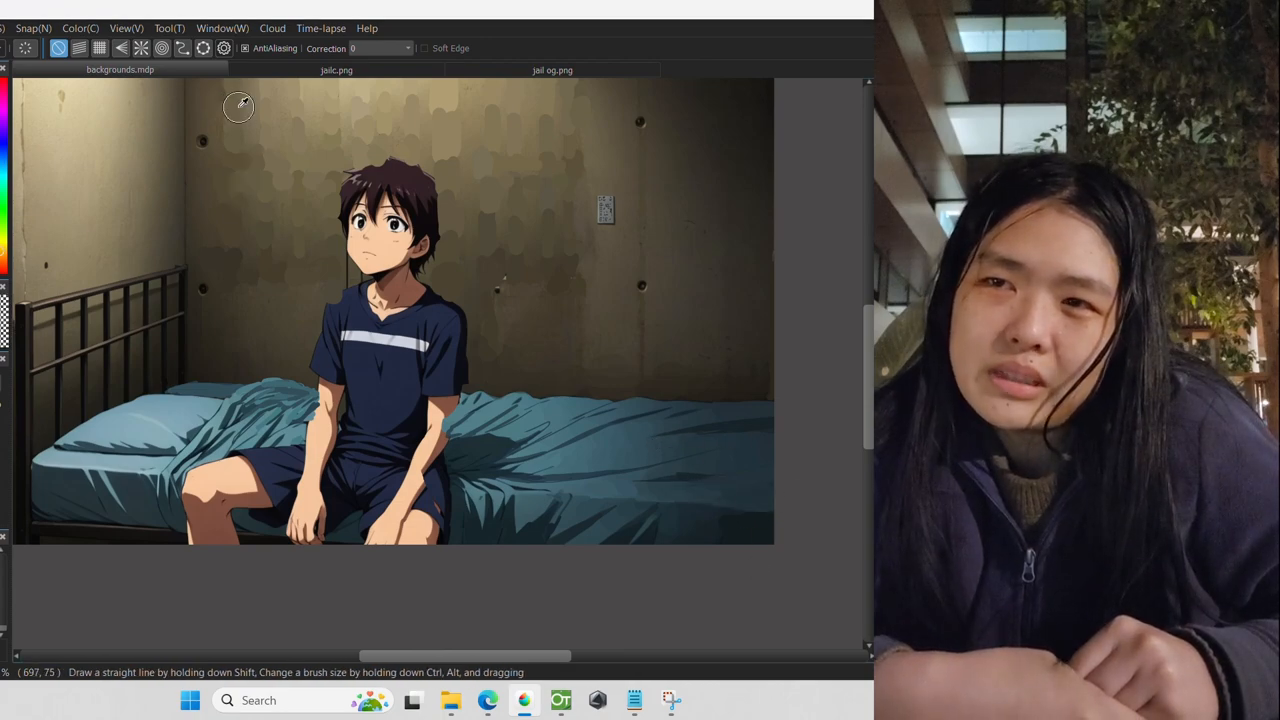
pyautogui.moveTo(232, 242)
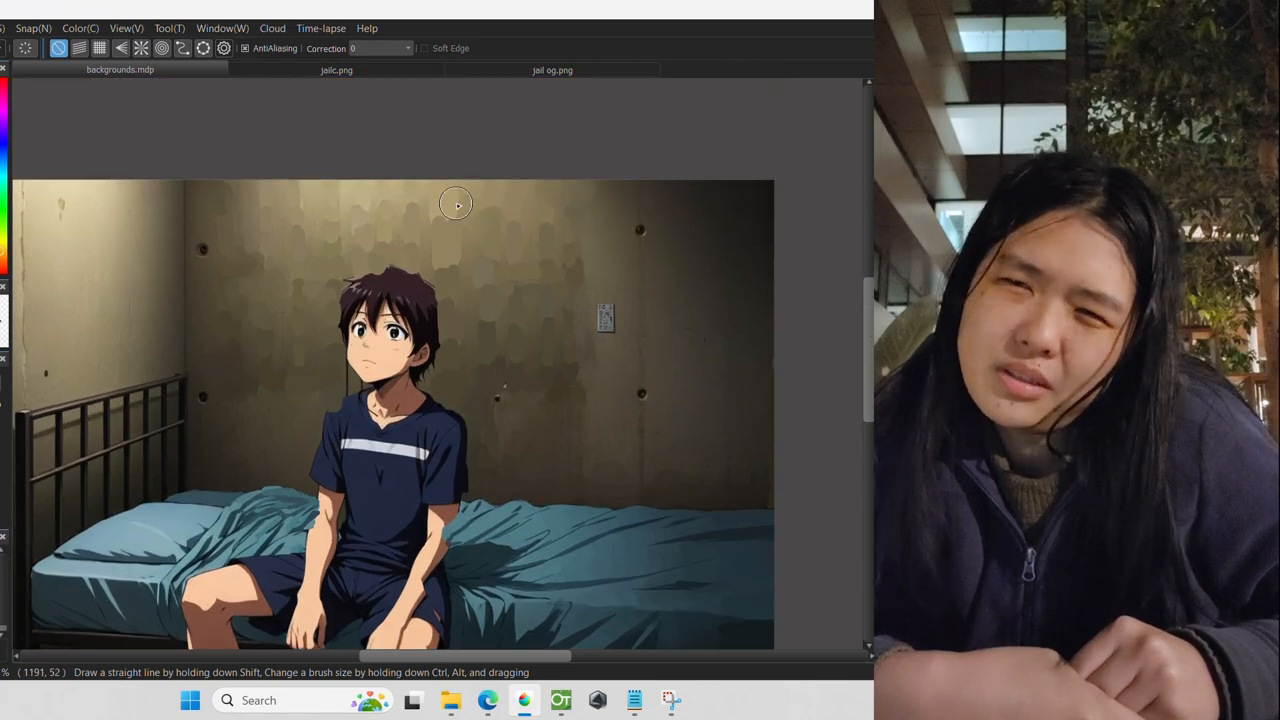
pyautogui.moveTo(318, 222)
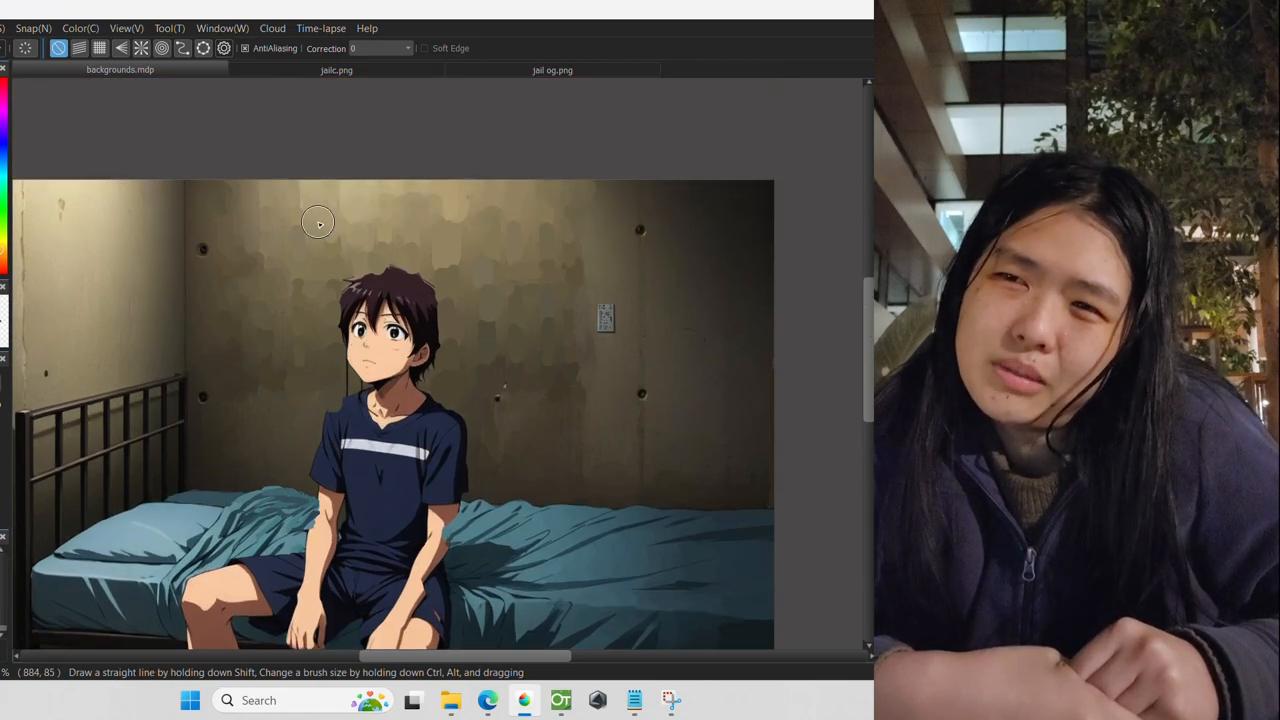
pyautogui.moveTo(262, 258)
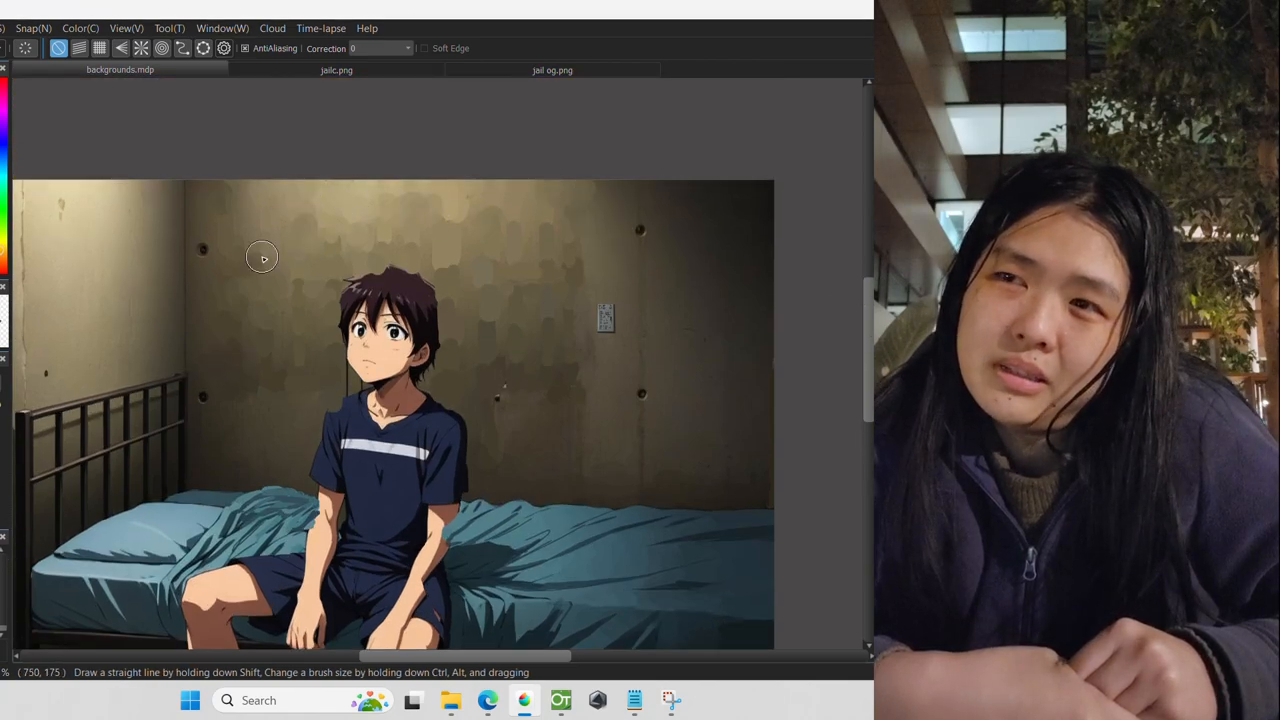
pyautogui.moveTo(276, 348)
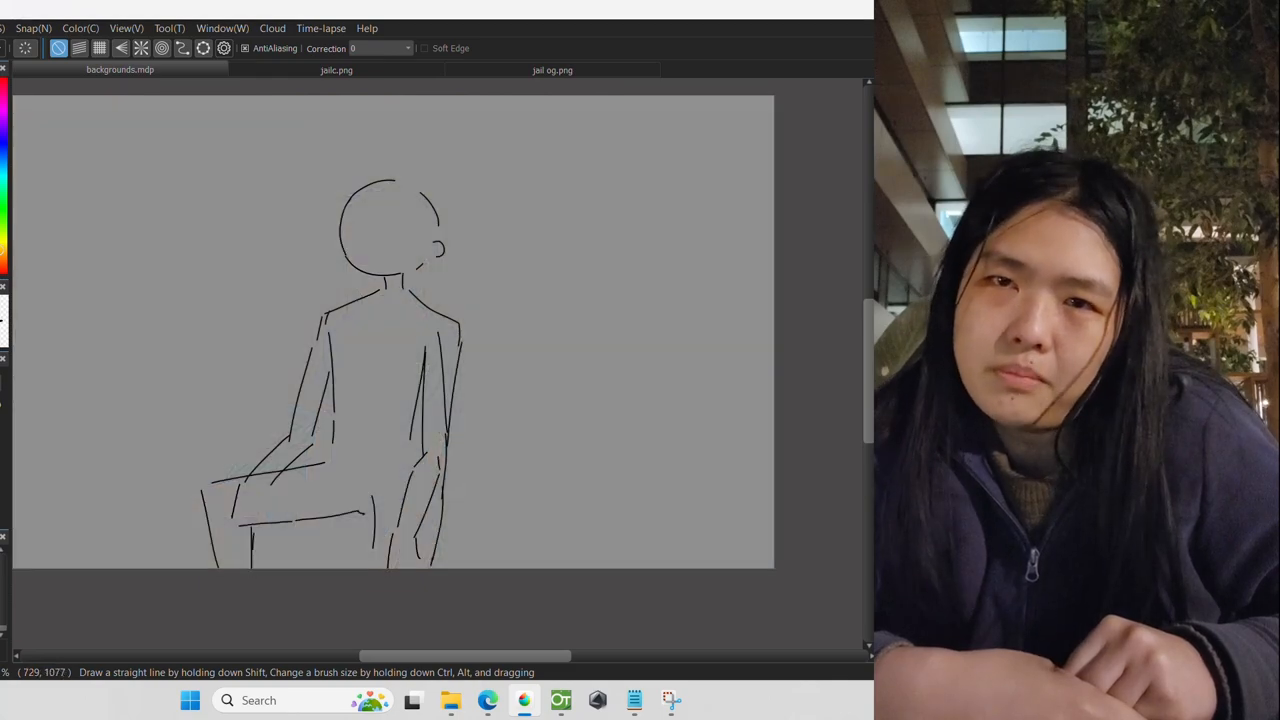
pyautogui.moveTo(848, 312)
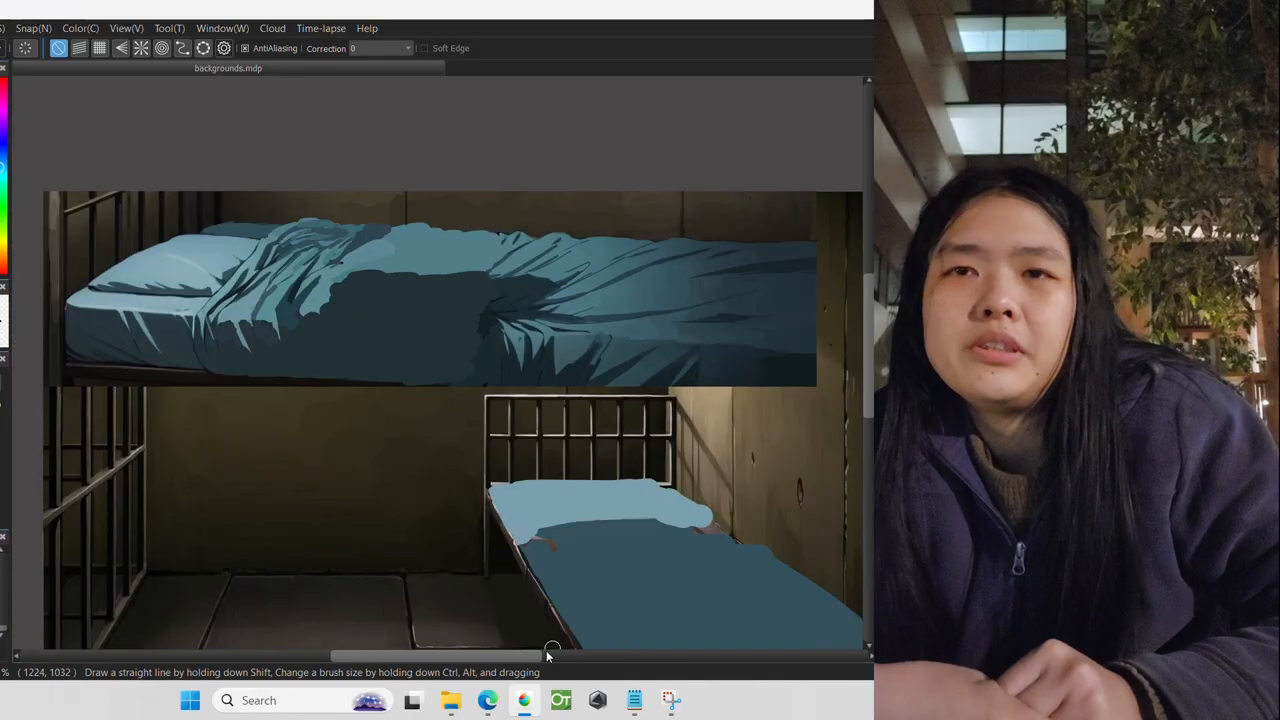
pyautogui.scroll(3)
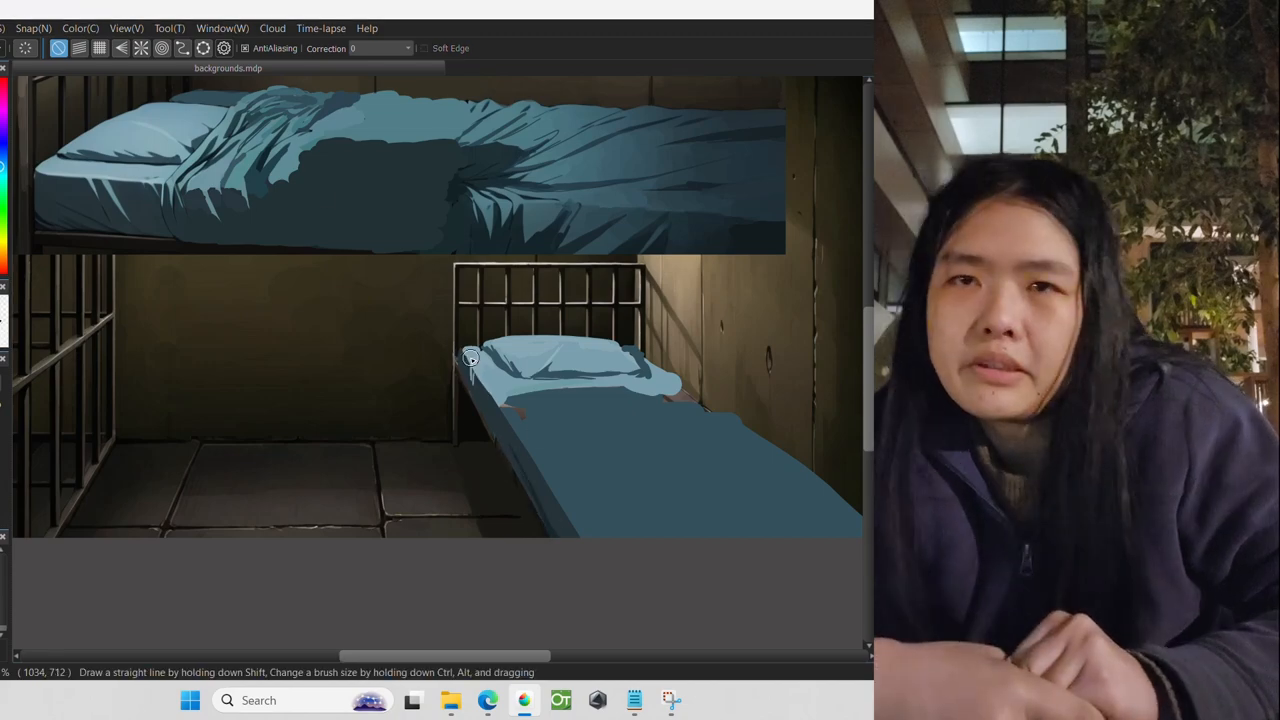
pyautogui.moveTo(556, 334)
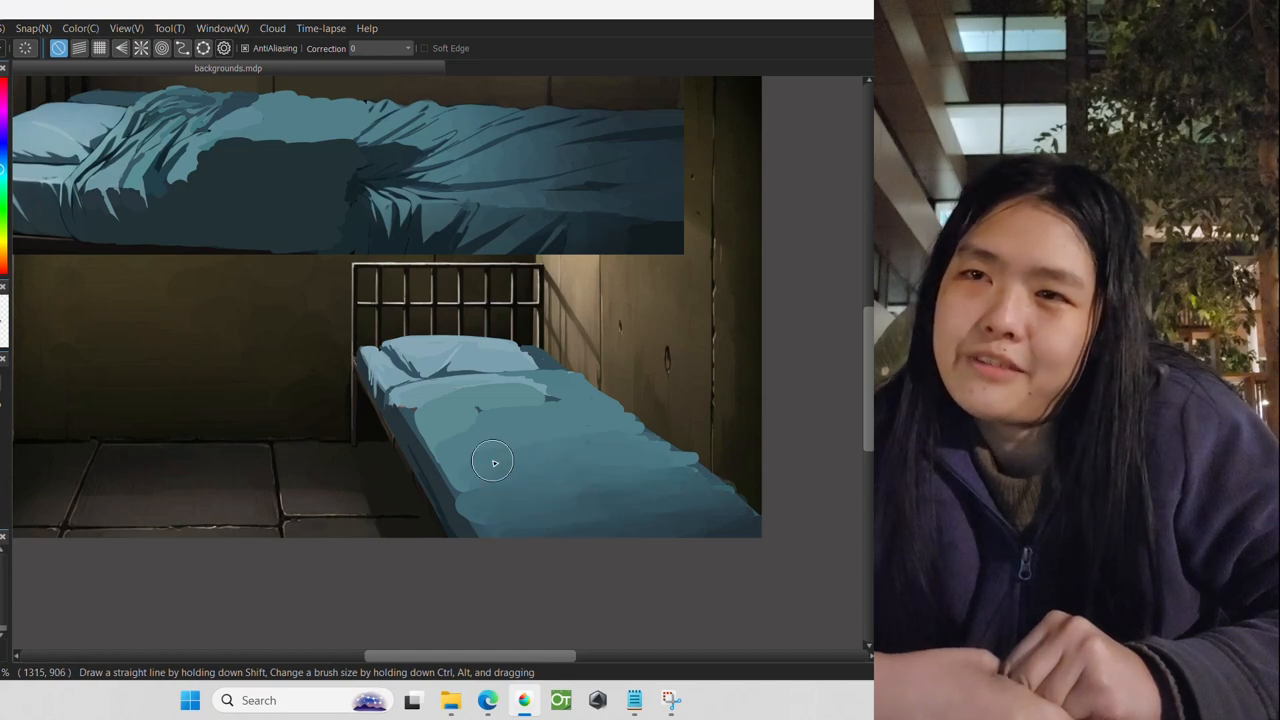
pyautogui.moveTo(496, 404)
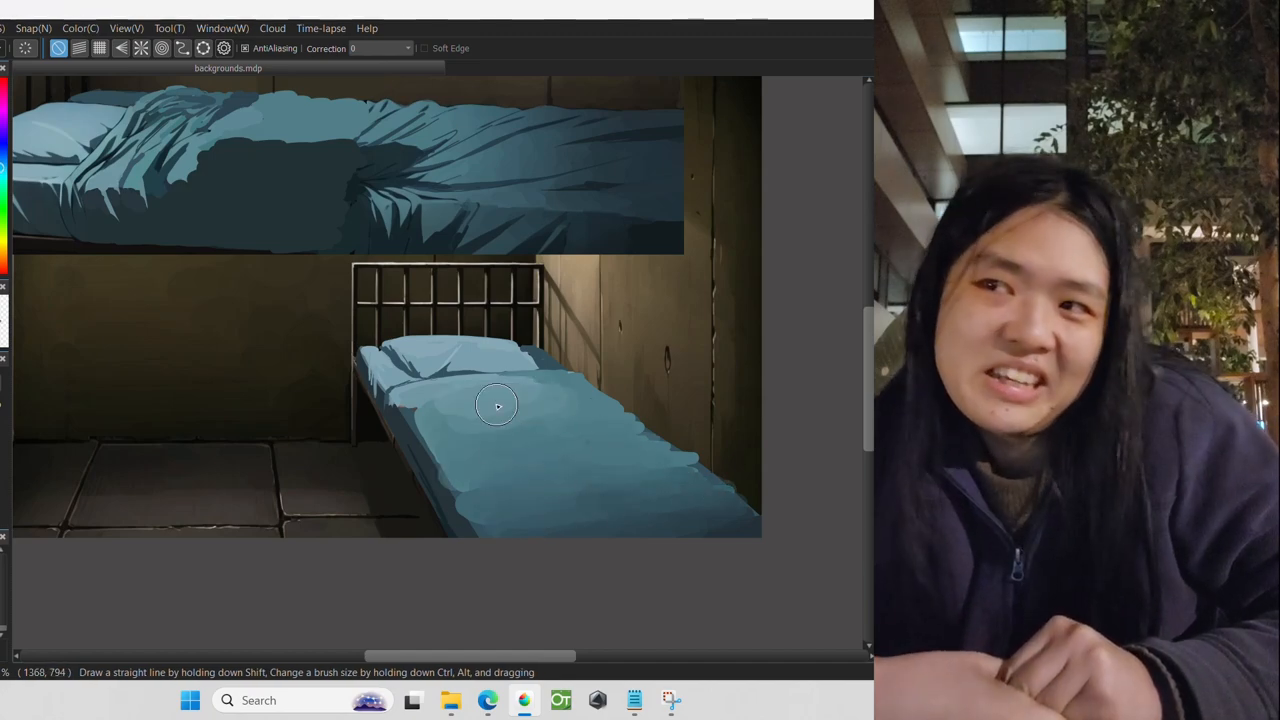
pyautogui.moveTo(624, 420)
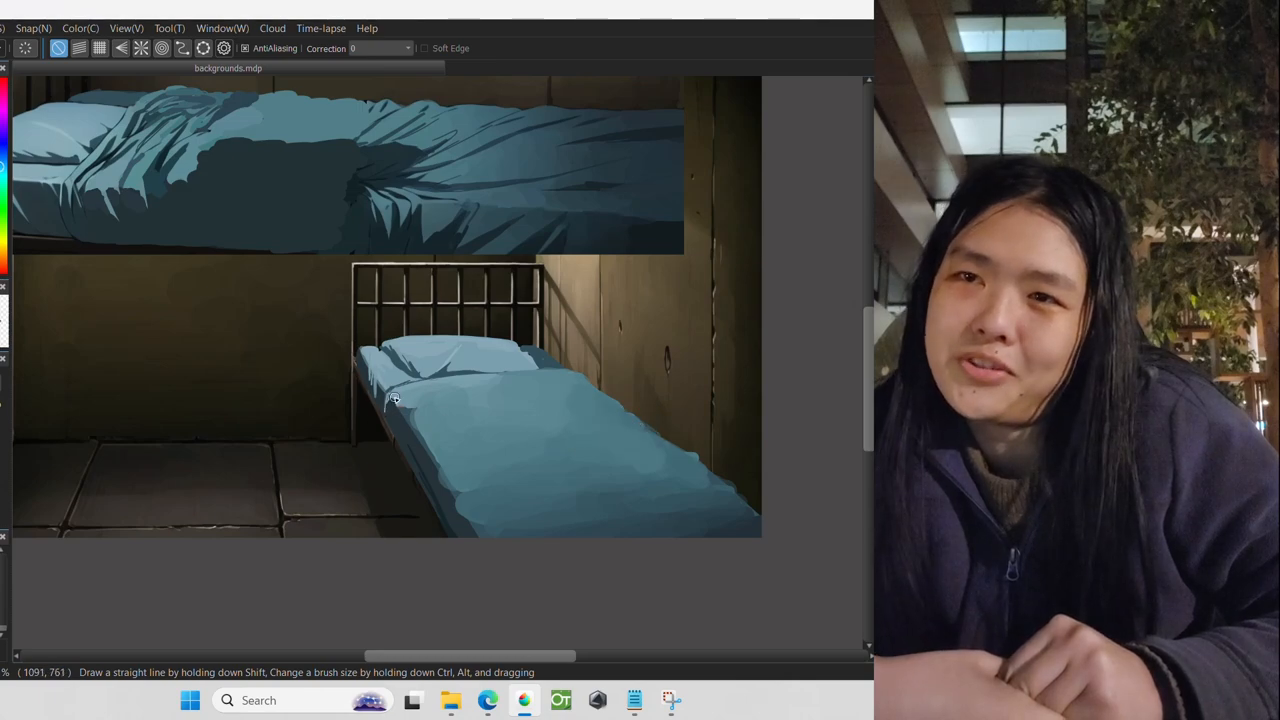
pyautogui.moveTo(356, 350)
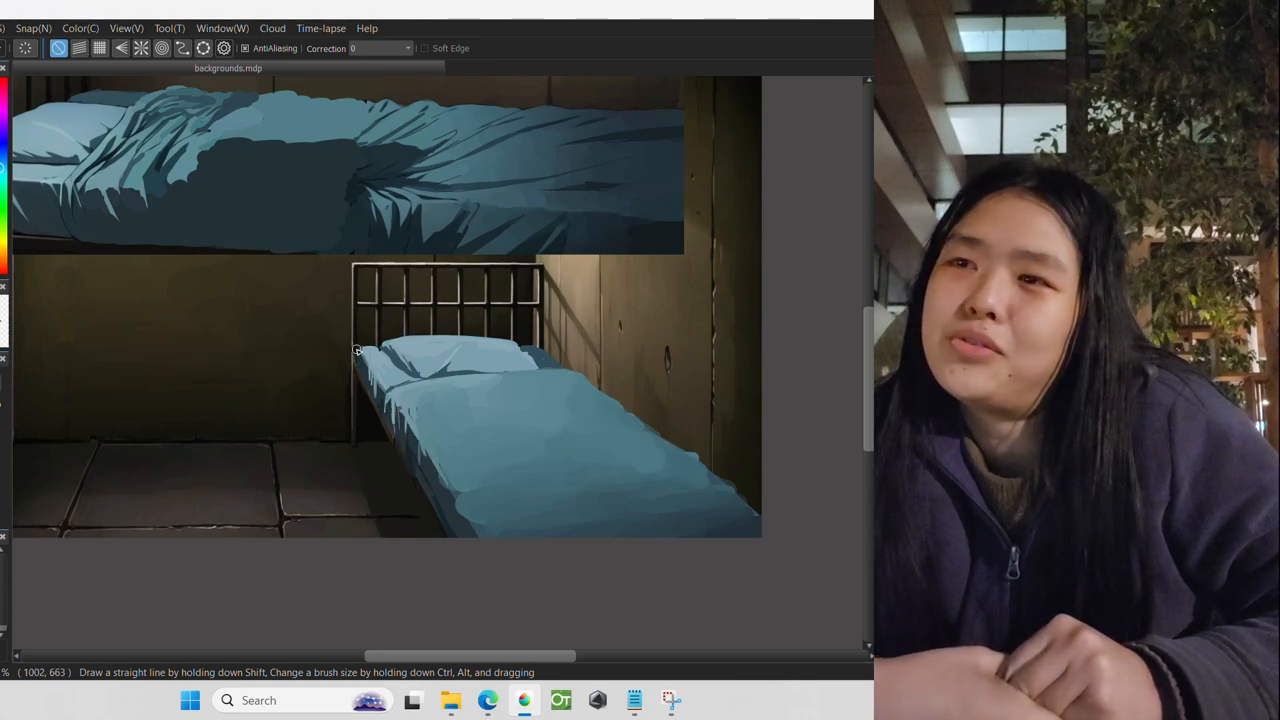
pyautogui.moveTo(408, 384)
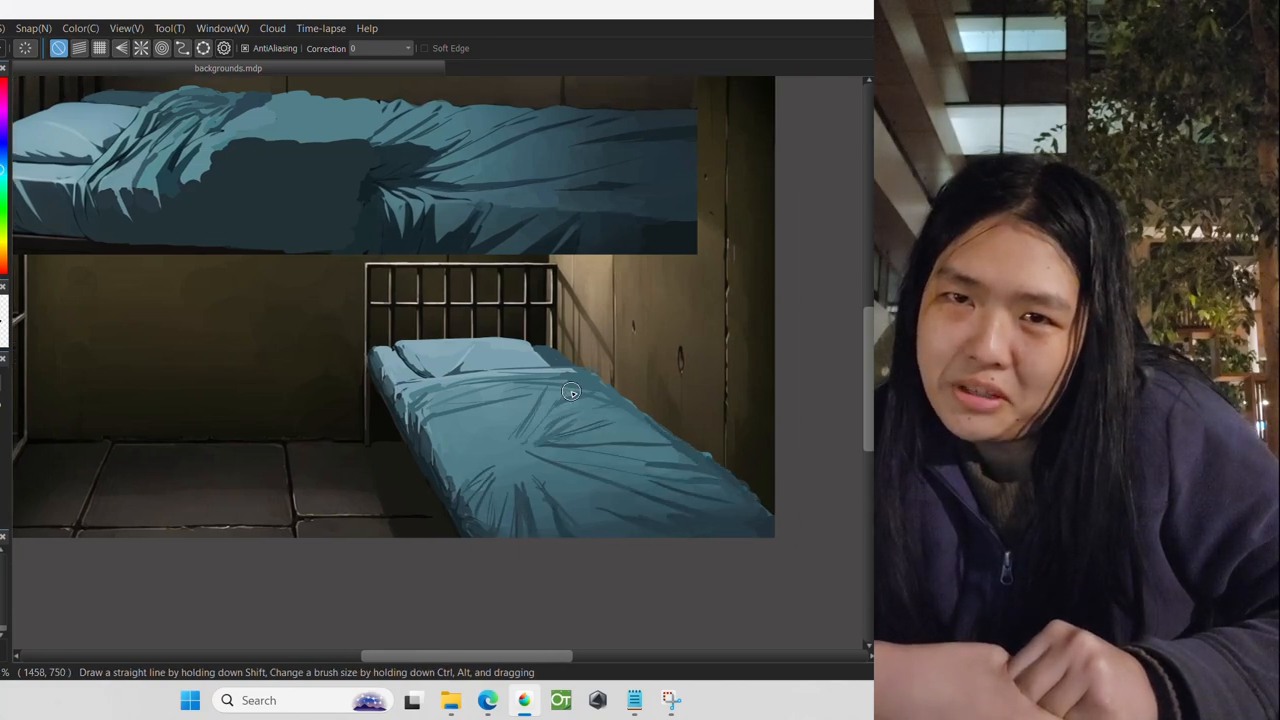
pyautogui.moveTo(708, 464)
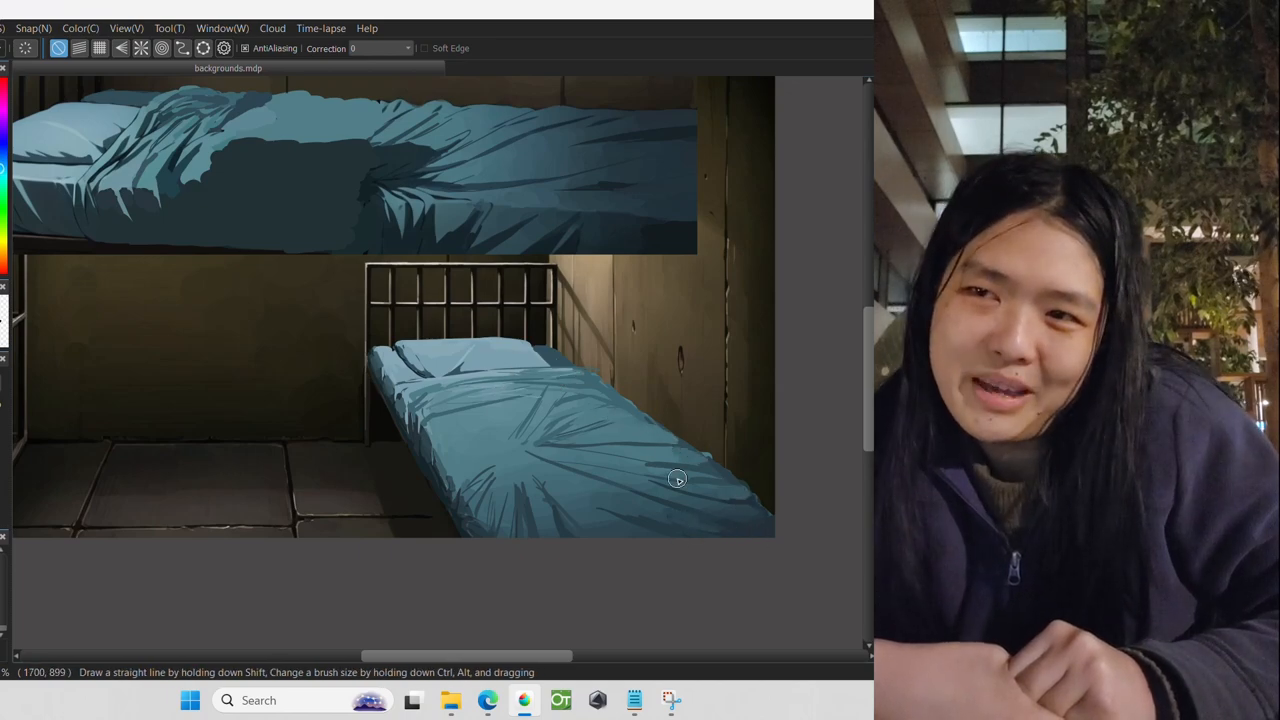
pyautogui.moveTo(620, 440)
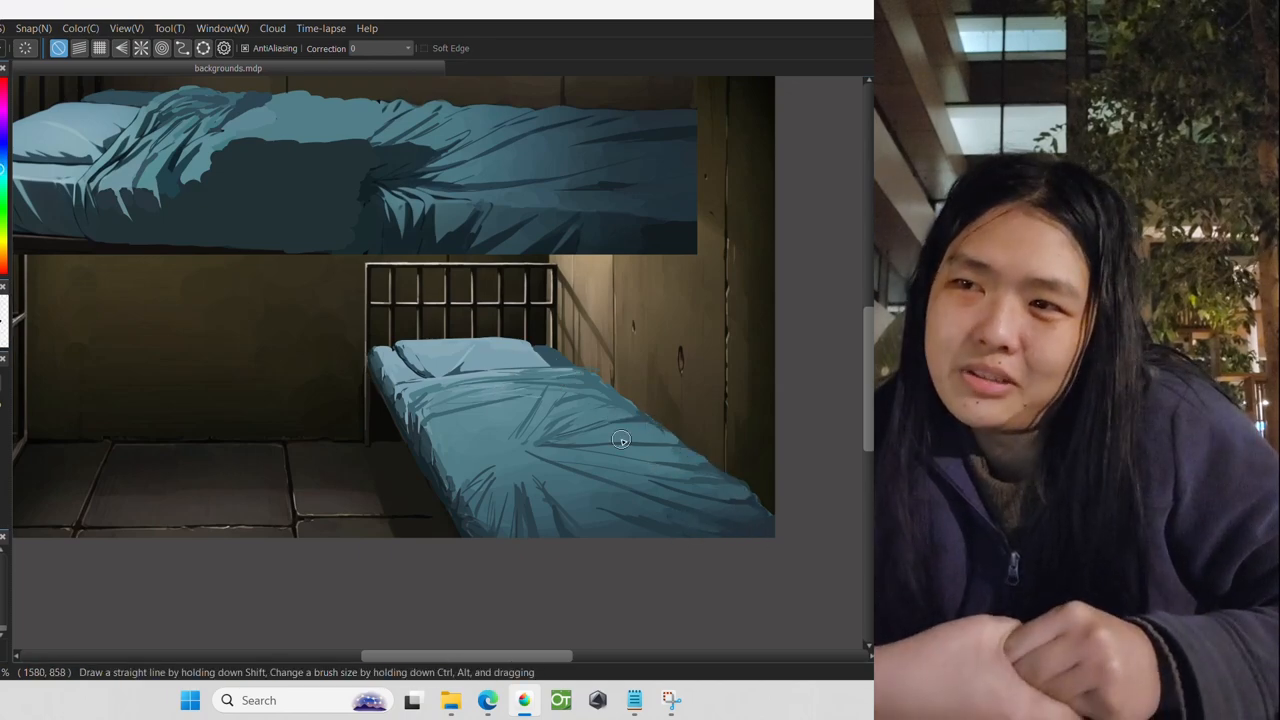
pyautogui.moveTo(740, 488)
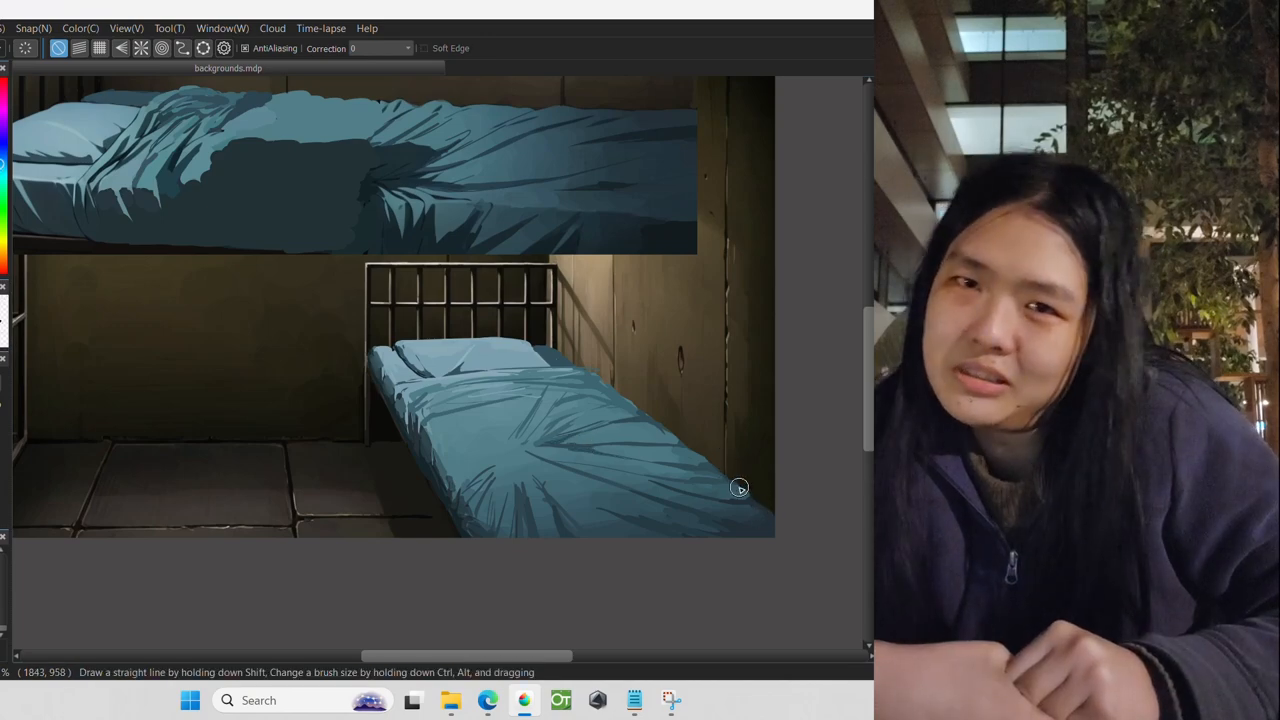
pyautogui.moveTo(794, 556)
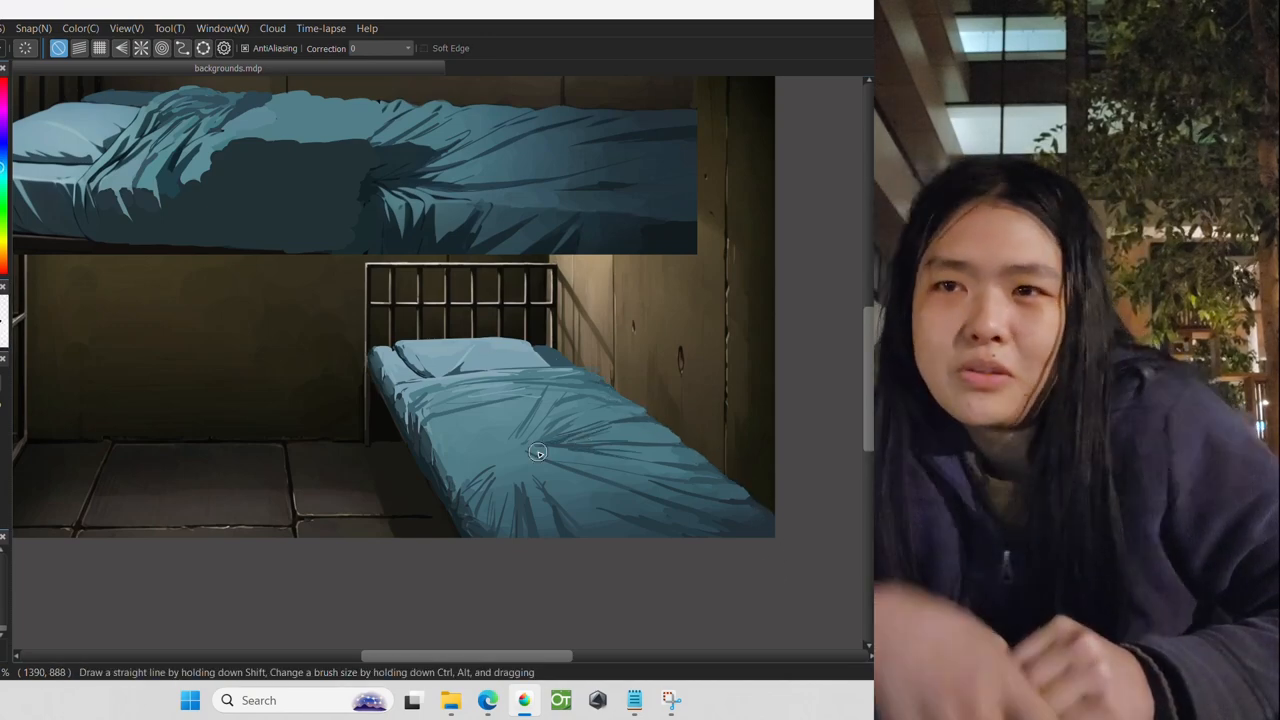
pyautogui.scroll(-3)
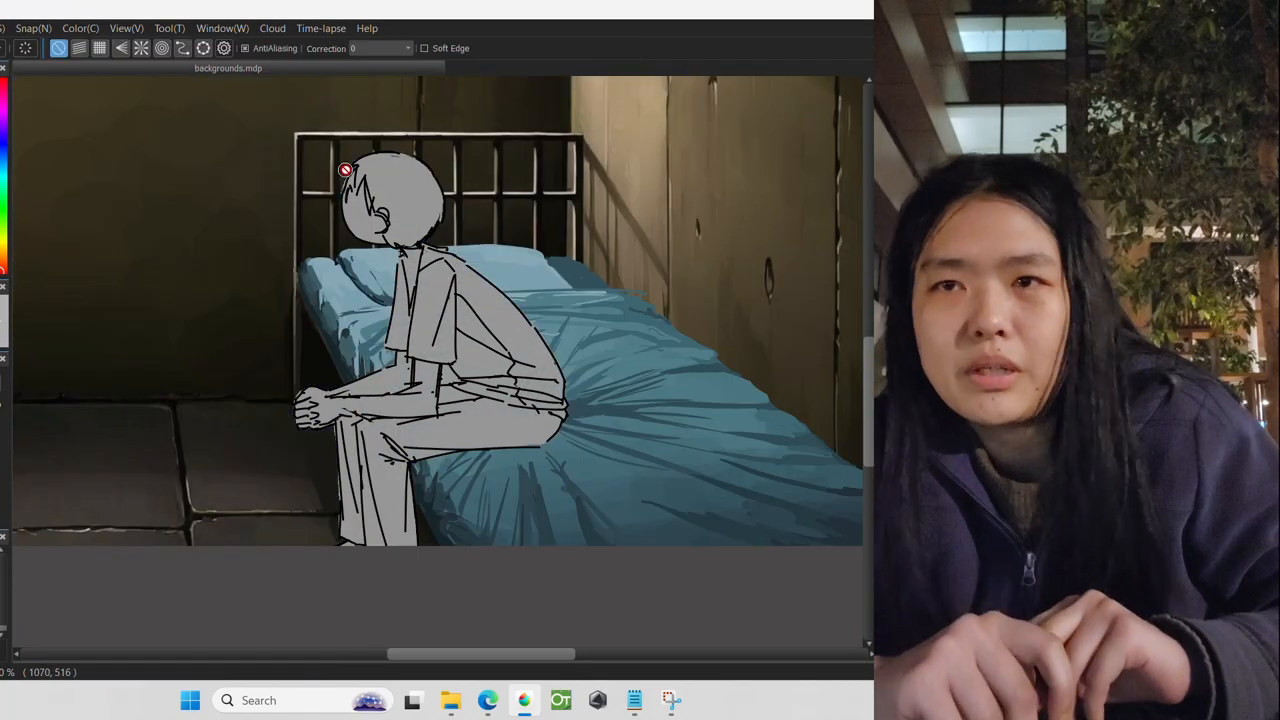
pyautogui.moveTo(292, 398)
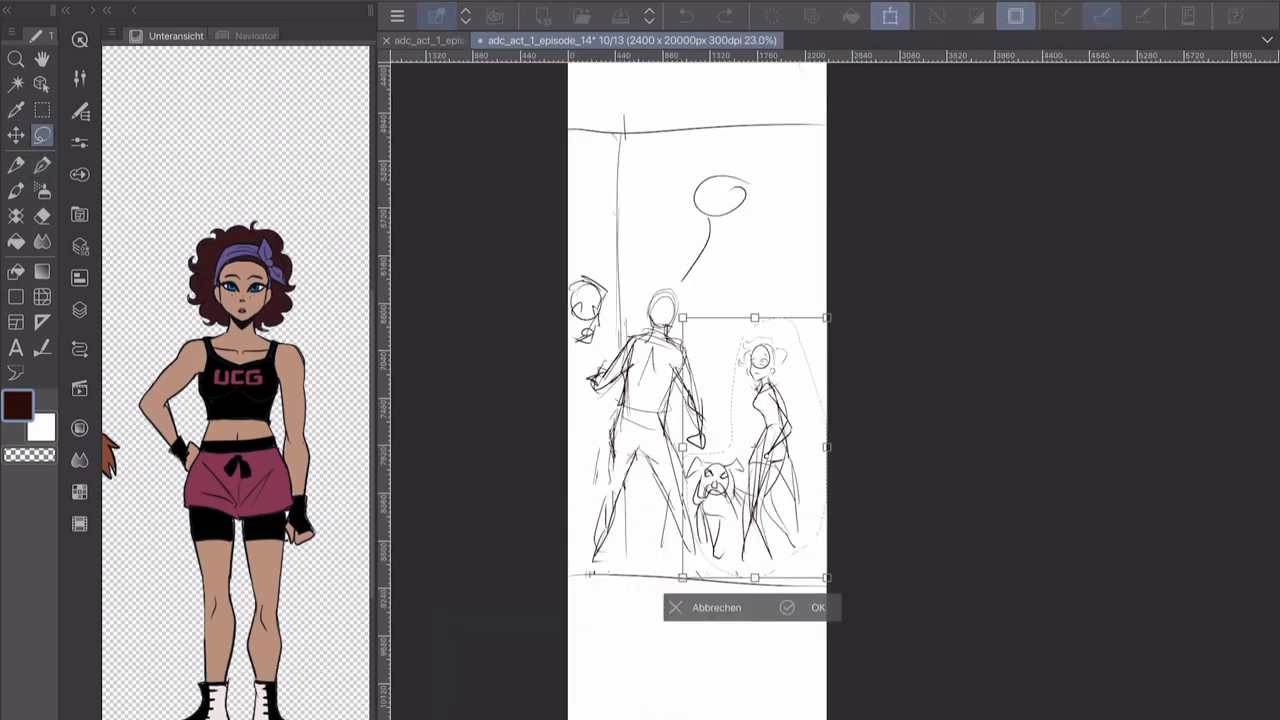
# Step: Confirm the resized group scene, then sketch a close-up panel of the curly-haired character's face
pyautogui.click(816, 608)
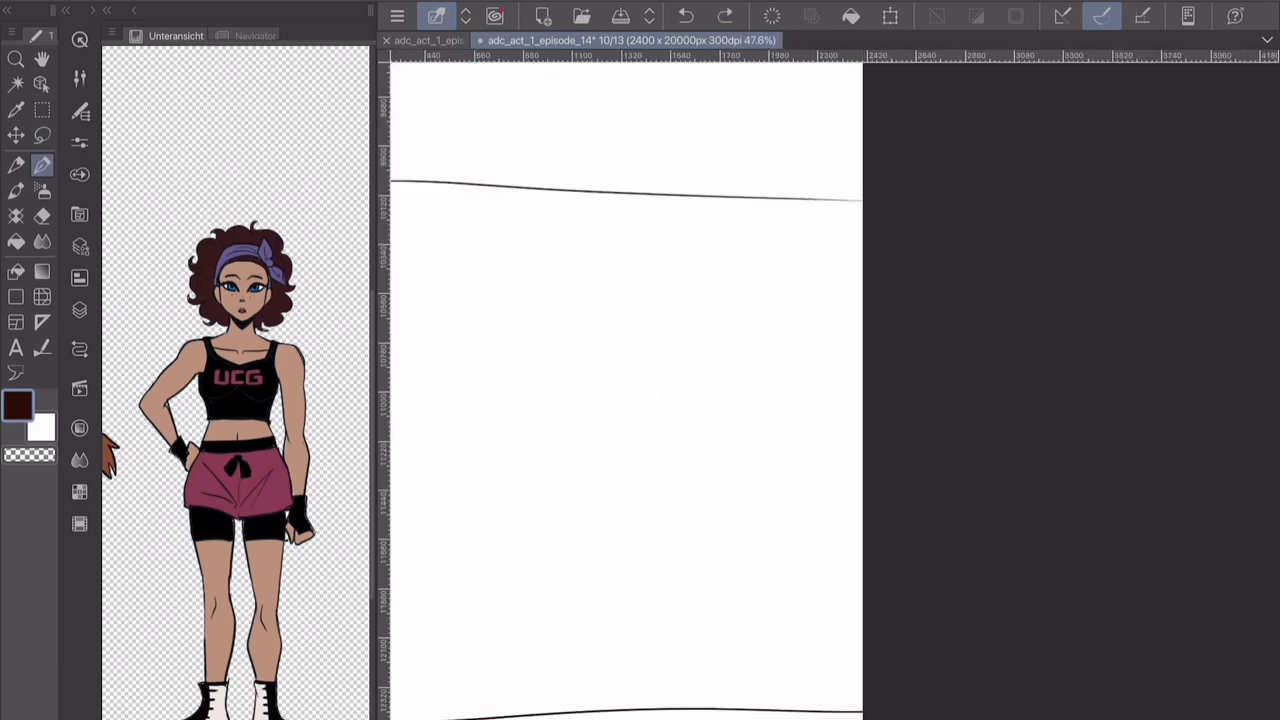
pyautogui.moveTo(640, 340); pyautogui.dragTo(720, 500)
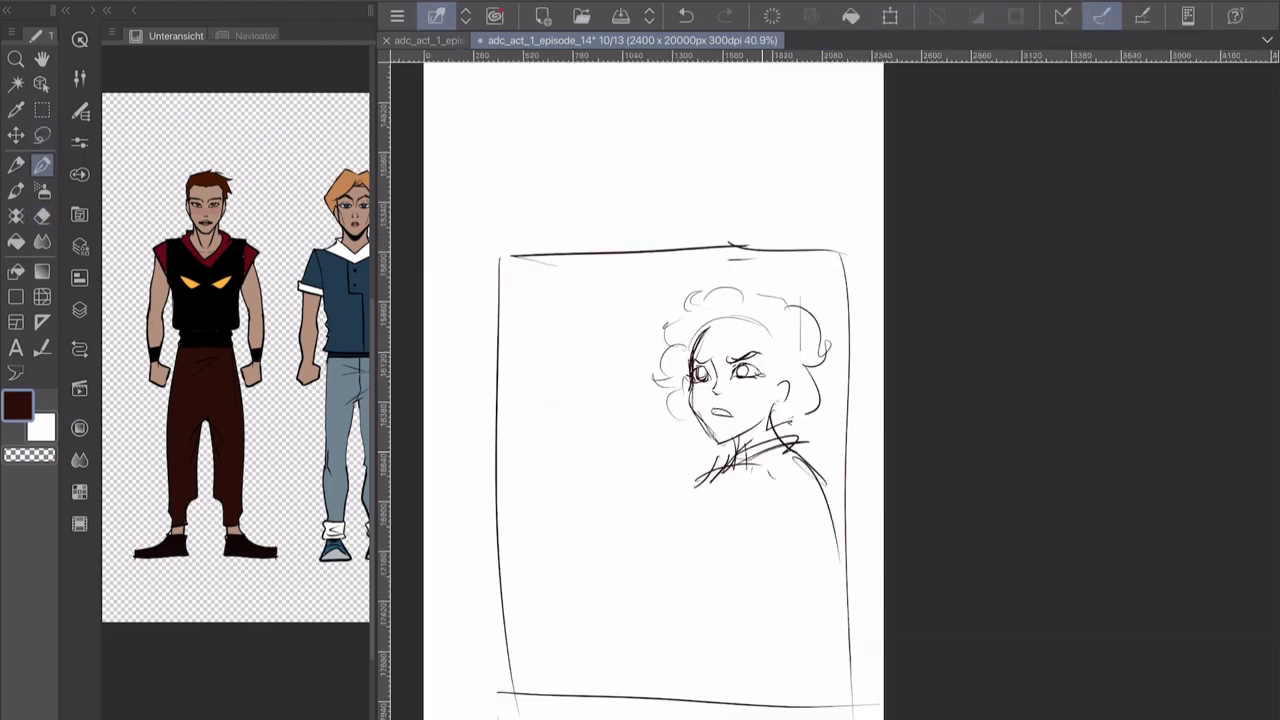
pyautogui.moveTo(720, 440); pyautogui.dragTo(780, 600)
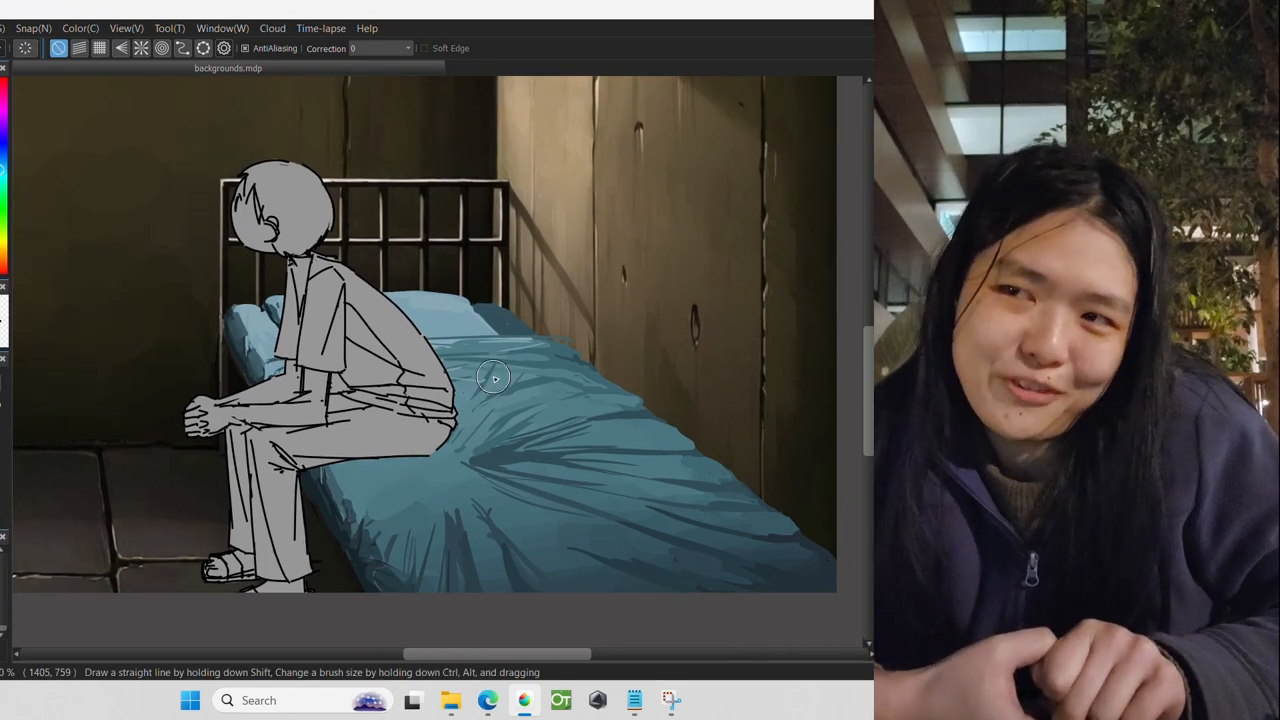
pyautogui.moveTo(470, 458)
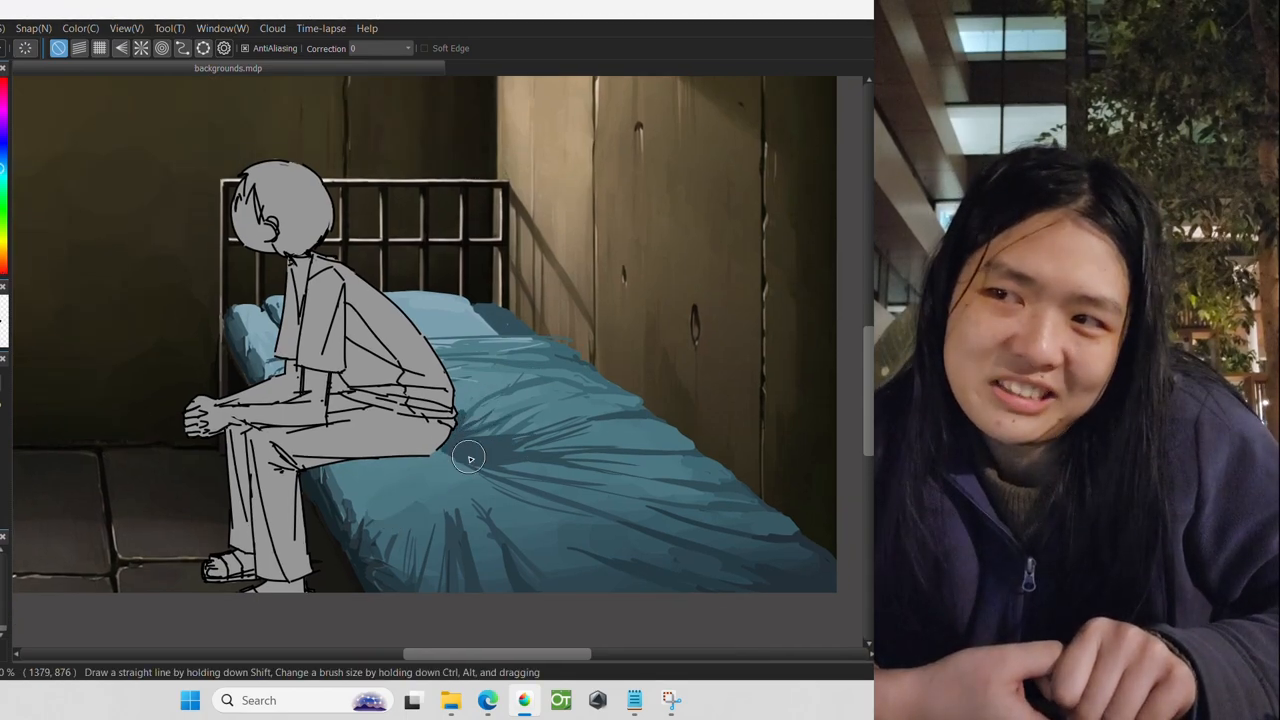
pyautogui.moveTo(368, 464)
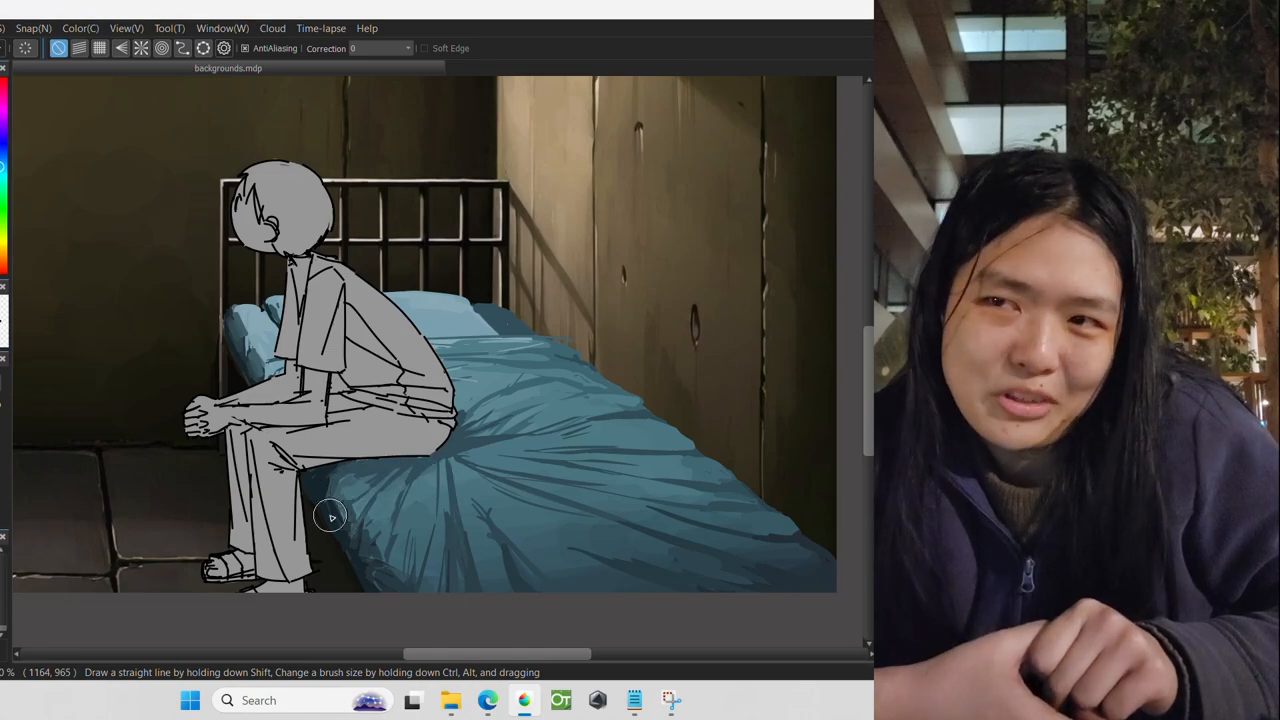
pyautogui.moveTo(320, 492)
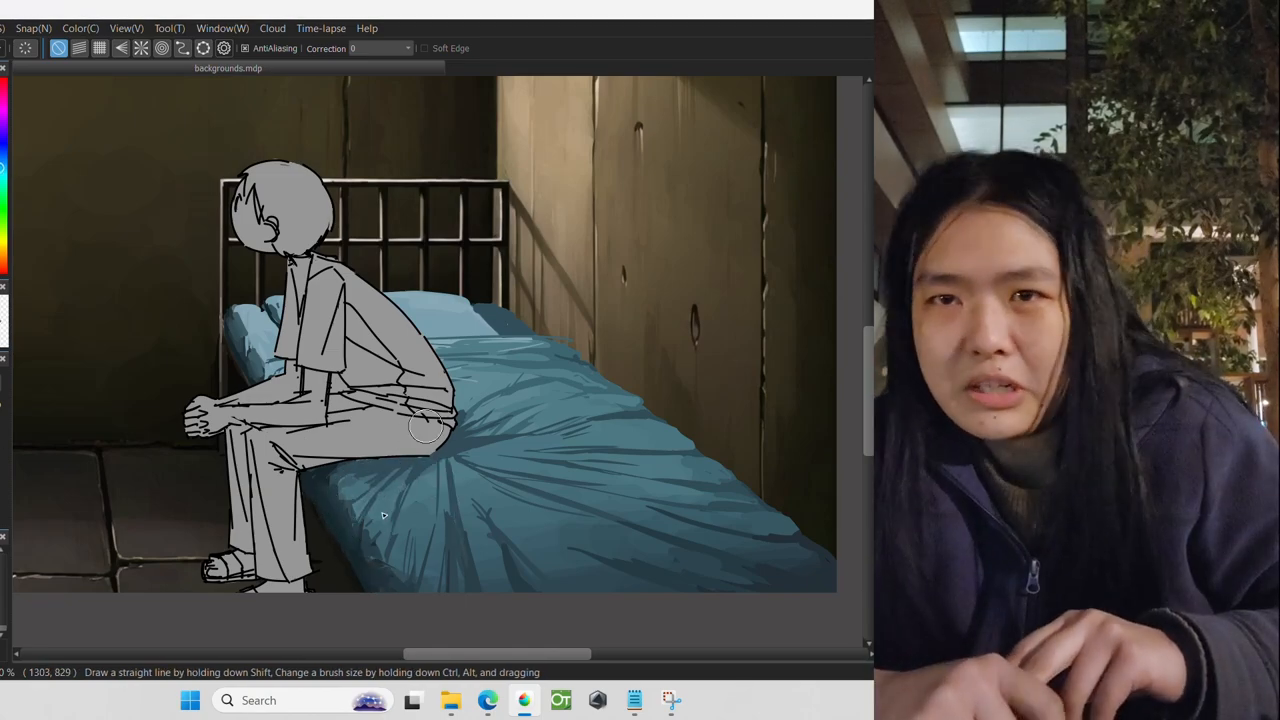
pyautogui.moveTo(380, 492)
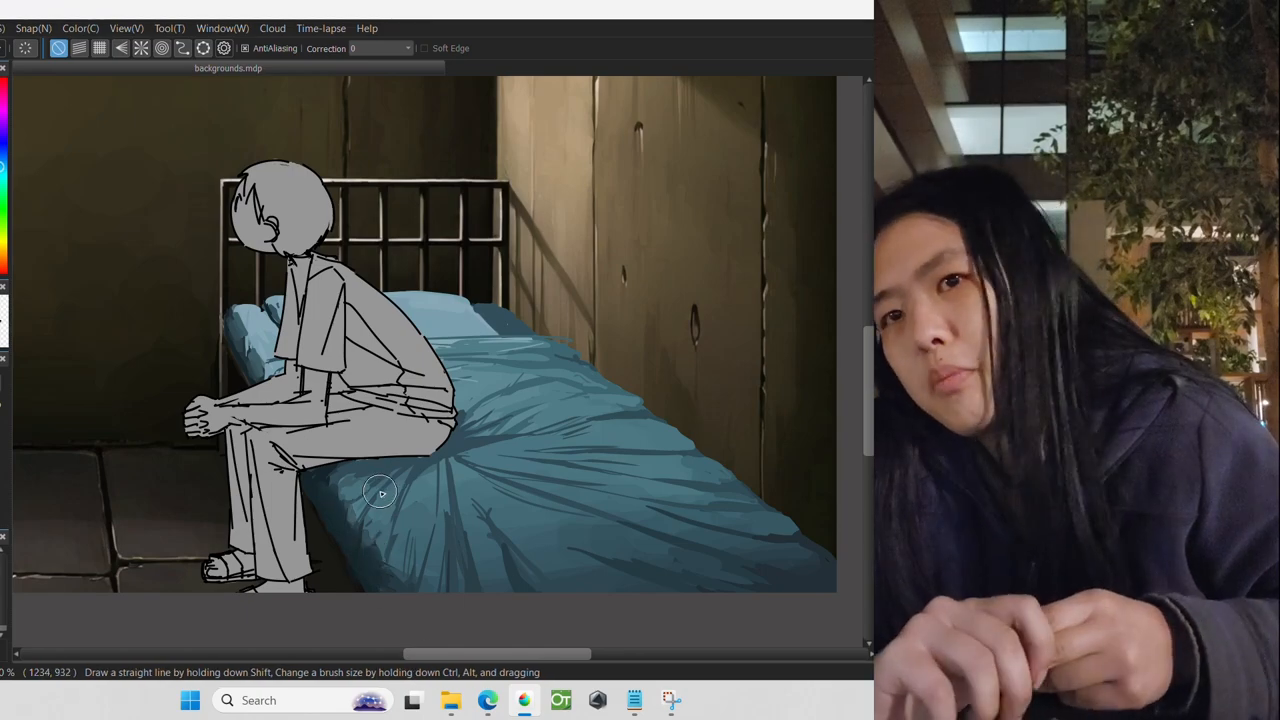
pyautogui.moveTo(444, 454)
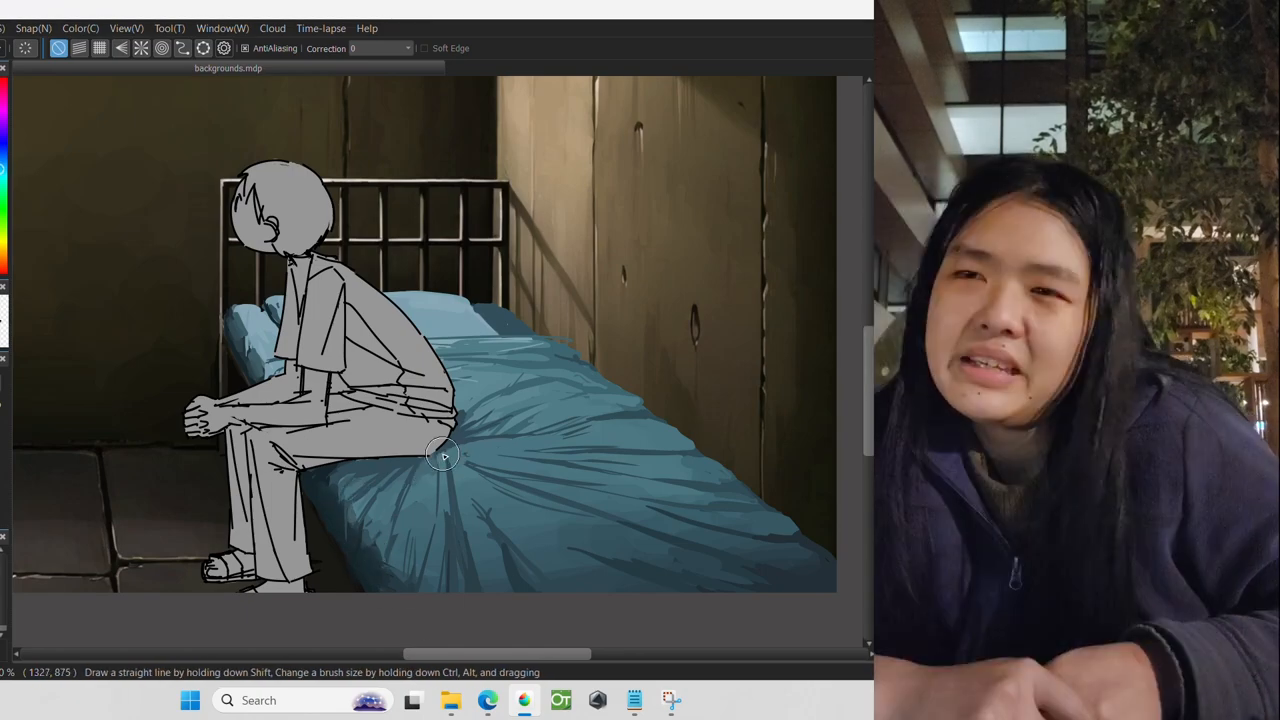
pyautogui.moveTo(480, 484)
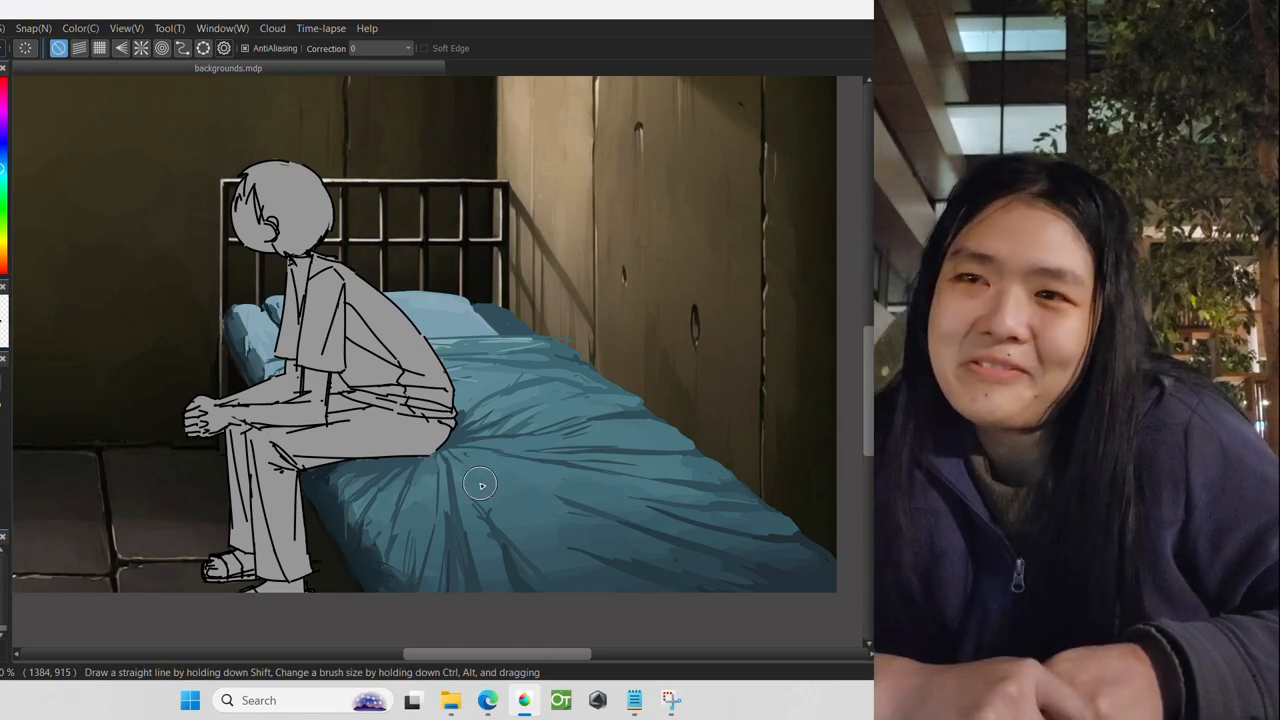
pyautogui.moveTo(476, 388)
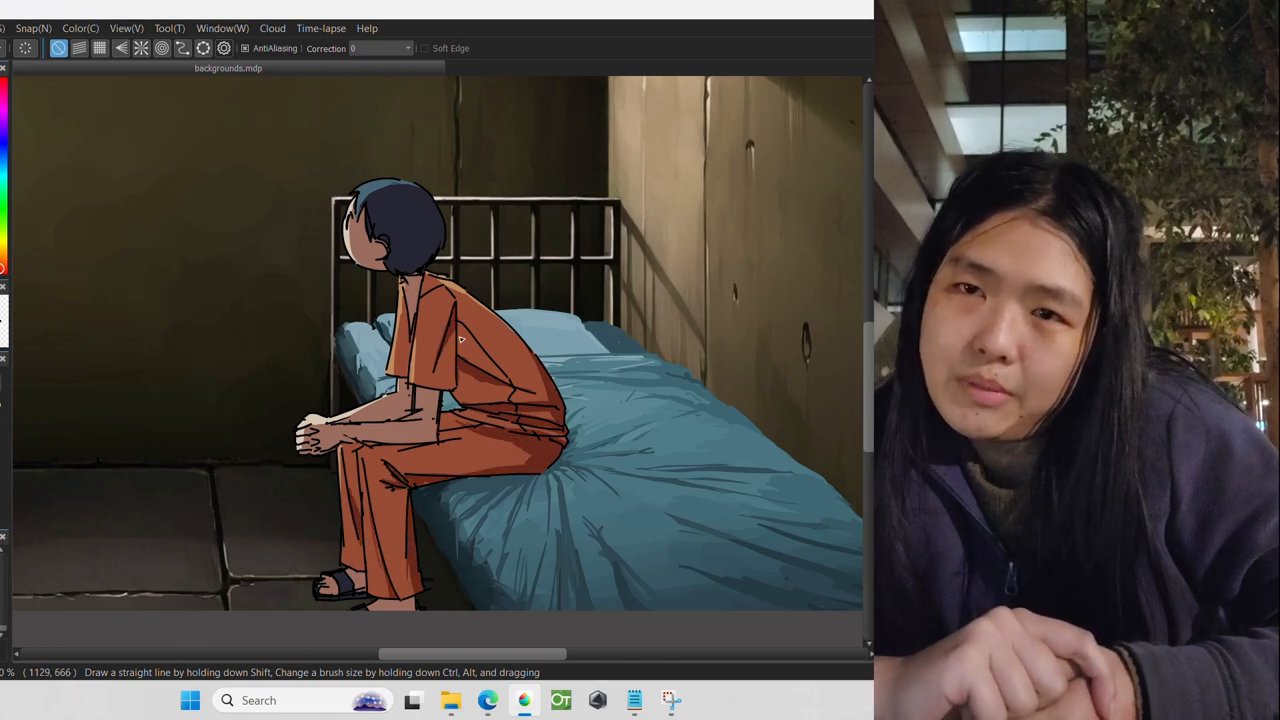
pyautogui.moveTo(496, 430)
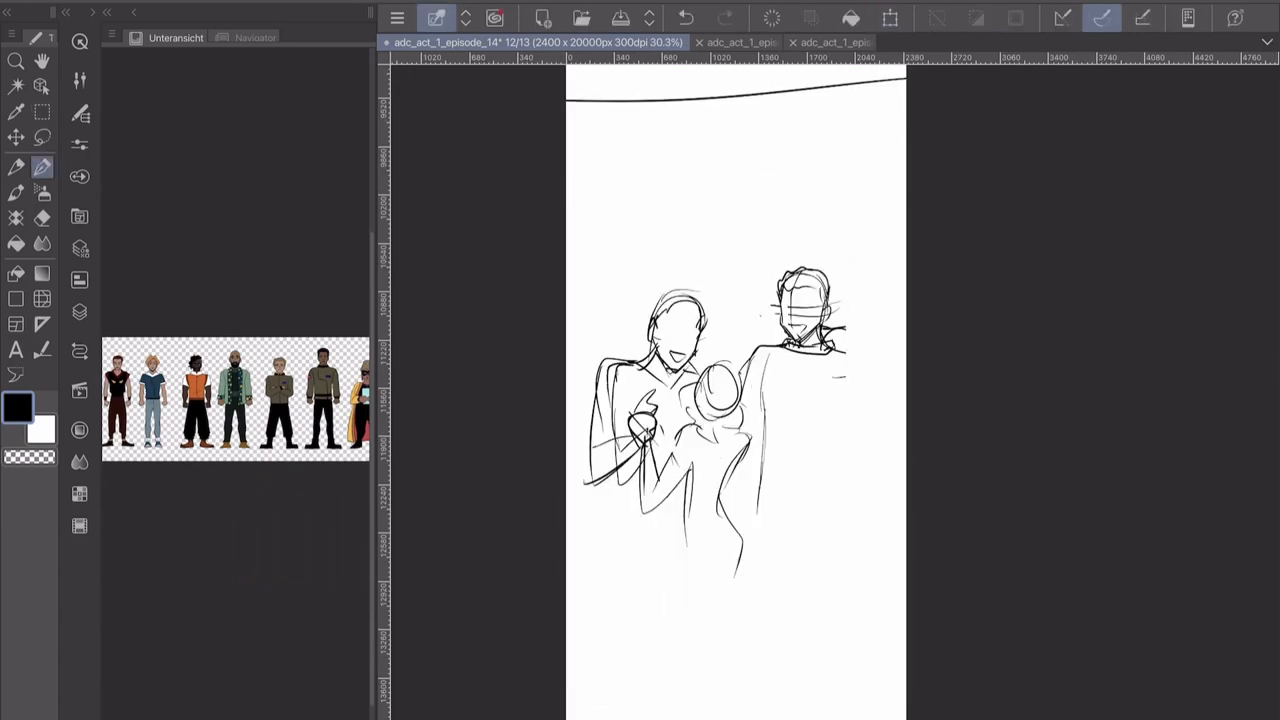
# Step: Extend the group figures' bodies down toward the legs and begin transforming part of the sketch
pyautogui.moveTo(876, 80); pyautogui.dragTo(878, 564)
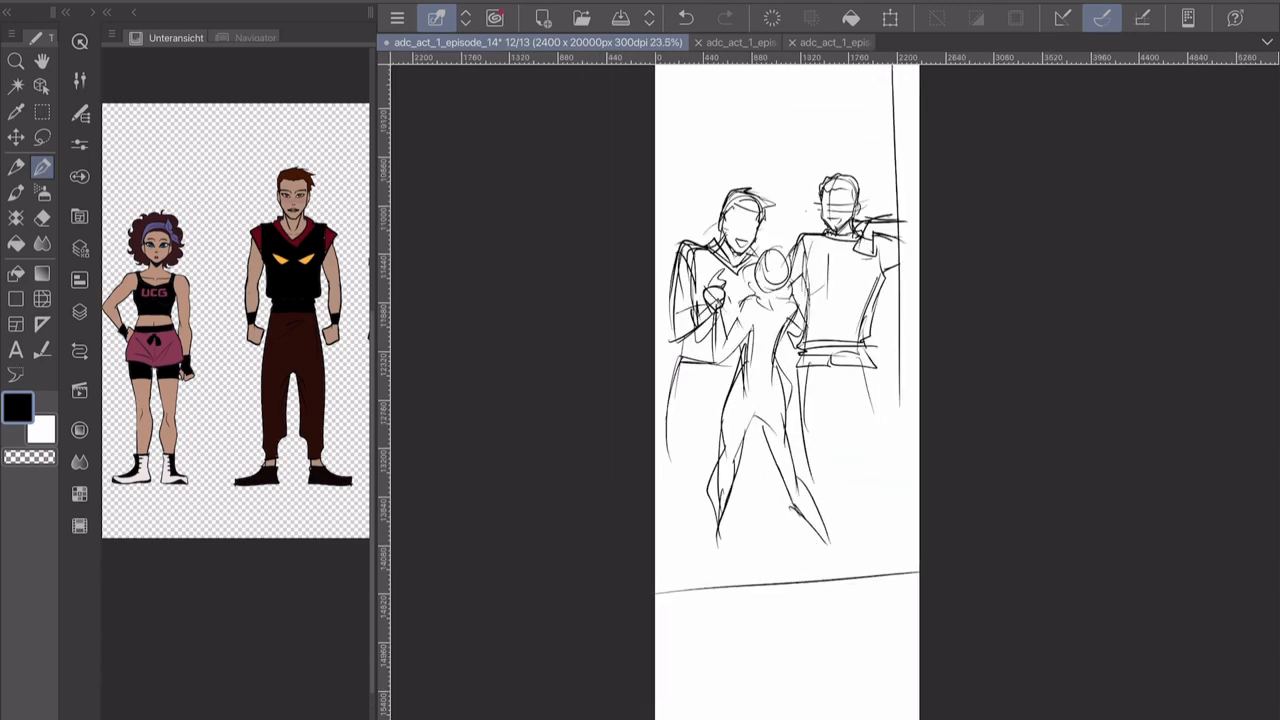
pyautogui.click(888, 18)
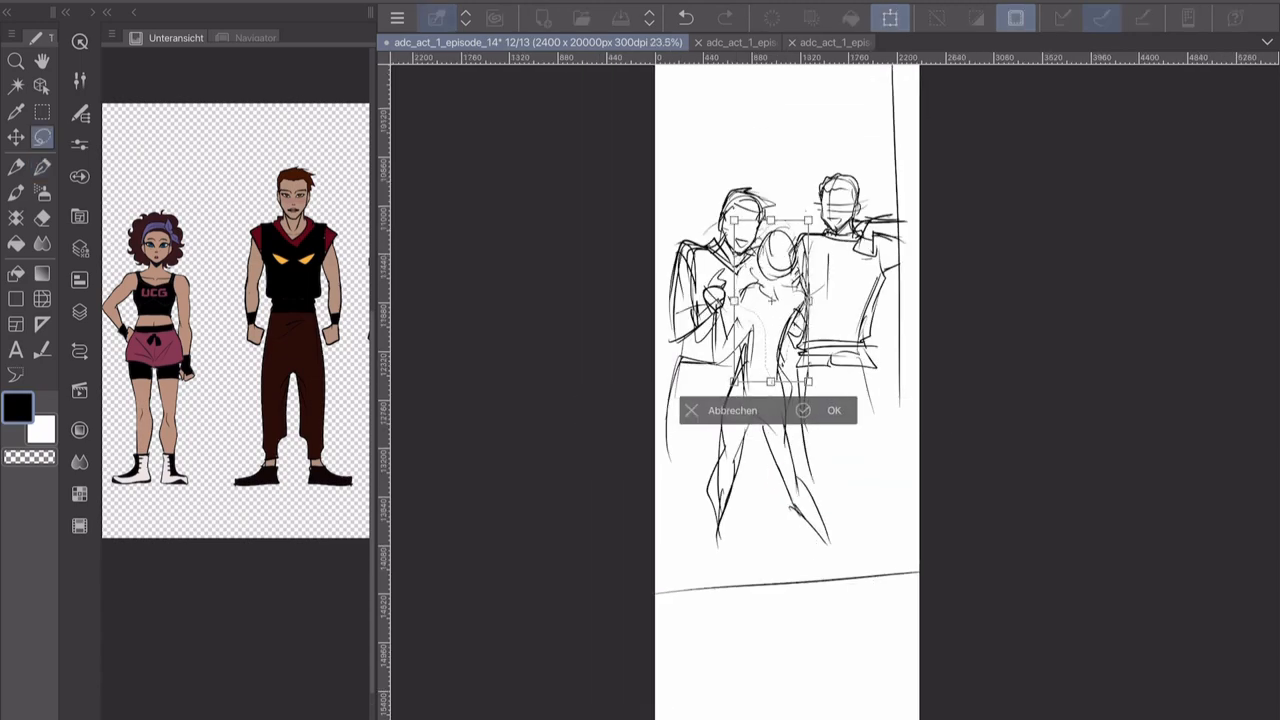
# Step: Rework the right figure's head with Free Transform, then draw an eye on the new face close-up
pyautogui.click(834, 410)
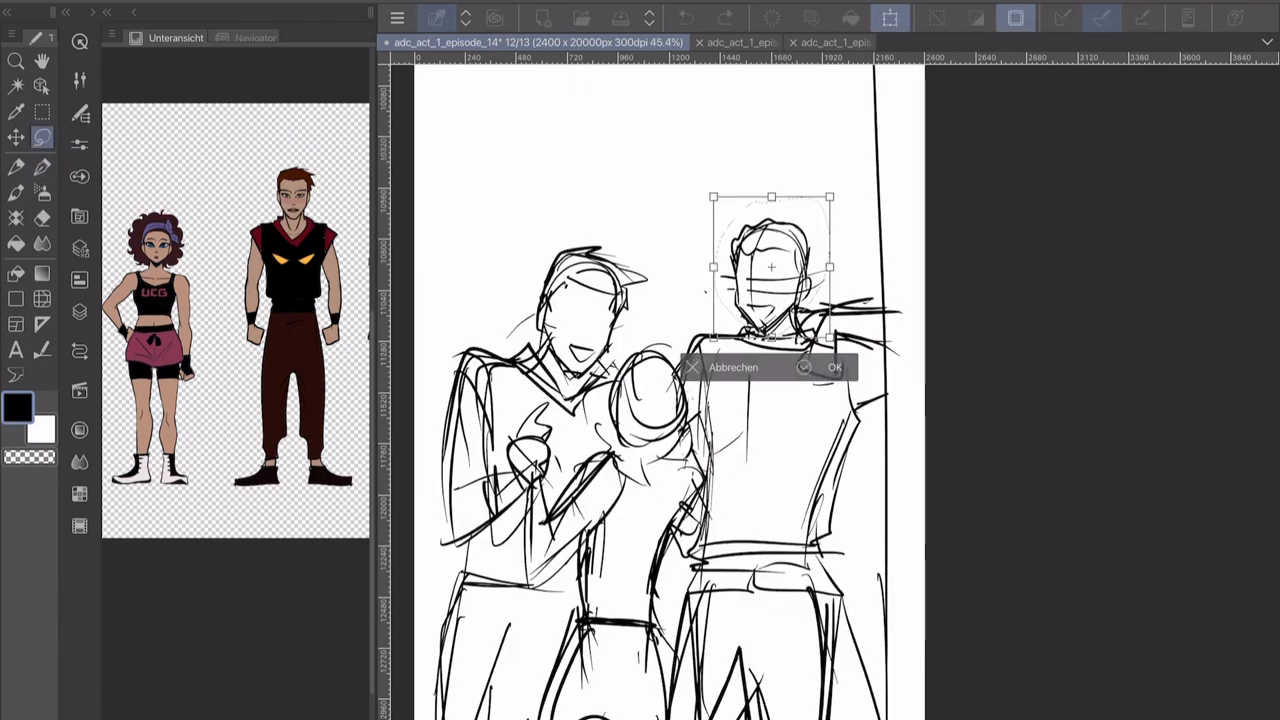
pyautogui.click(834, 368)
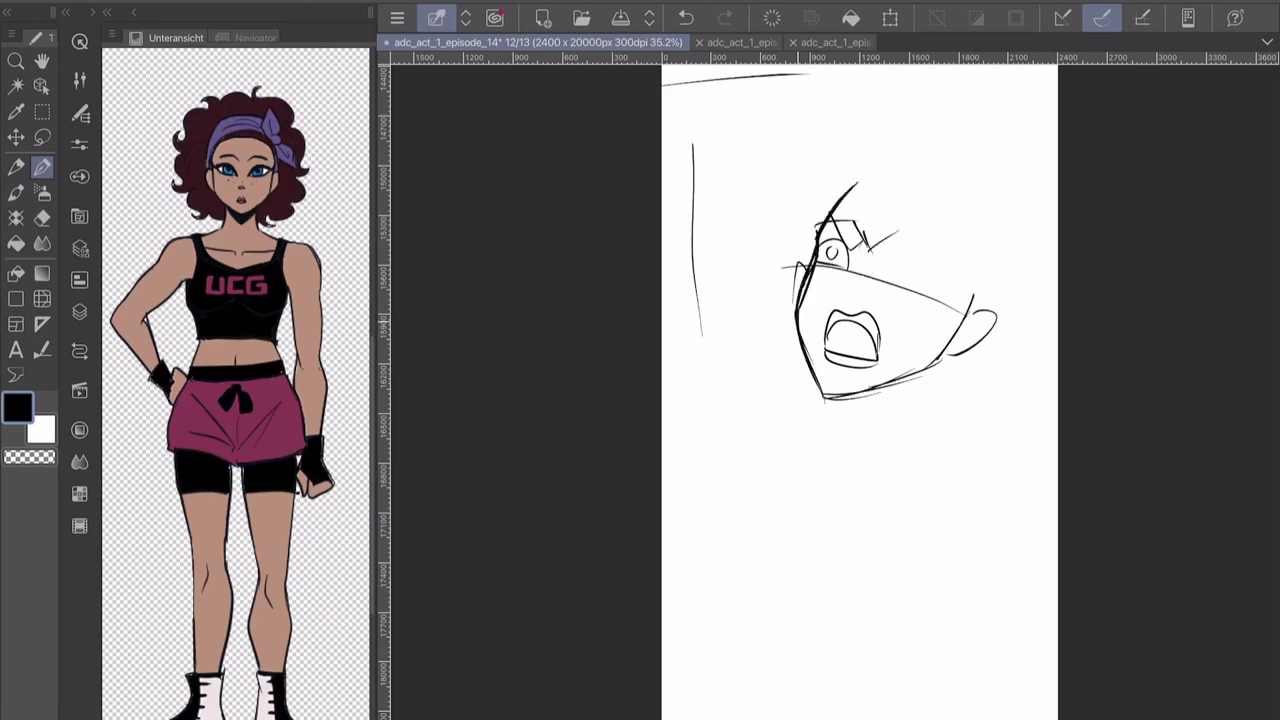
pyautogui.moveTo(890, 260); pyautogui.dragTo(940, 290)
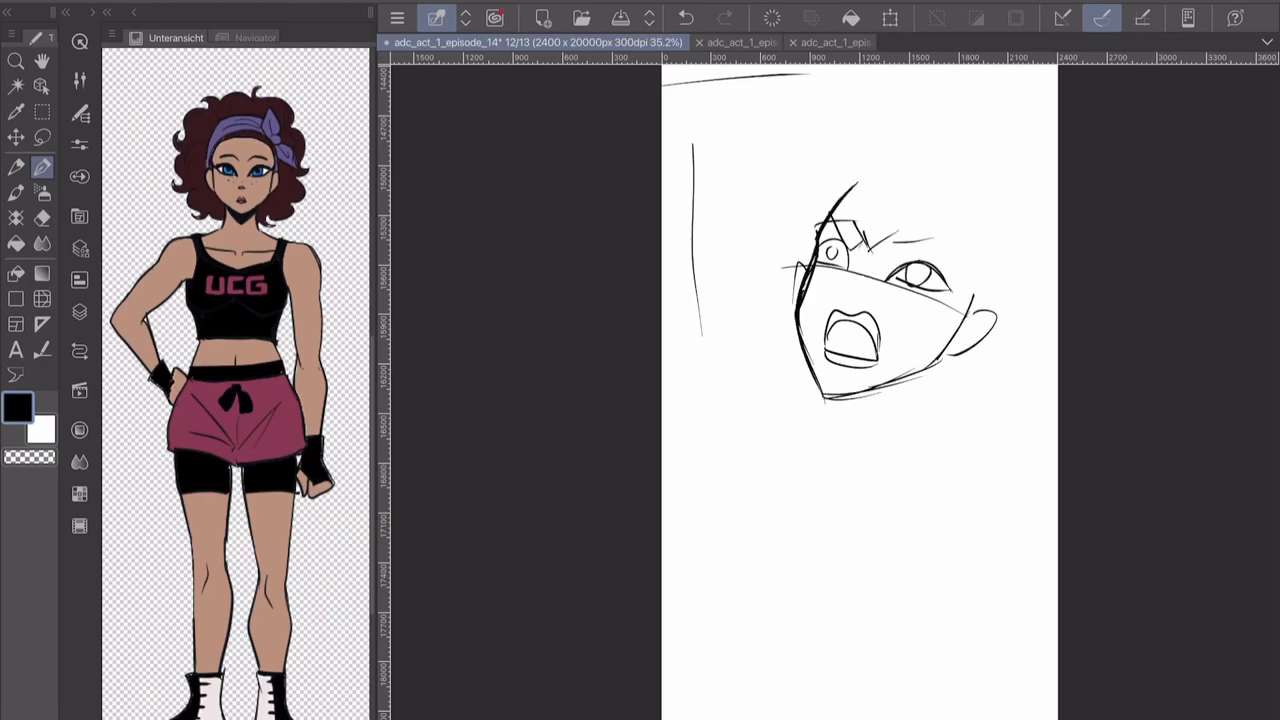